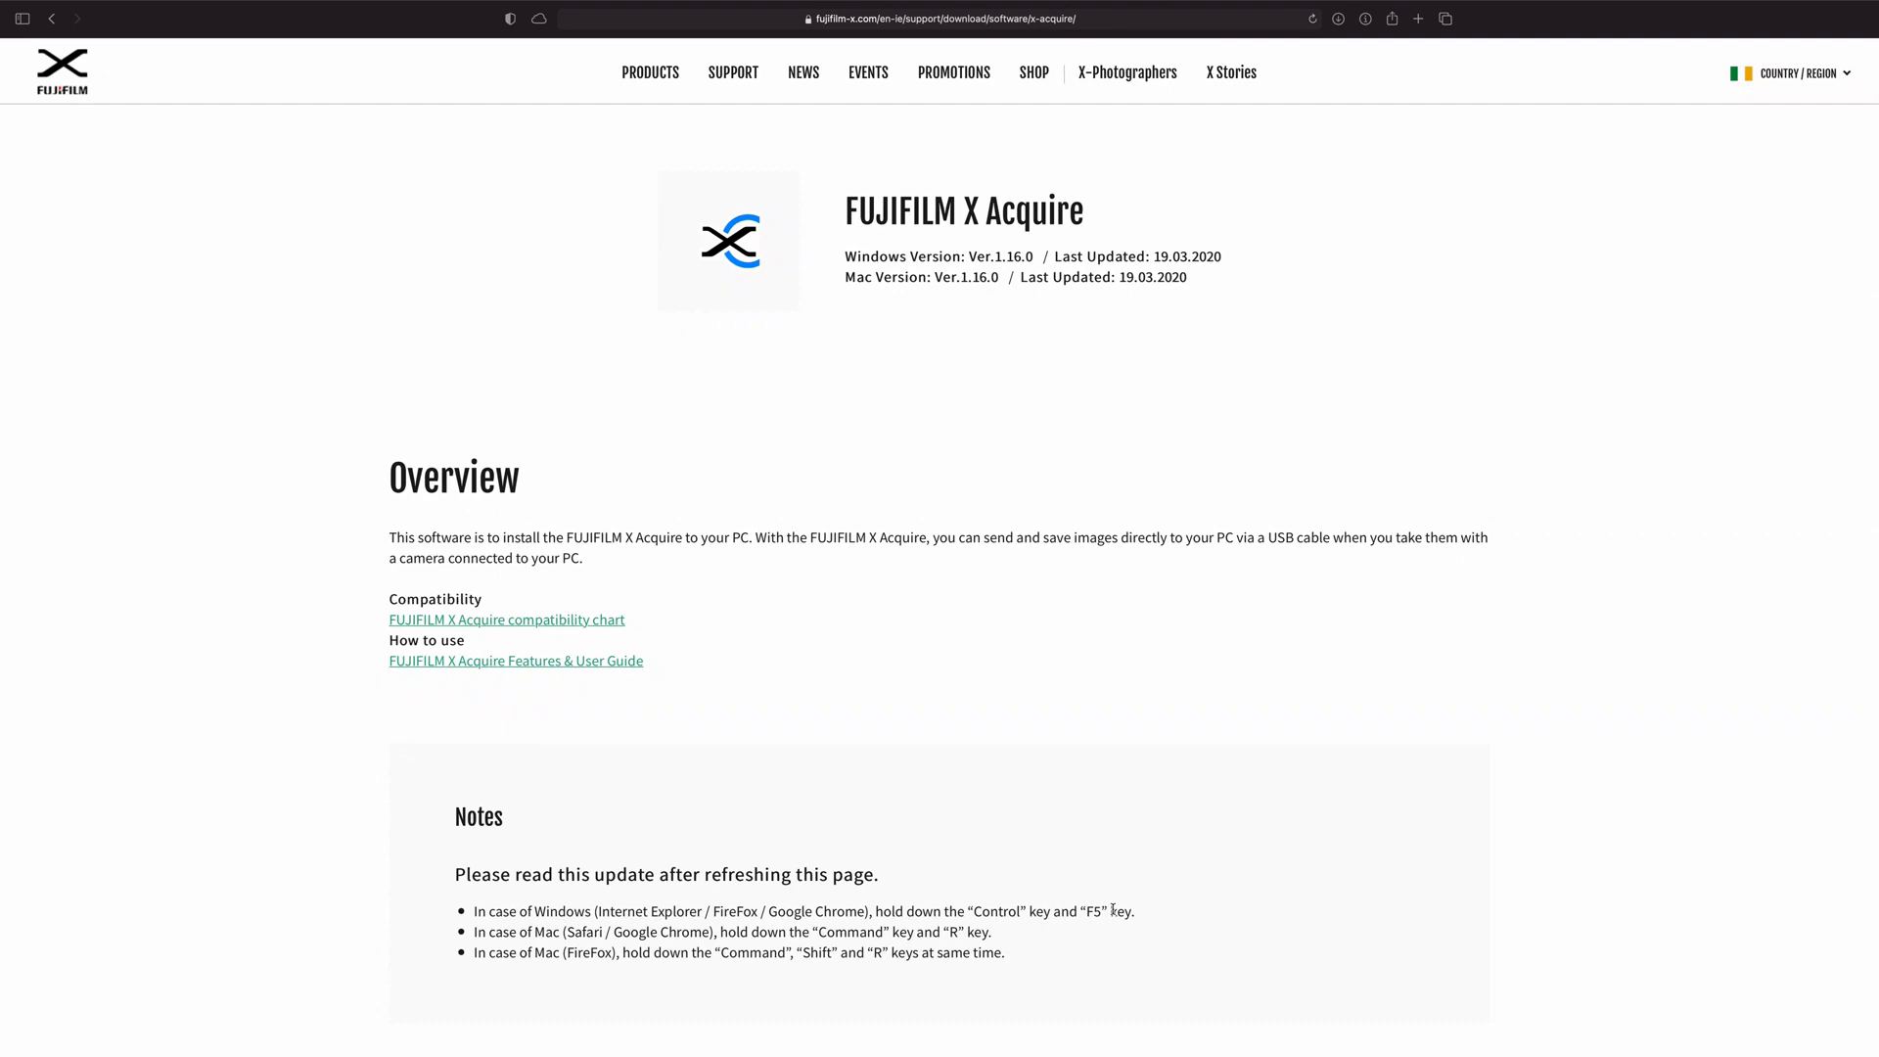
- Agree to the FUJIFILM X Acquire licence terms to begin the Mac installer download
scroll(down, 3)
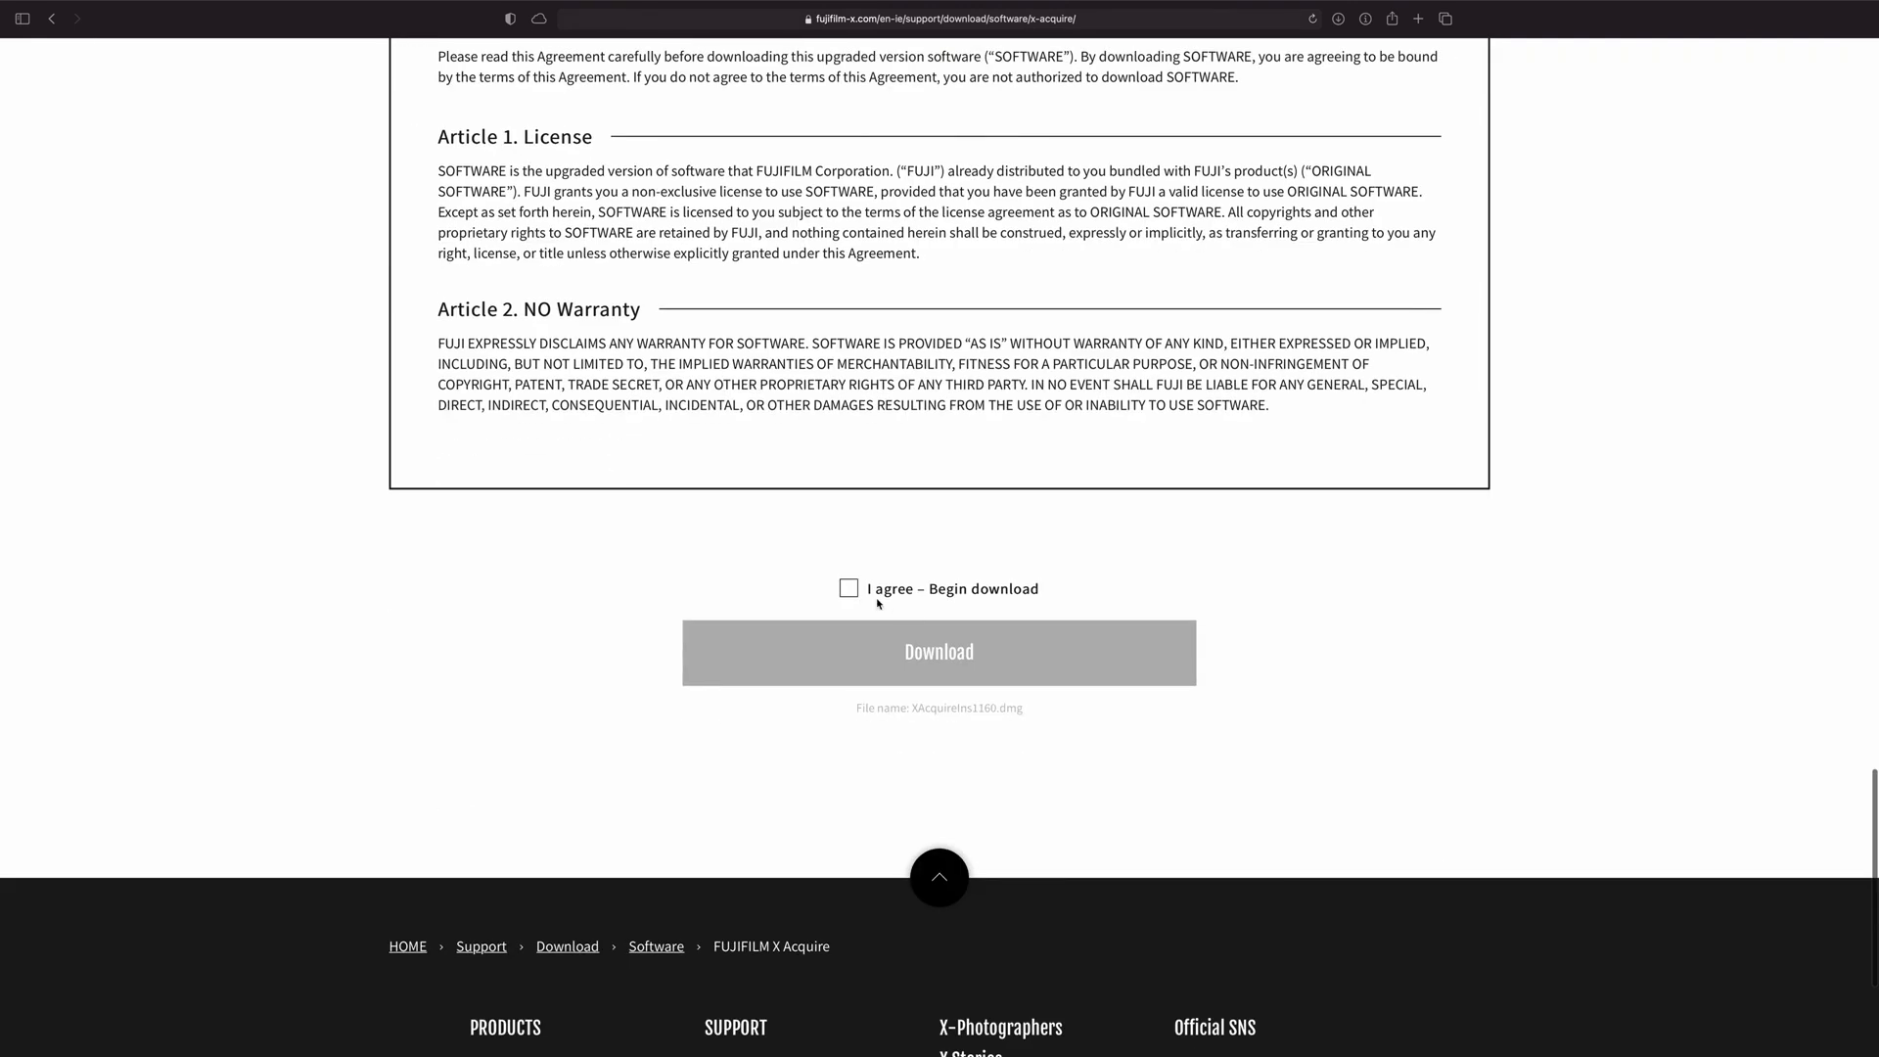
click(848, 588)
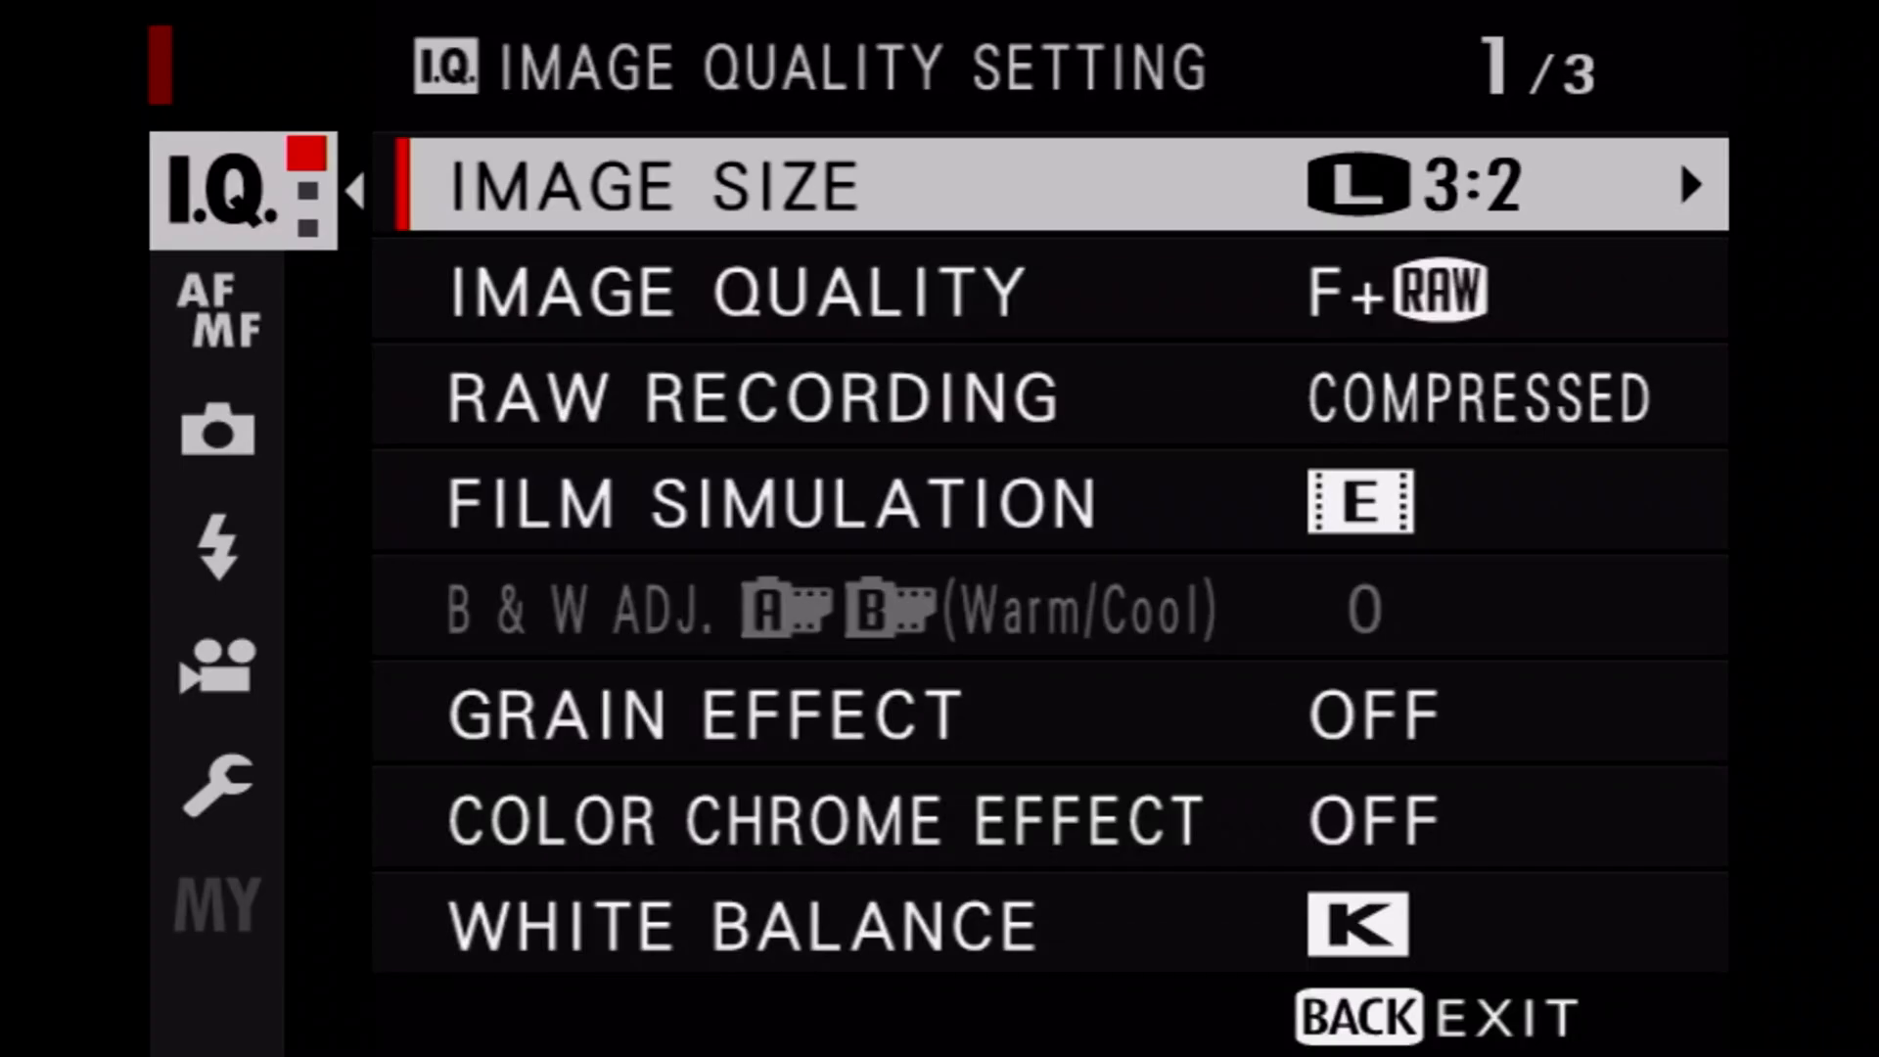
- Set the X-T3's Connection Mode to USB TETHER SHOOTING AUTO under Set Up > Connection Setting
click(218, 785)
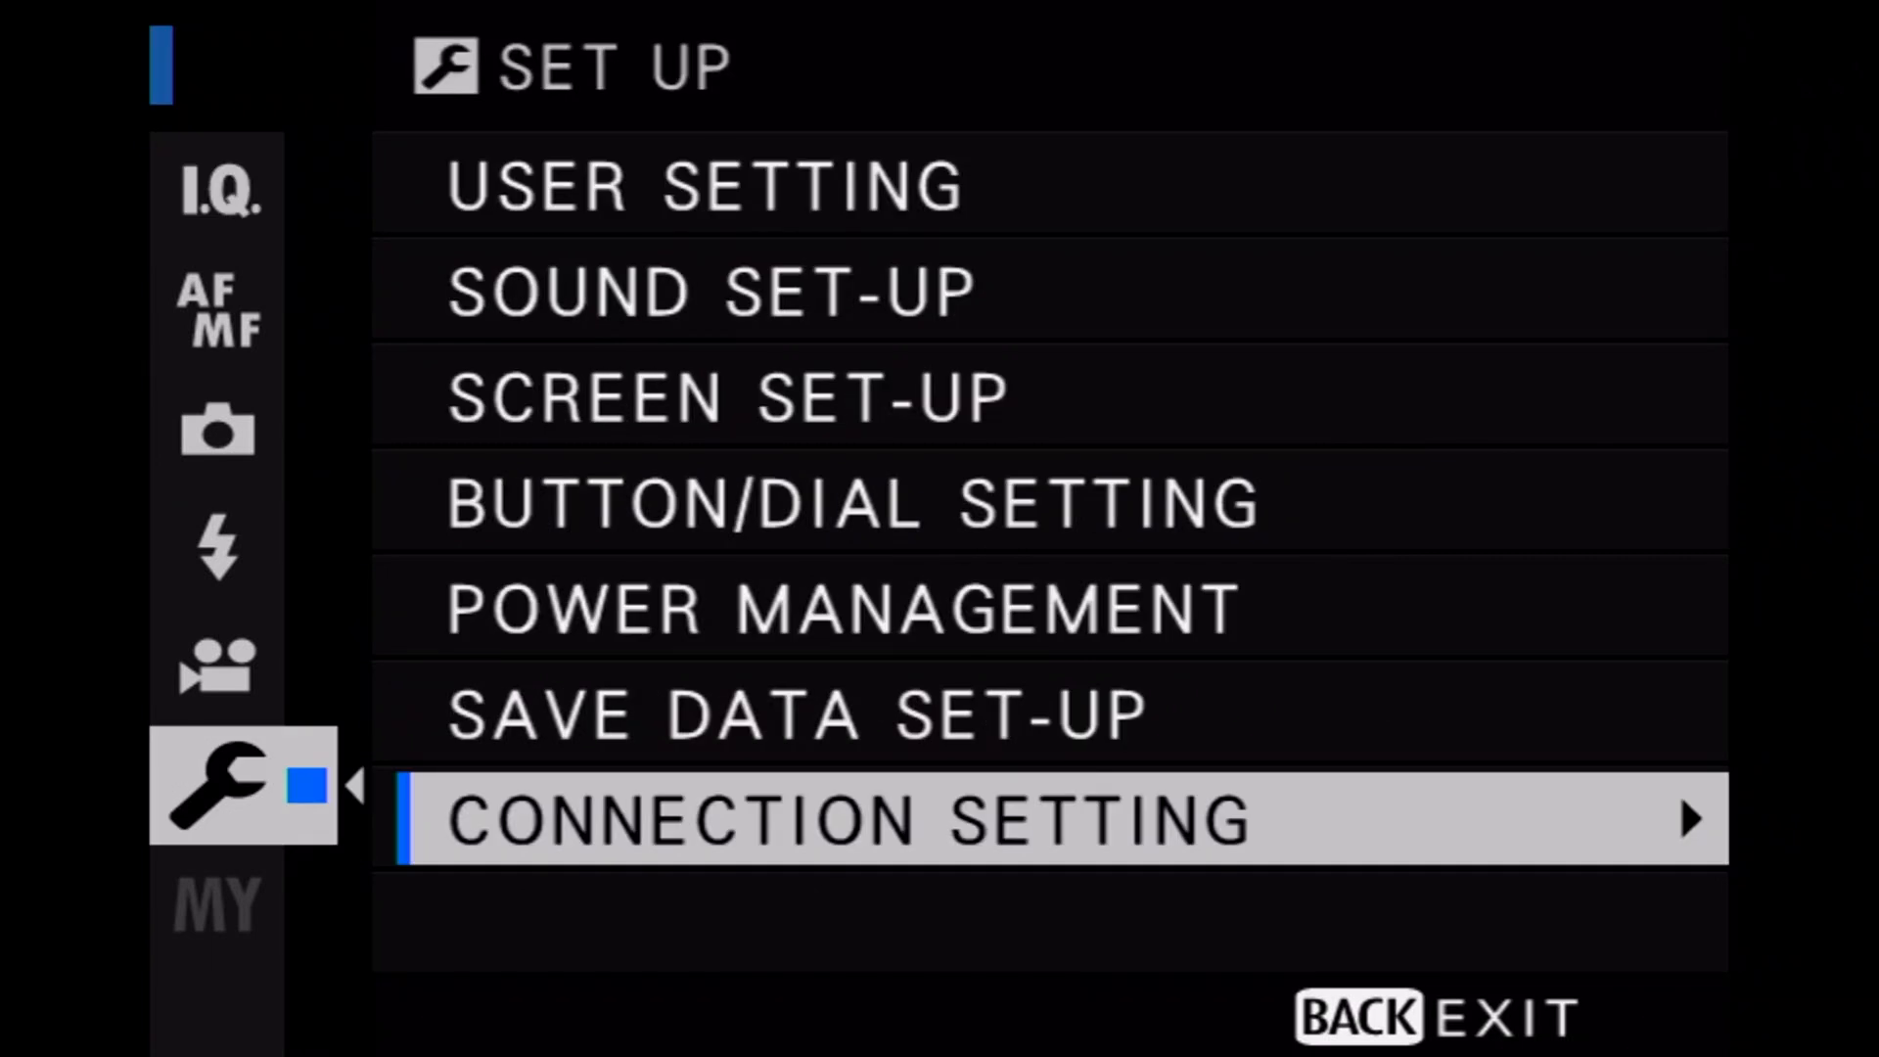
key(up)
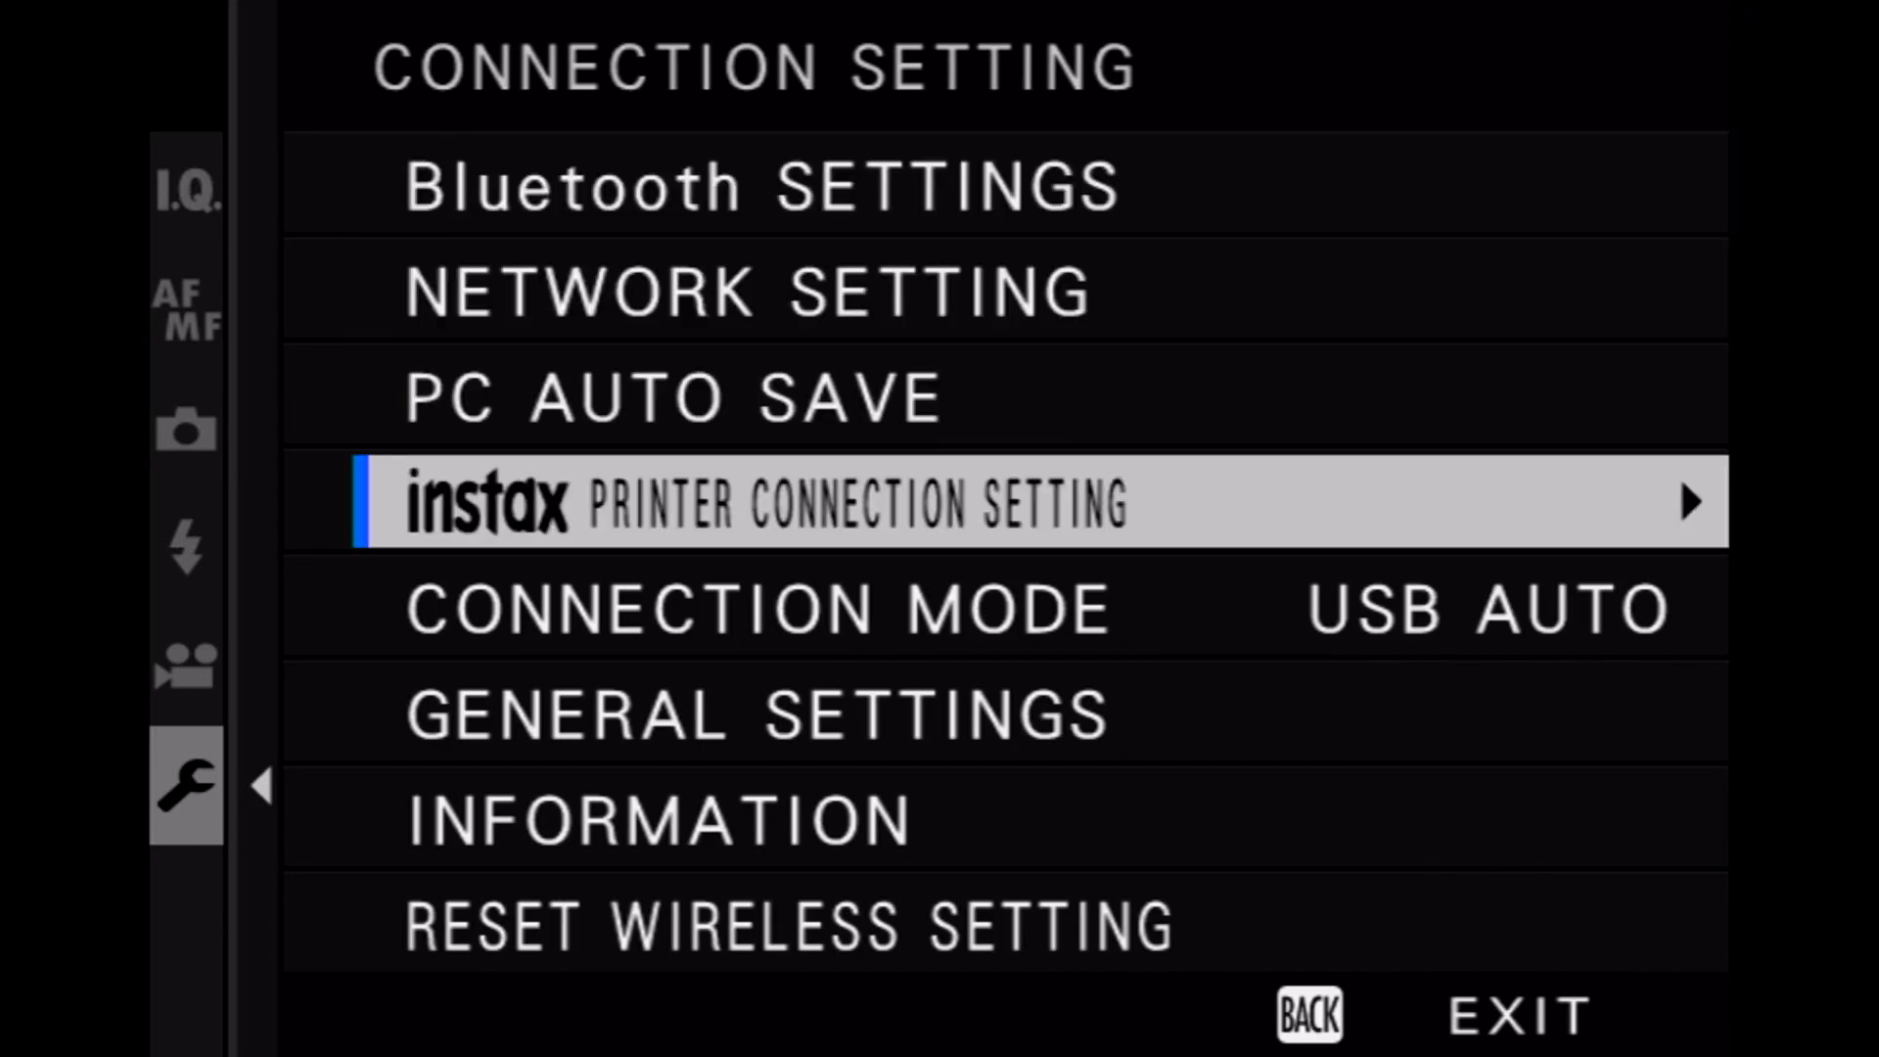
click(754, 607)
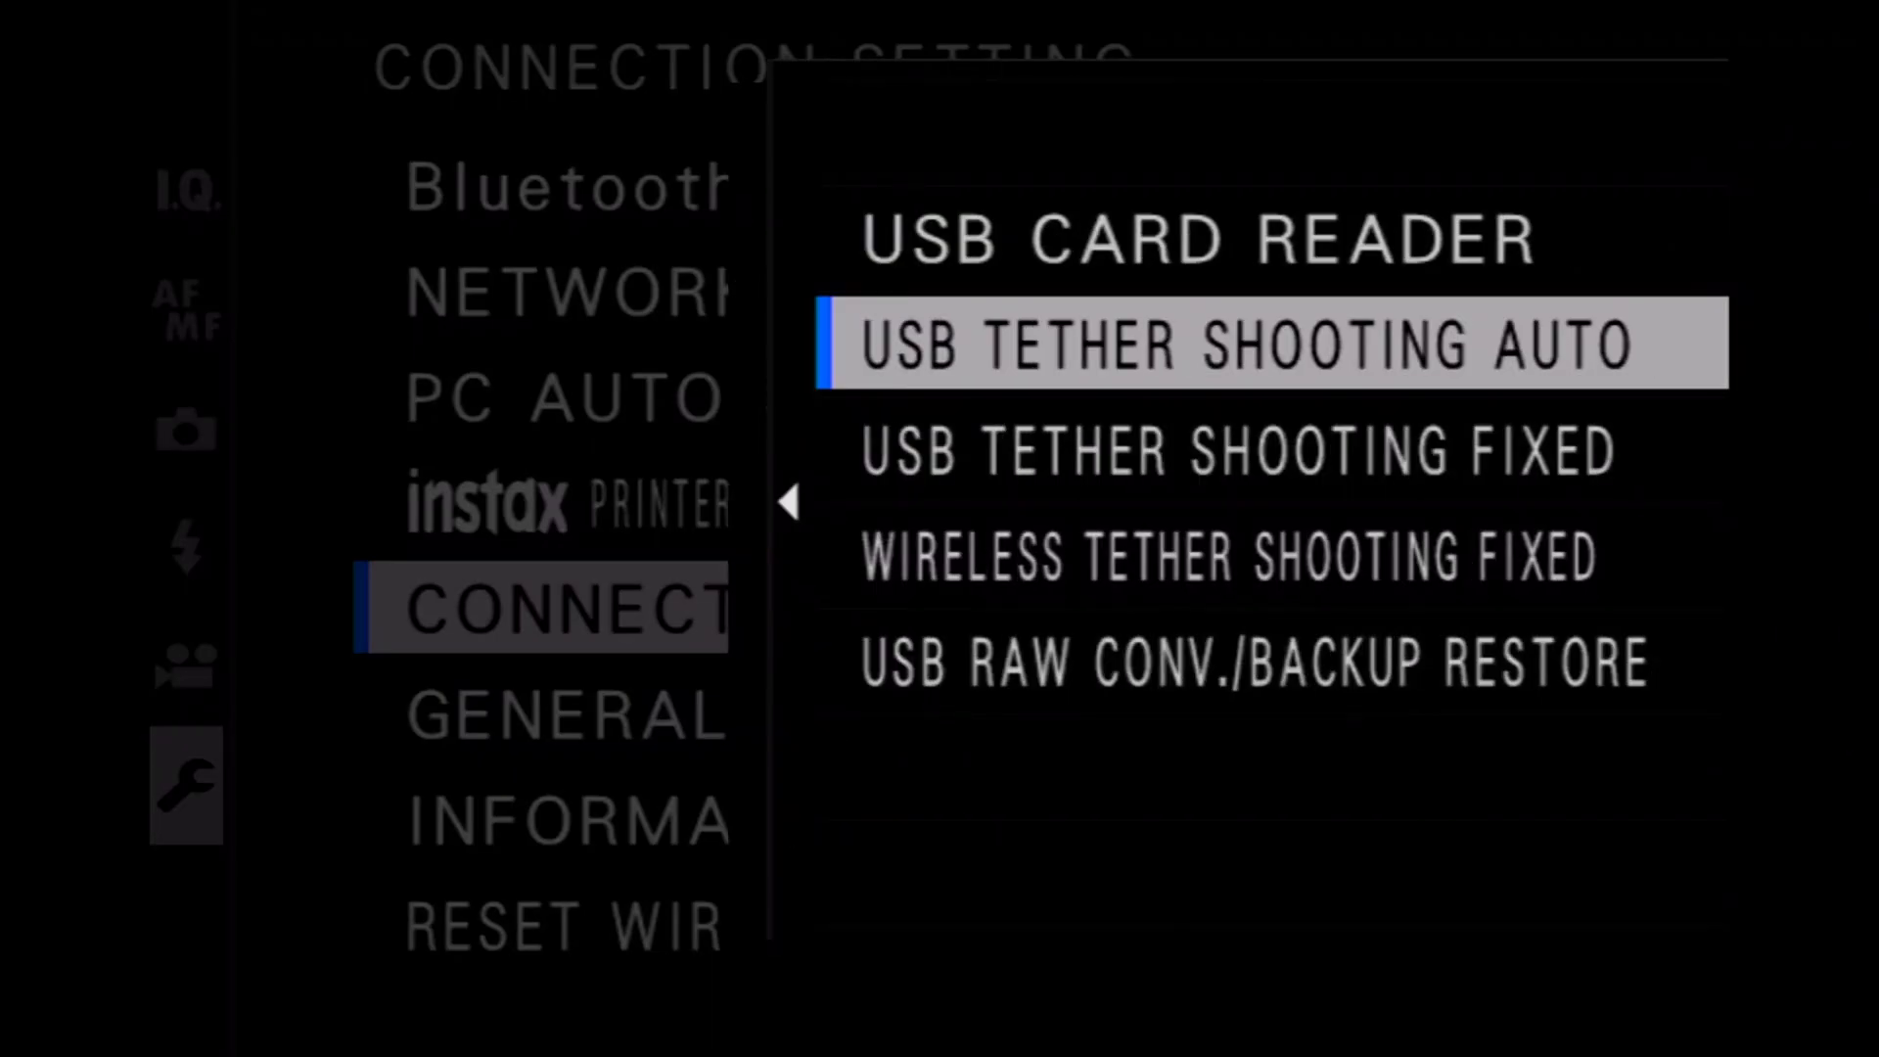
key(Down)
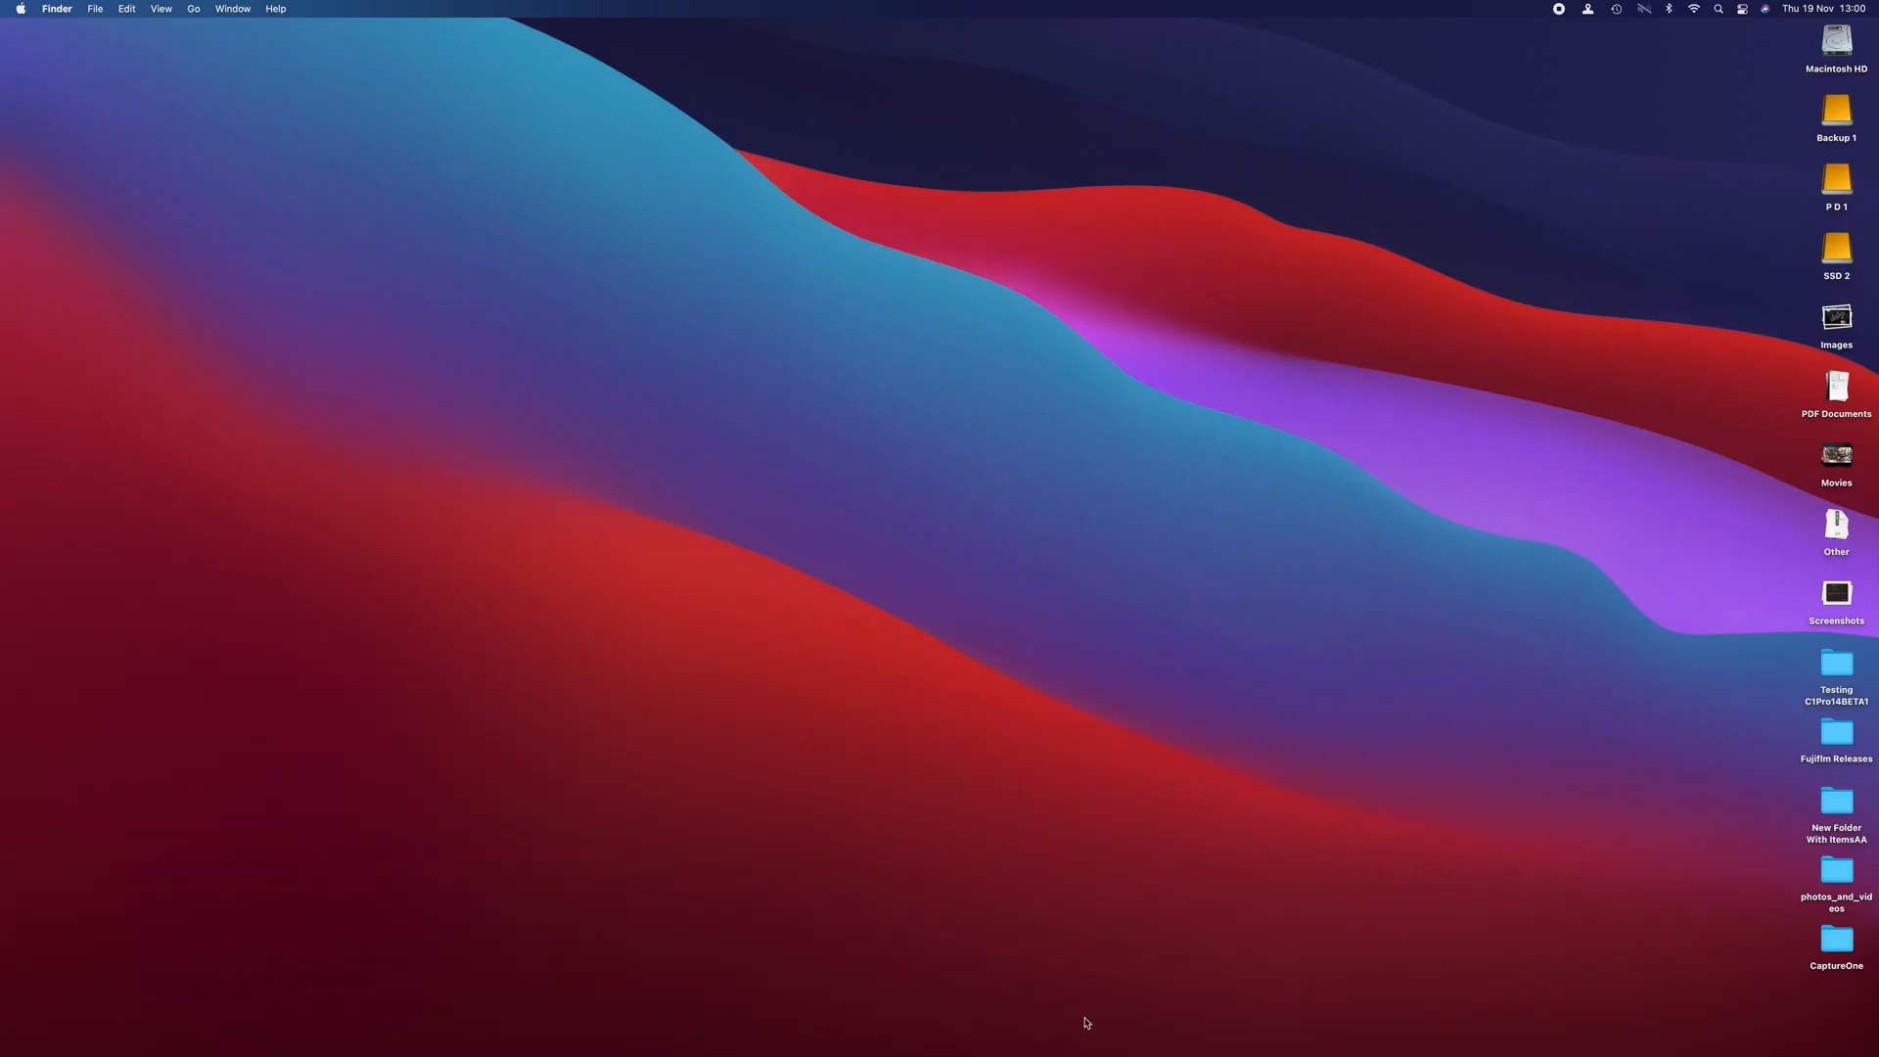
- Launch FUJIFILM X Acquire via Spotlight and bring up its Preferences from the menu bar
text(x)
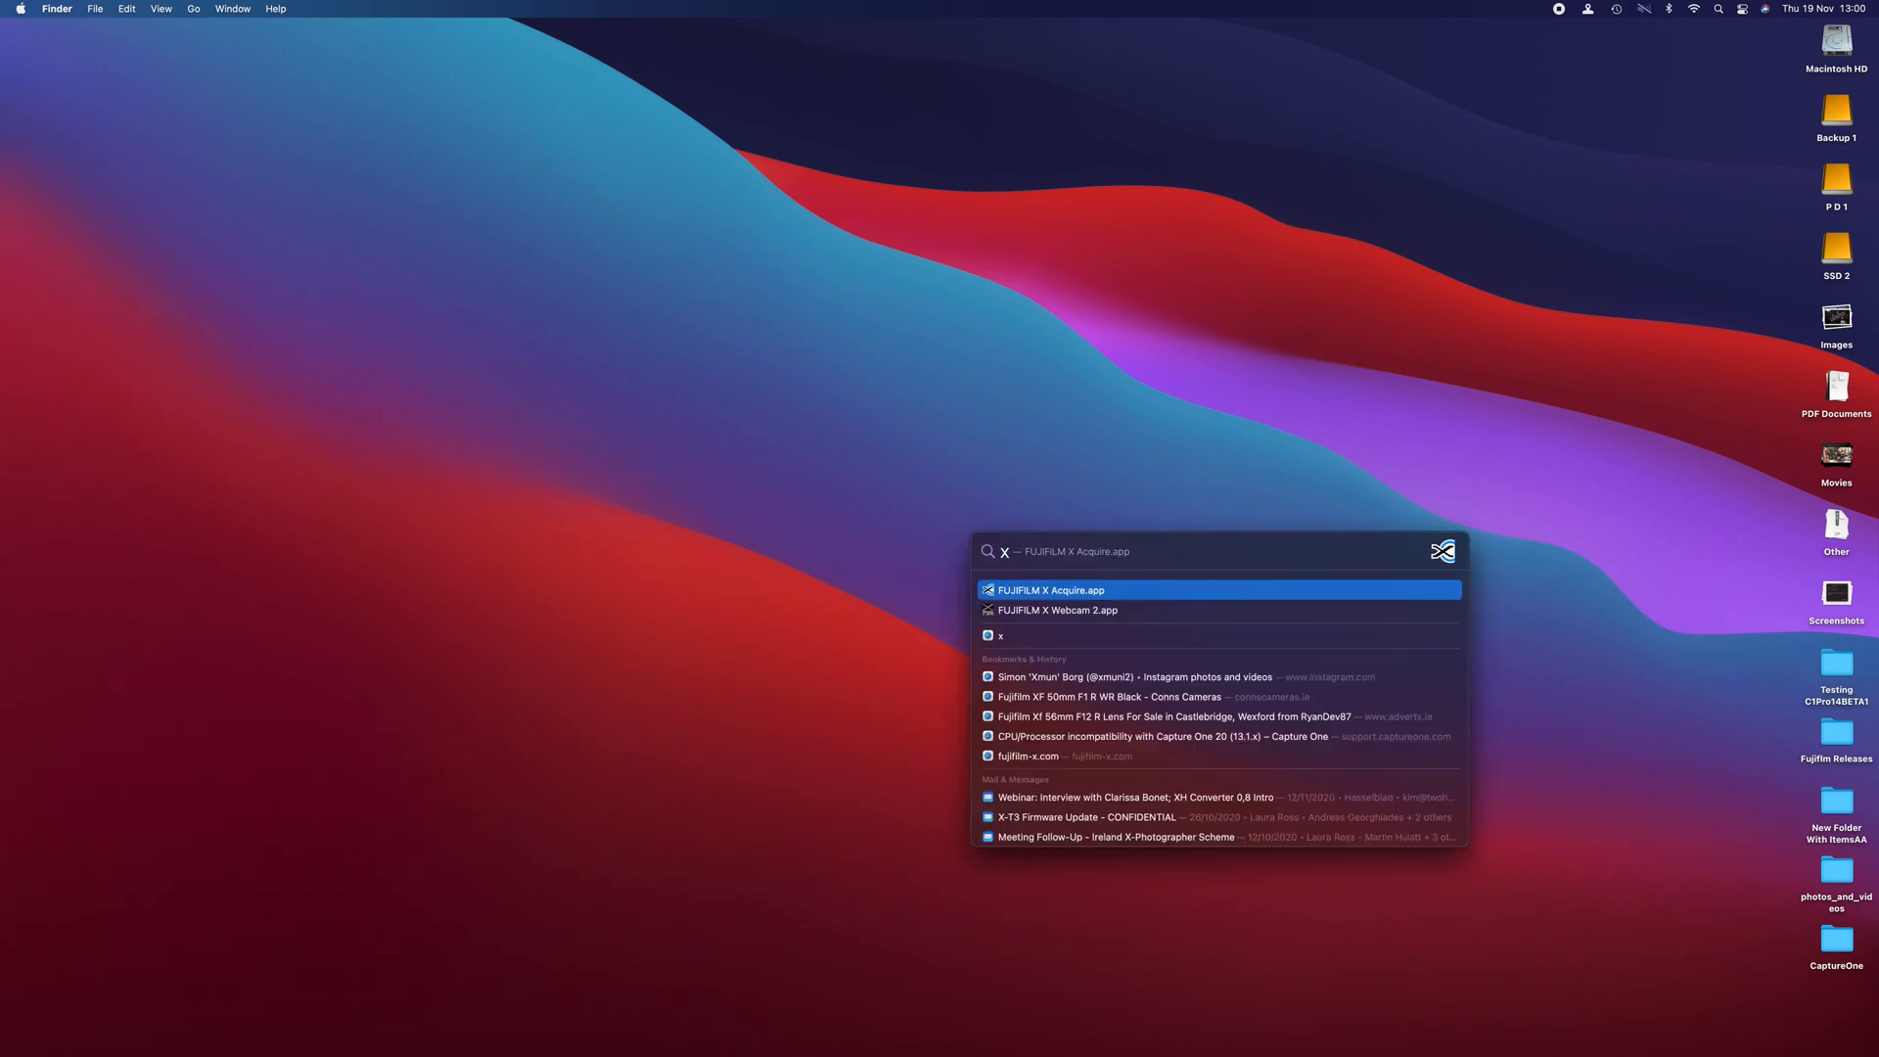
key(enter)
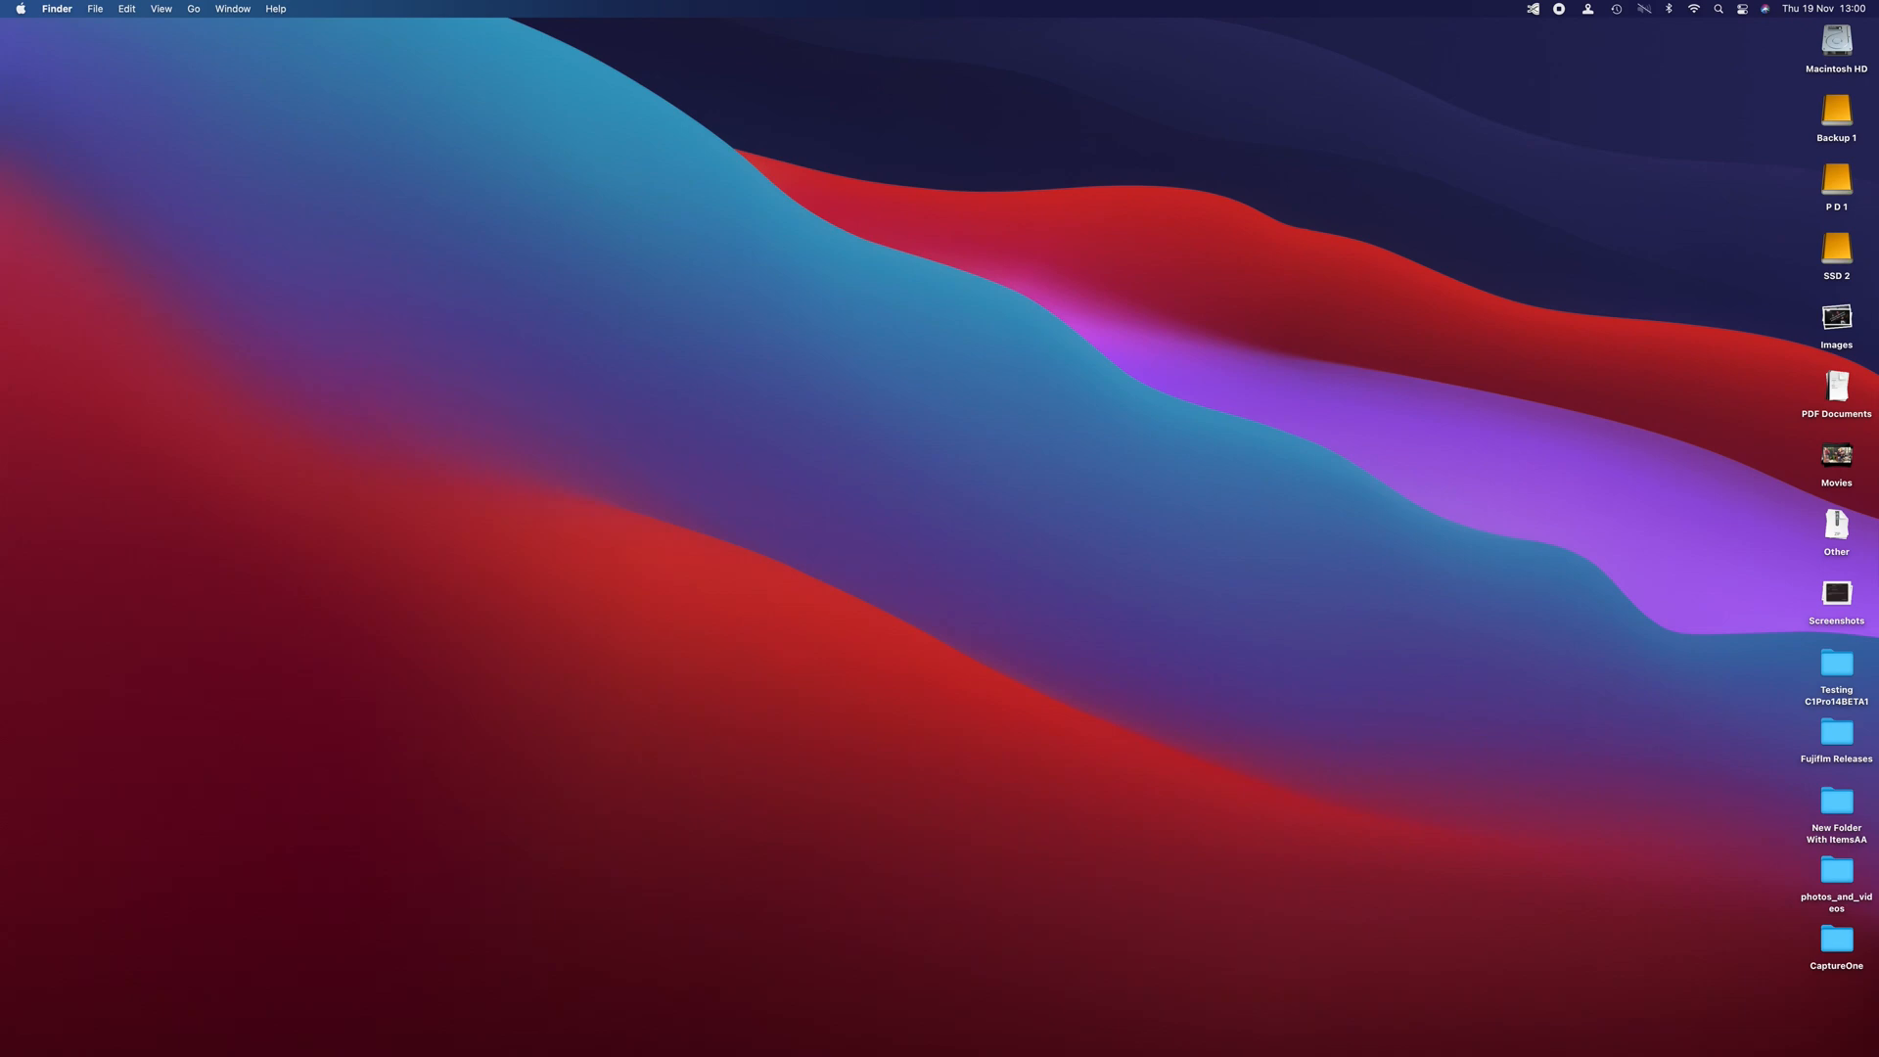
click(1532, 9)
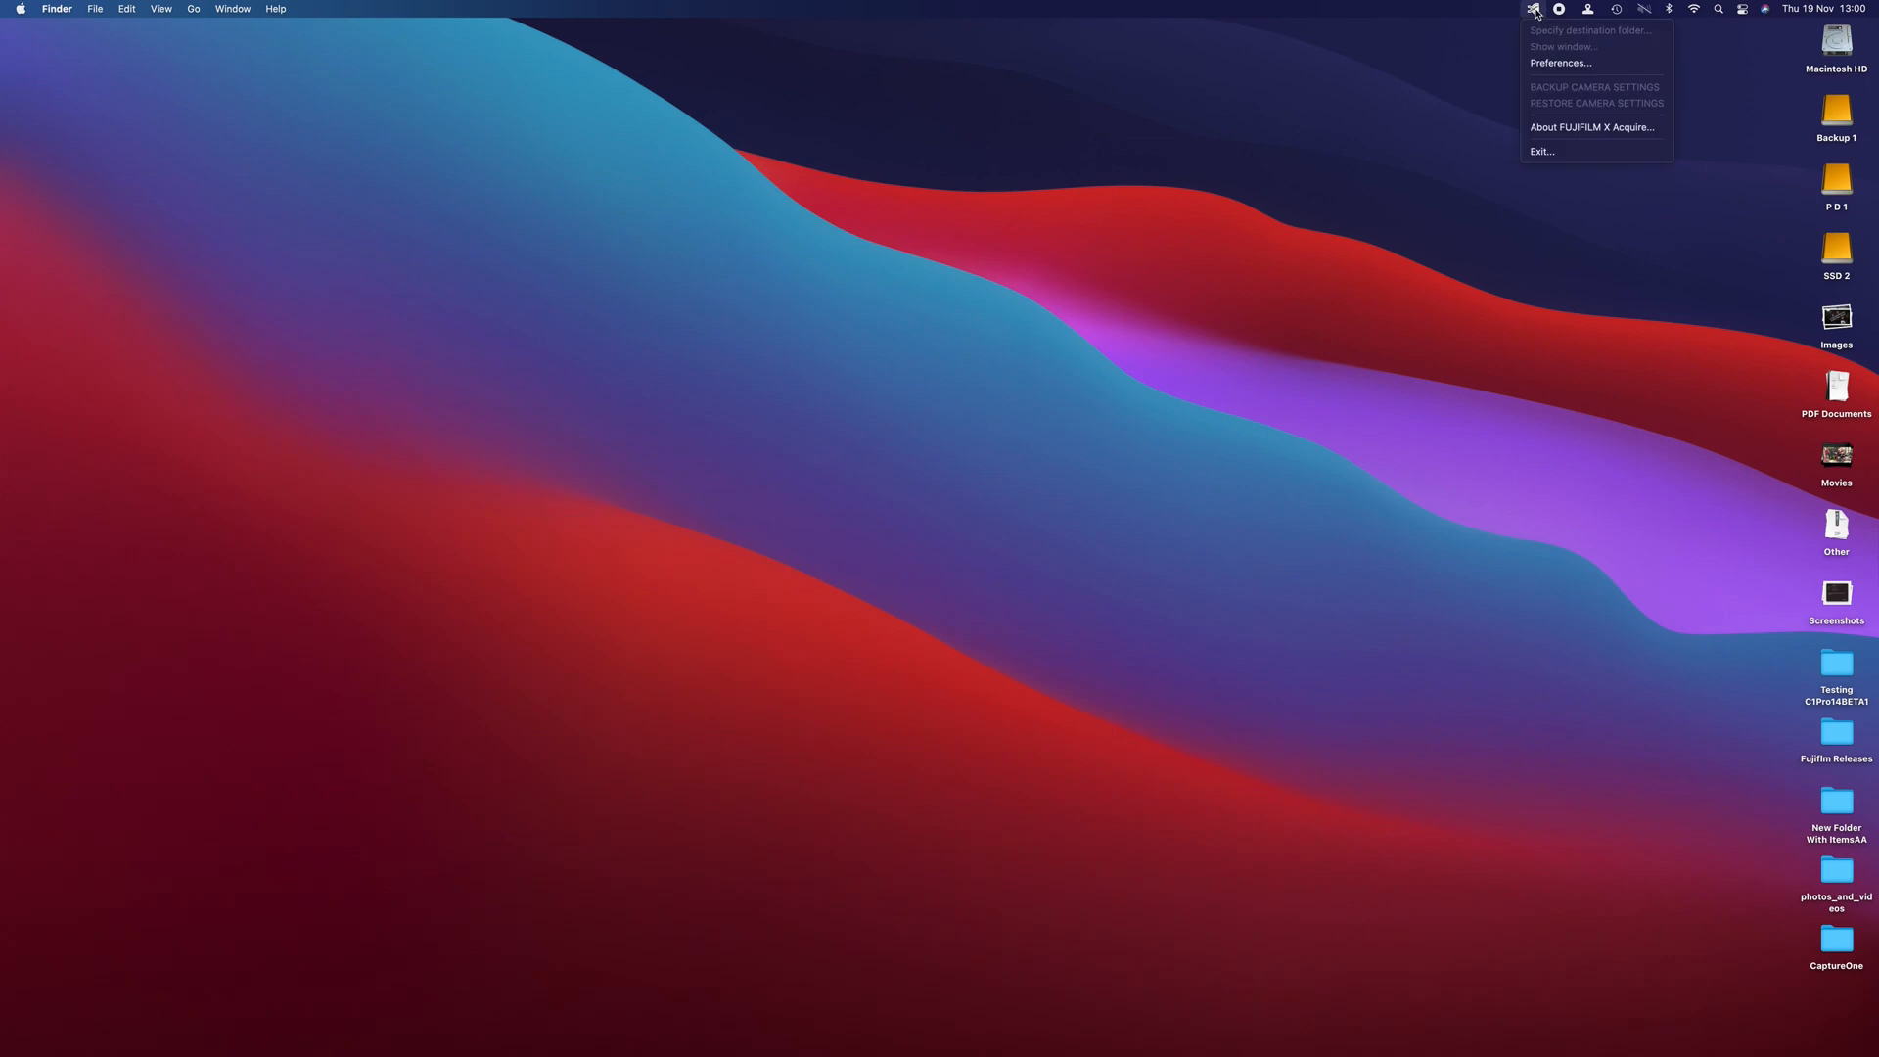
click(1560, 63)
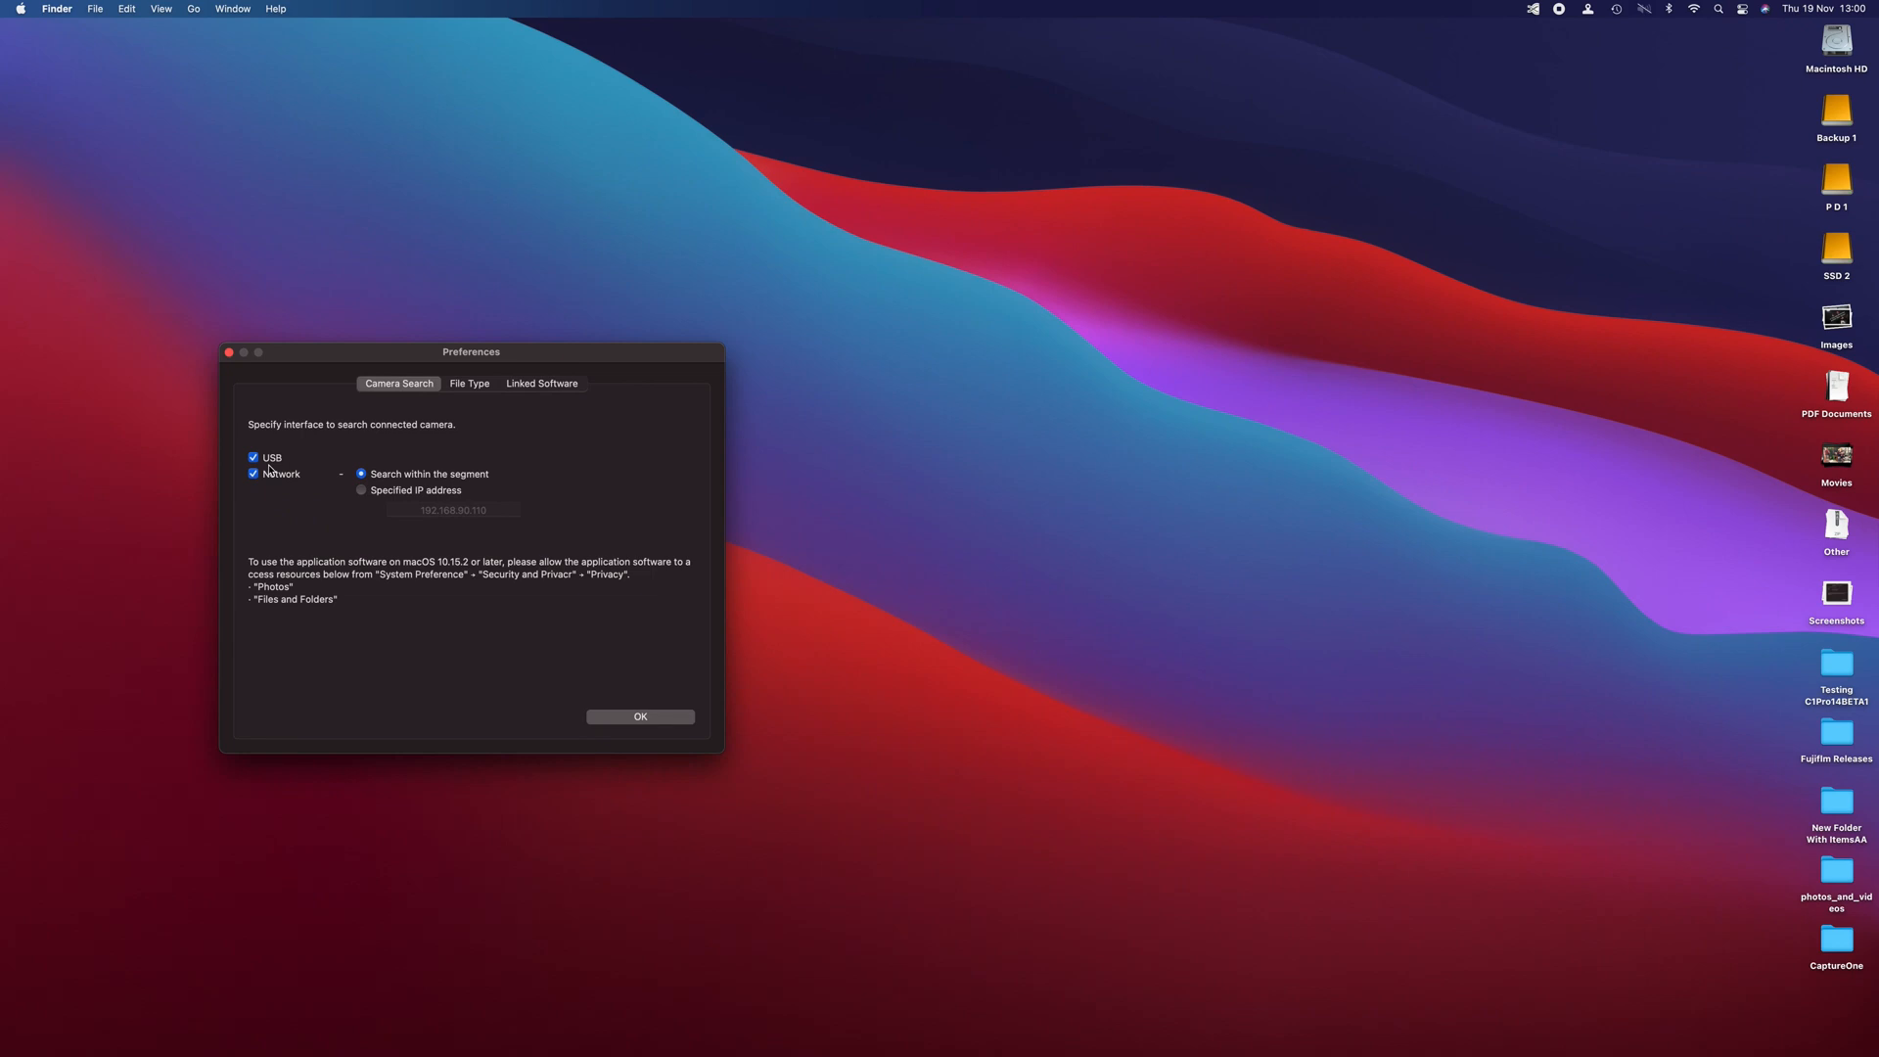
mouse_move(481, 402)
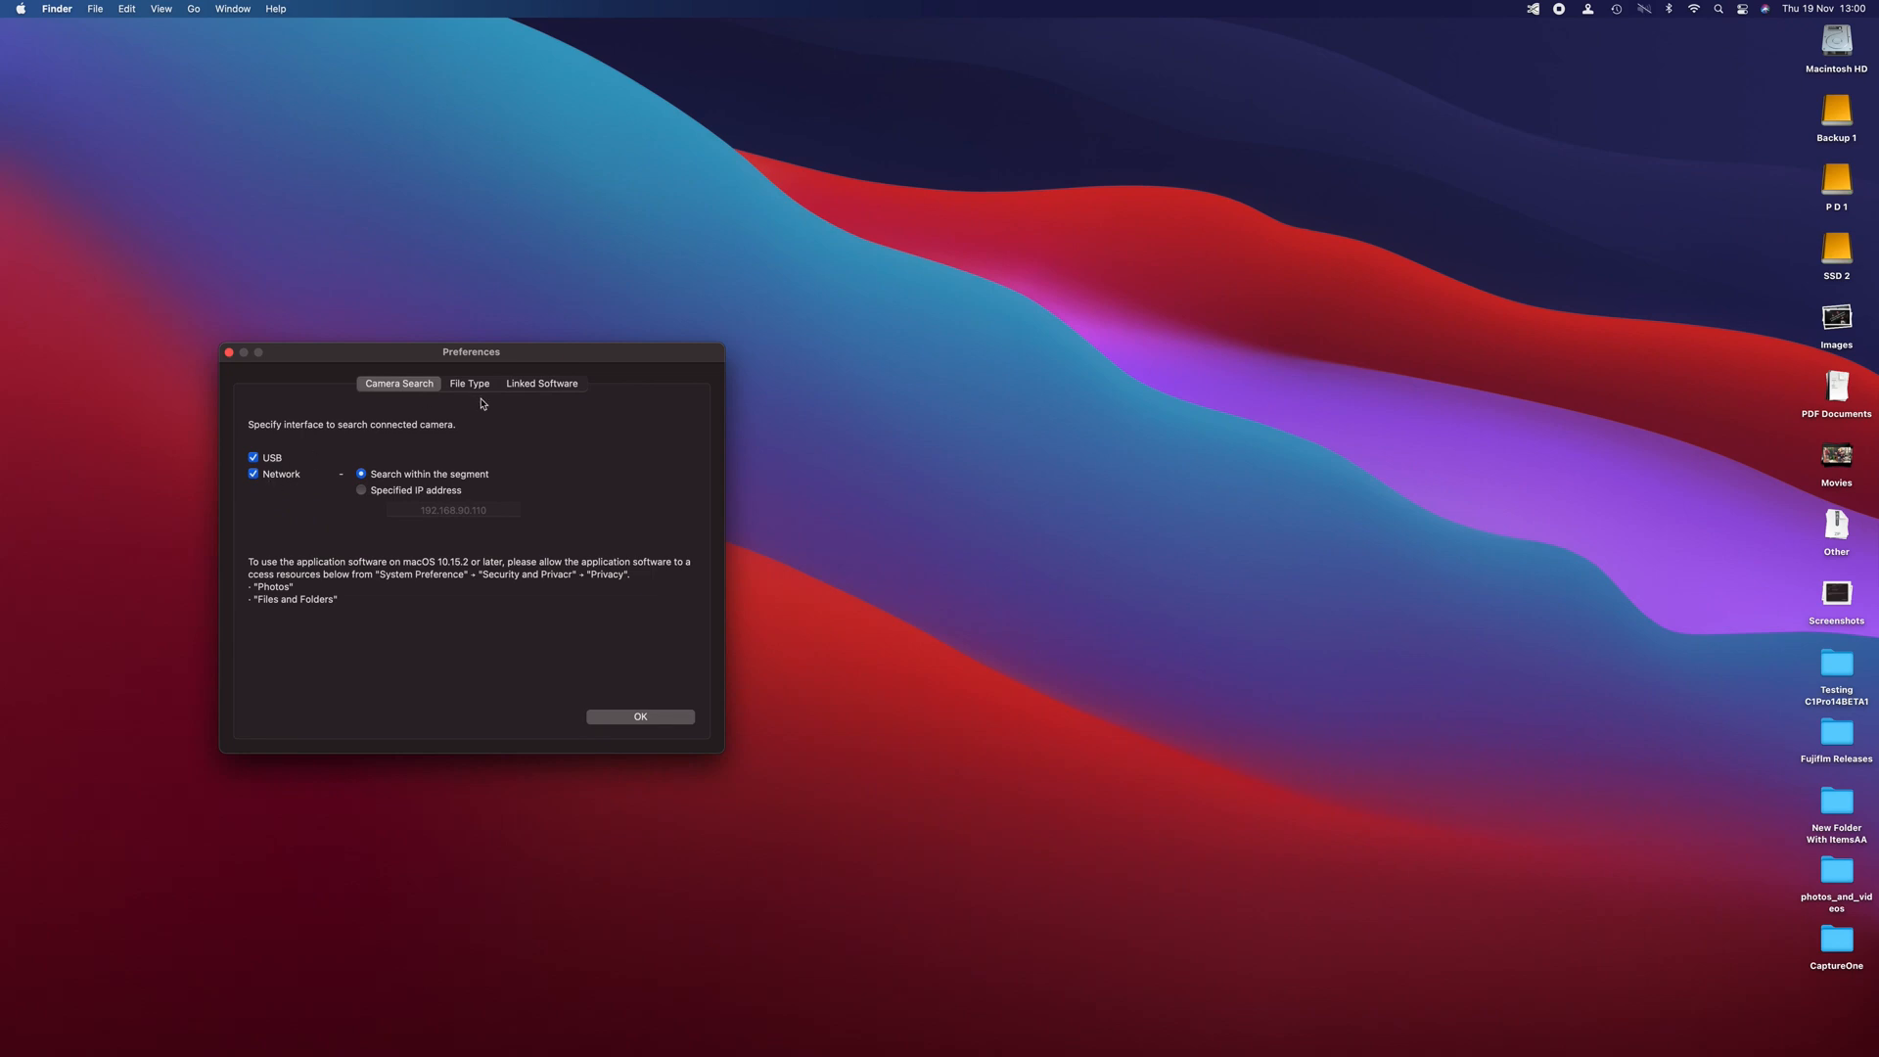
mouse_move(476, 392)
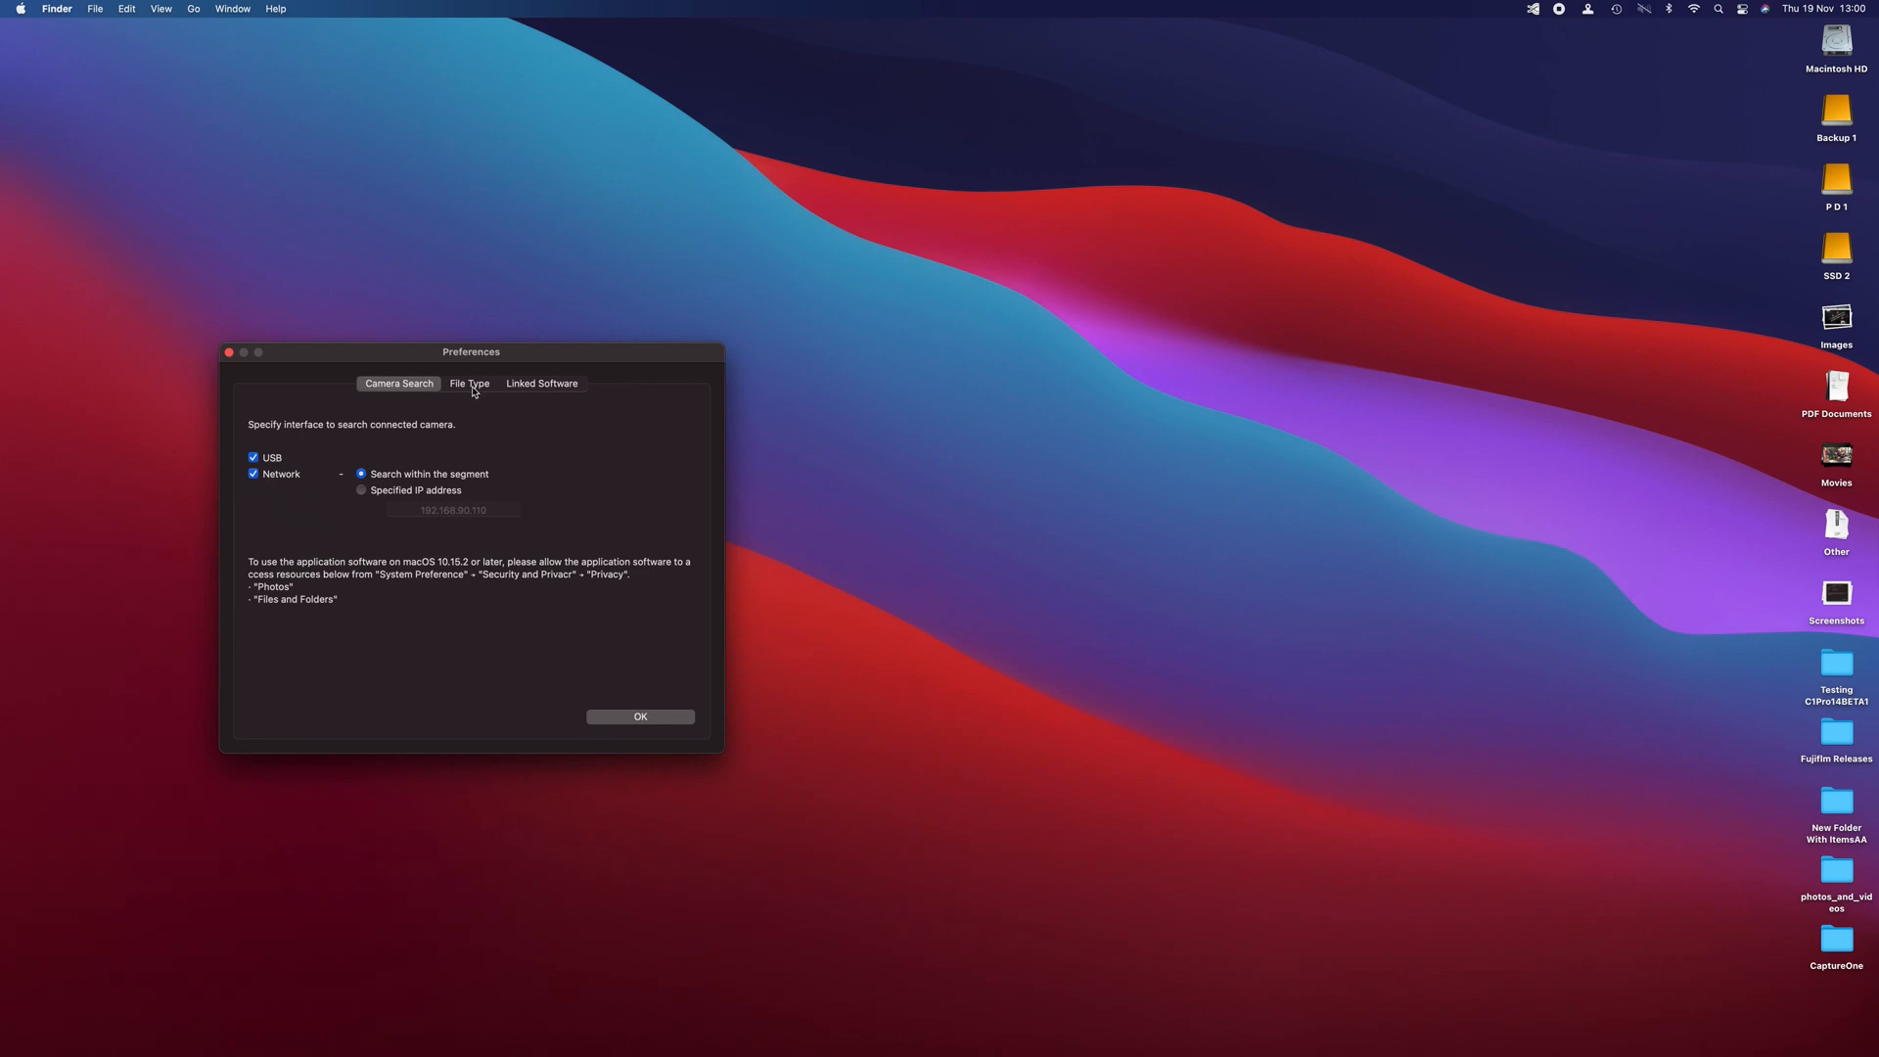
- Under File Type, leave JPEG unchecked so only RAW files transfer, and confirm with OK
click(469, 382)
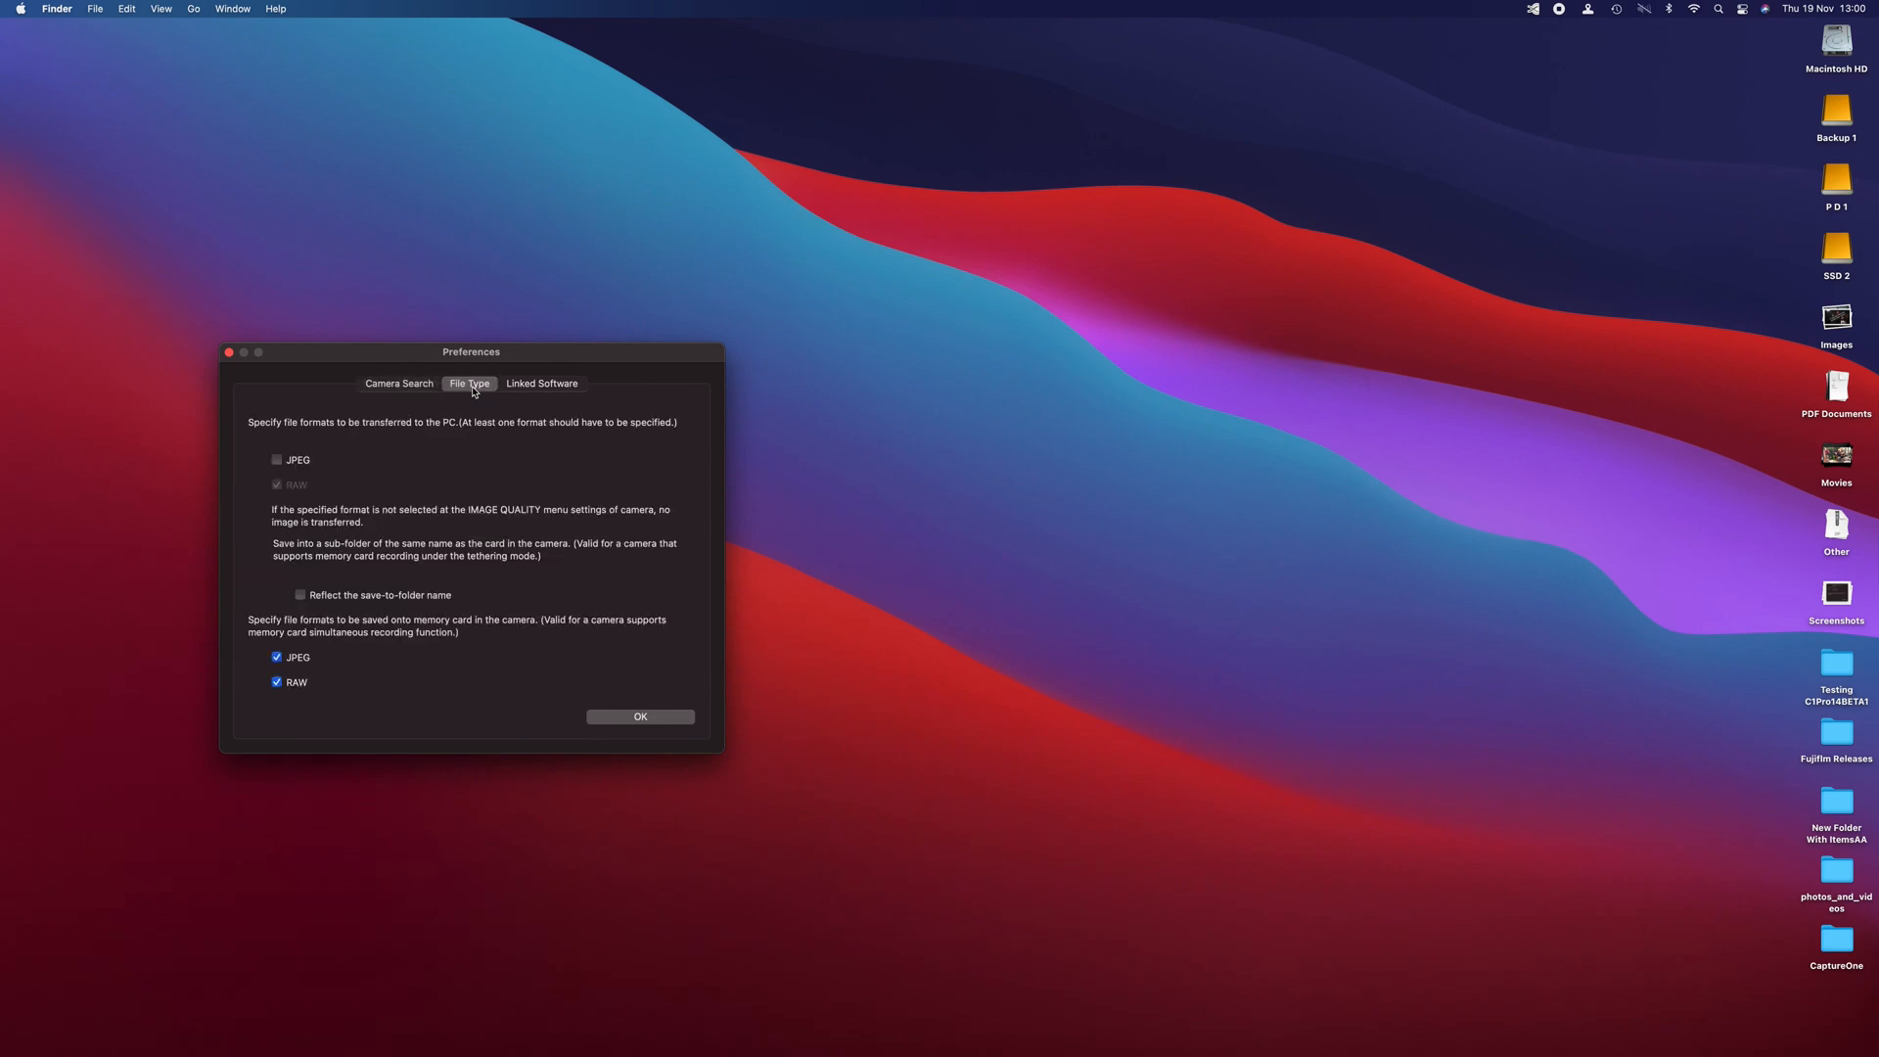
click(277, 459)
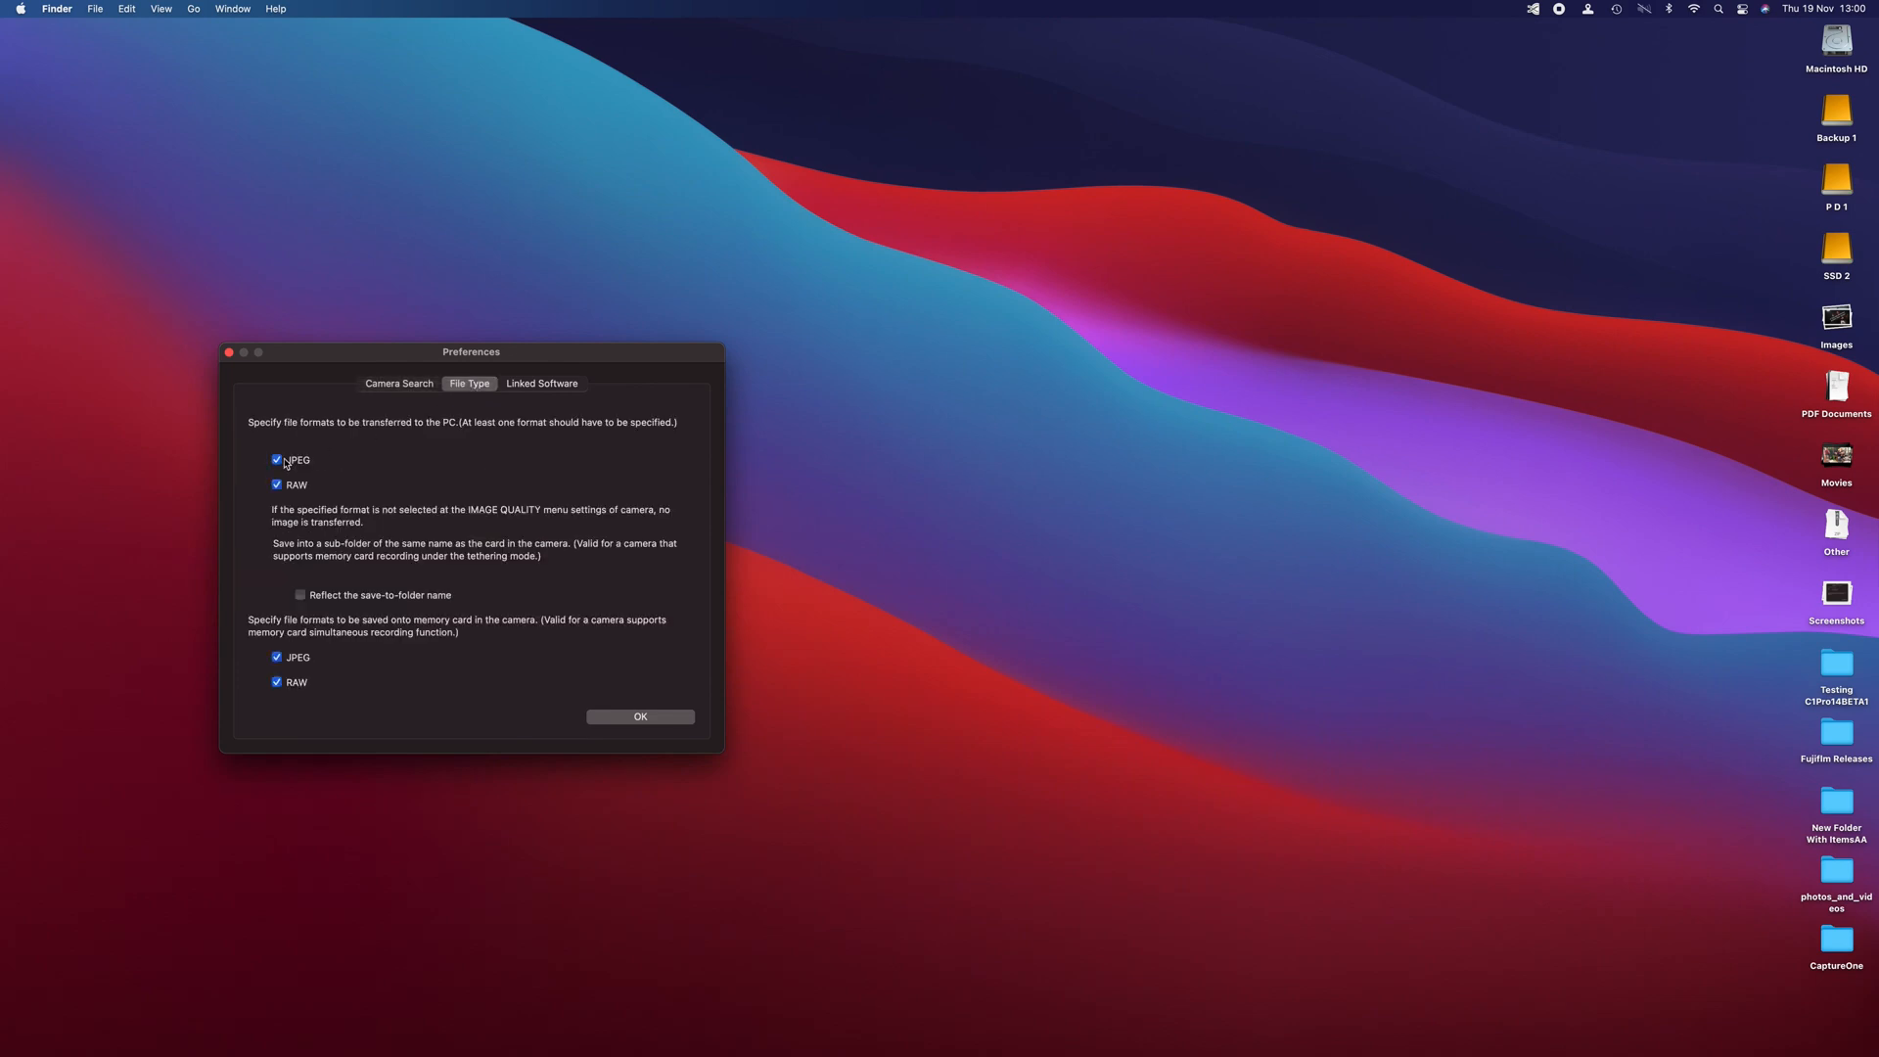
click(276, 459)
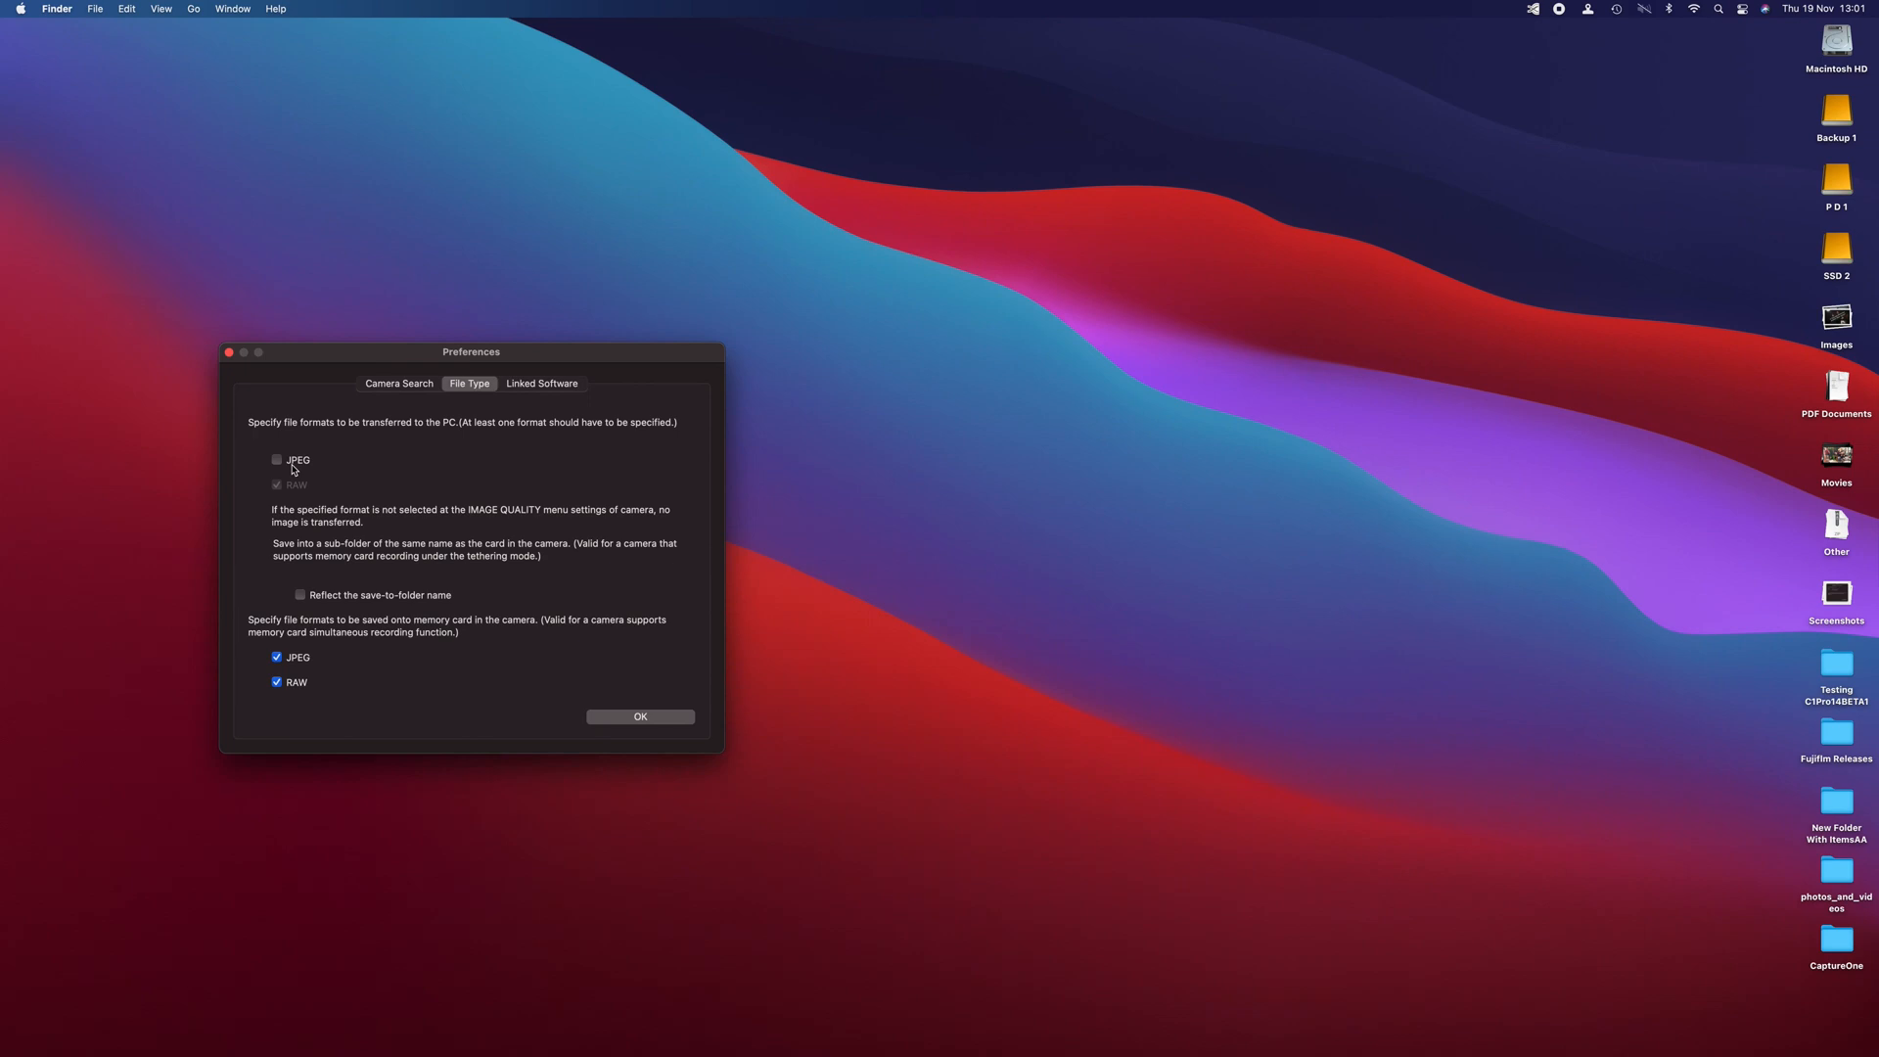
mouse_move(333, 658)
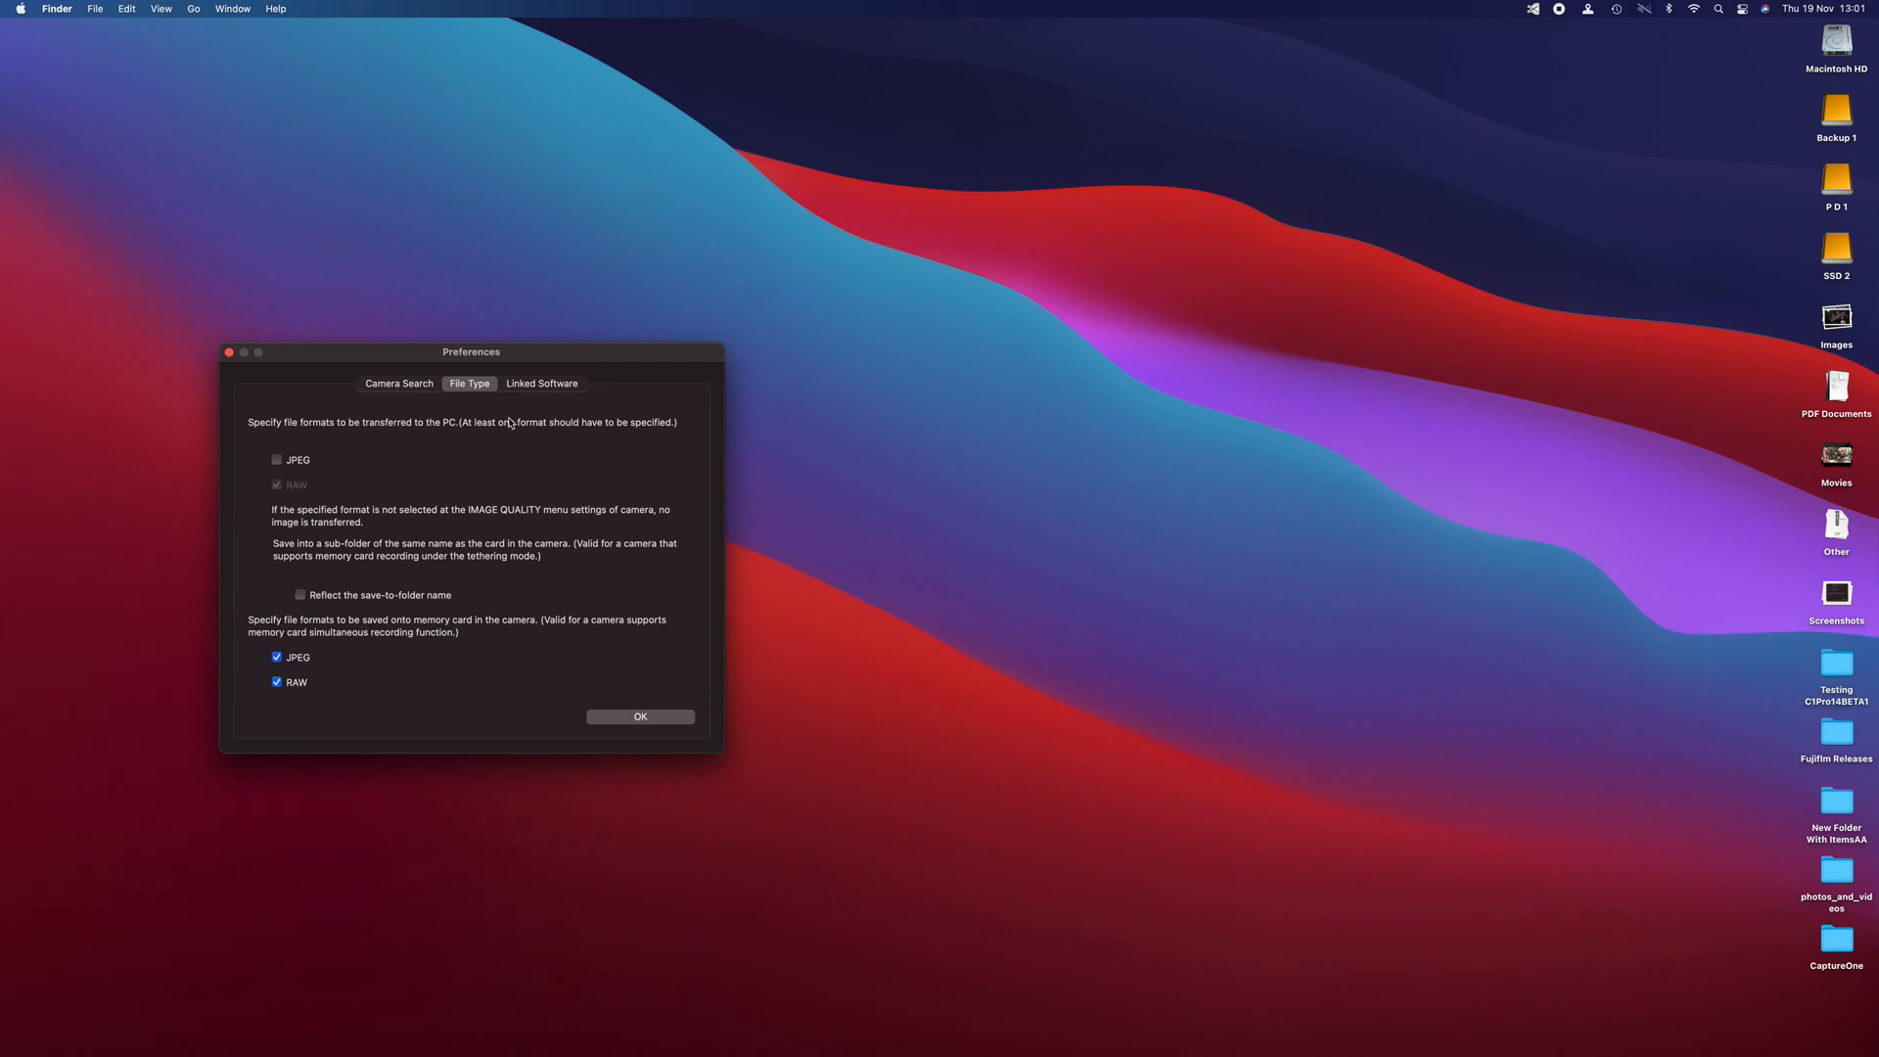
click(640, 715)
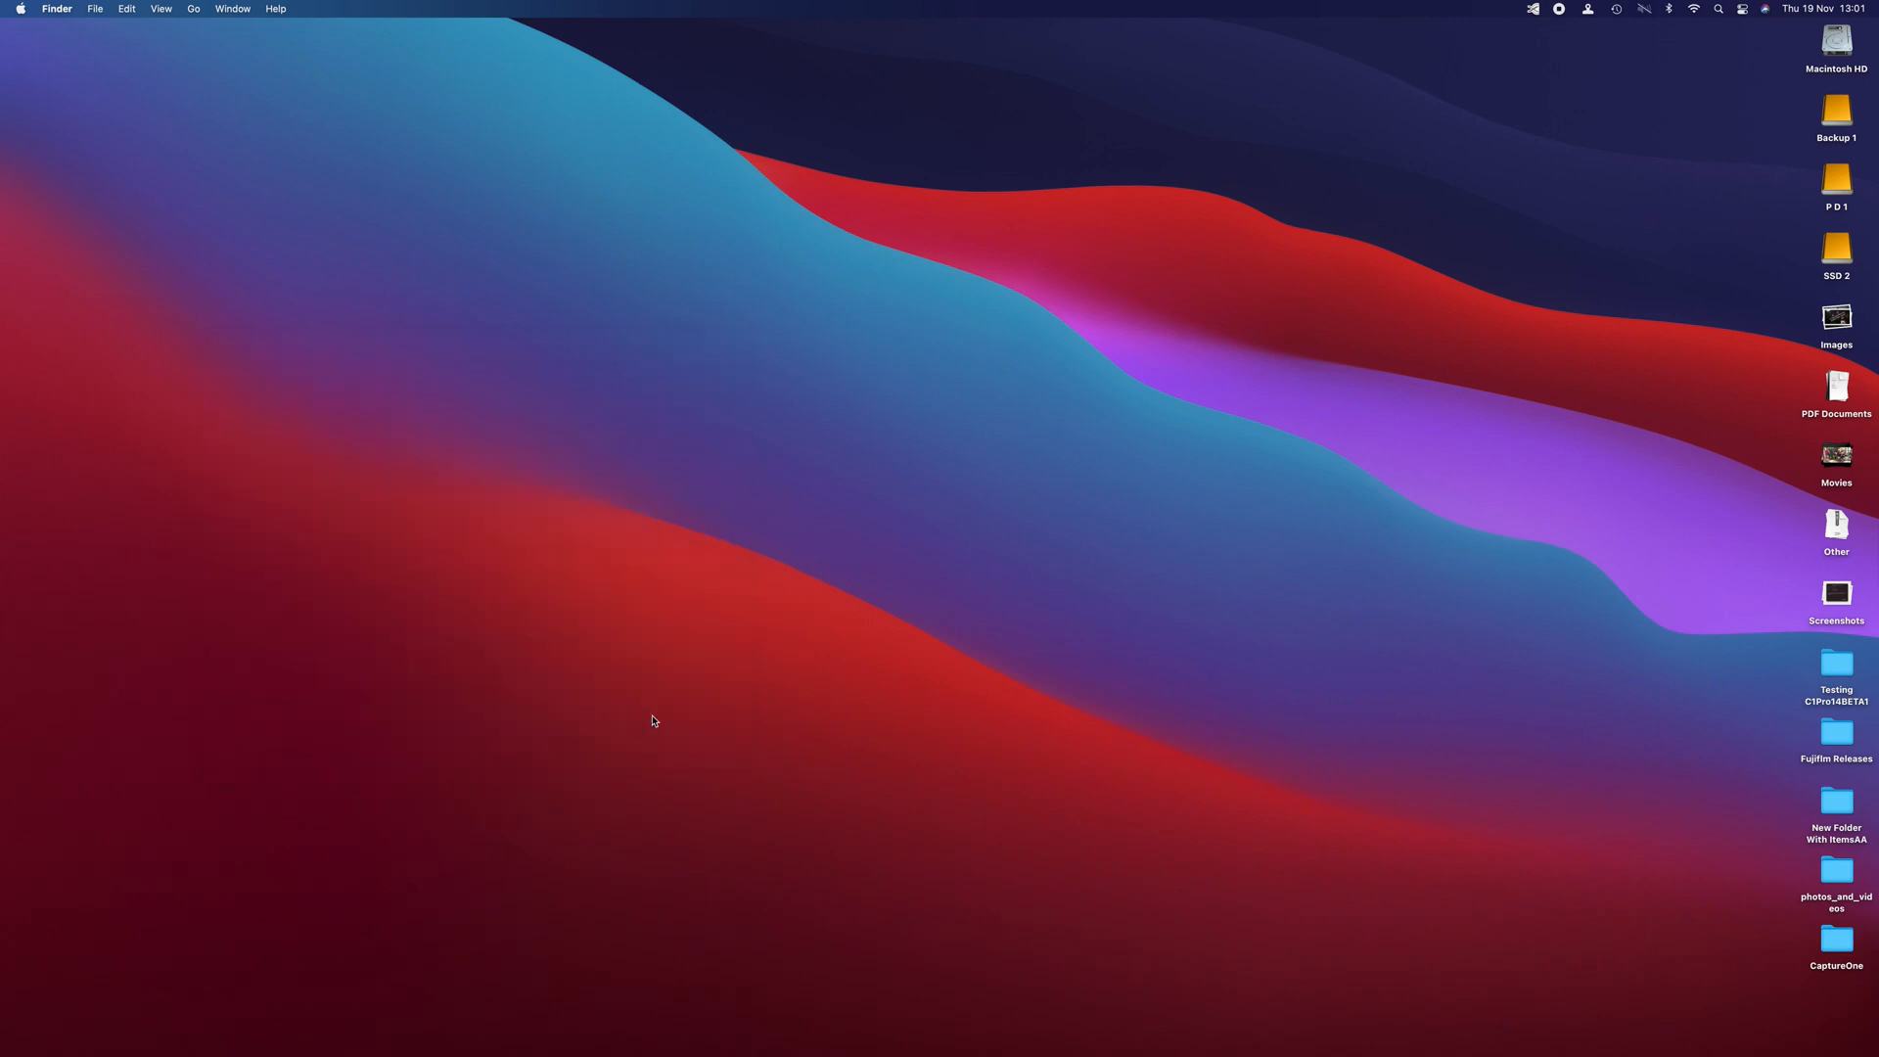
mouse_move(1753, 62)
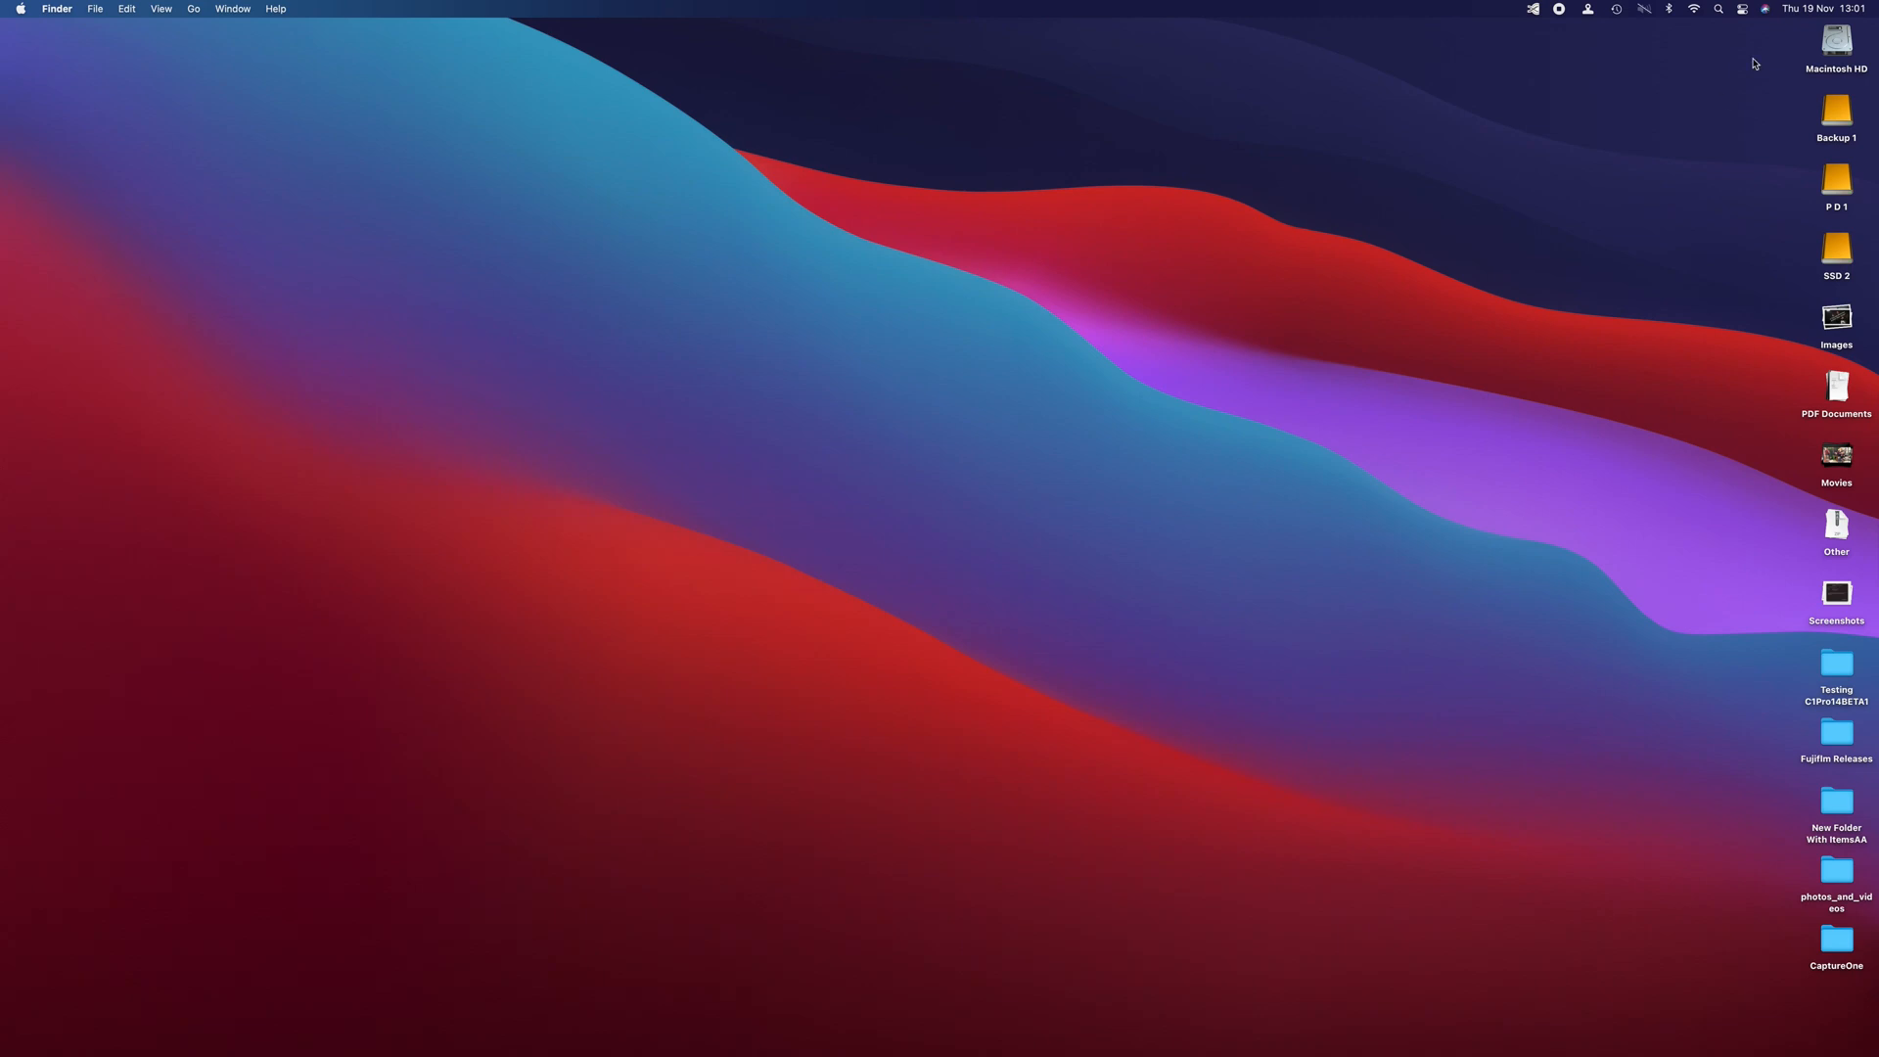
- Launch Capture One 20, which starts up with its Resource Hub window
click(1533, 9)
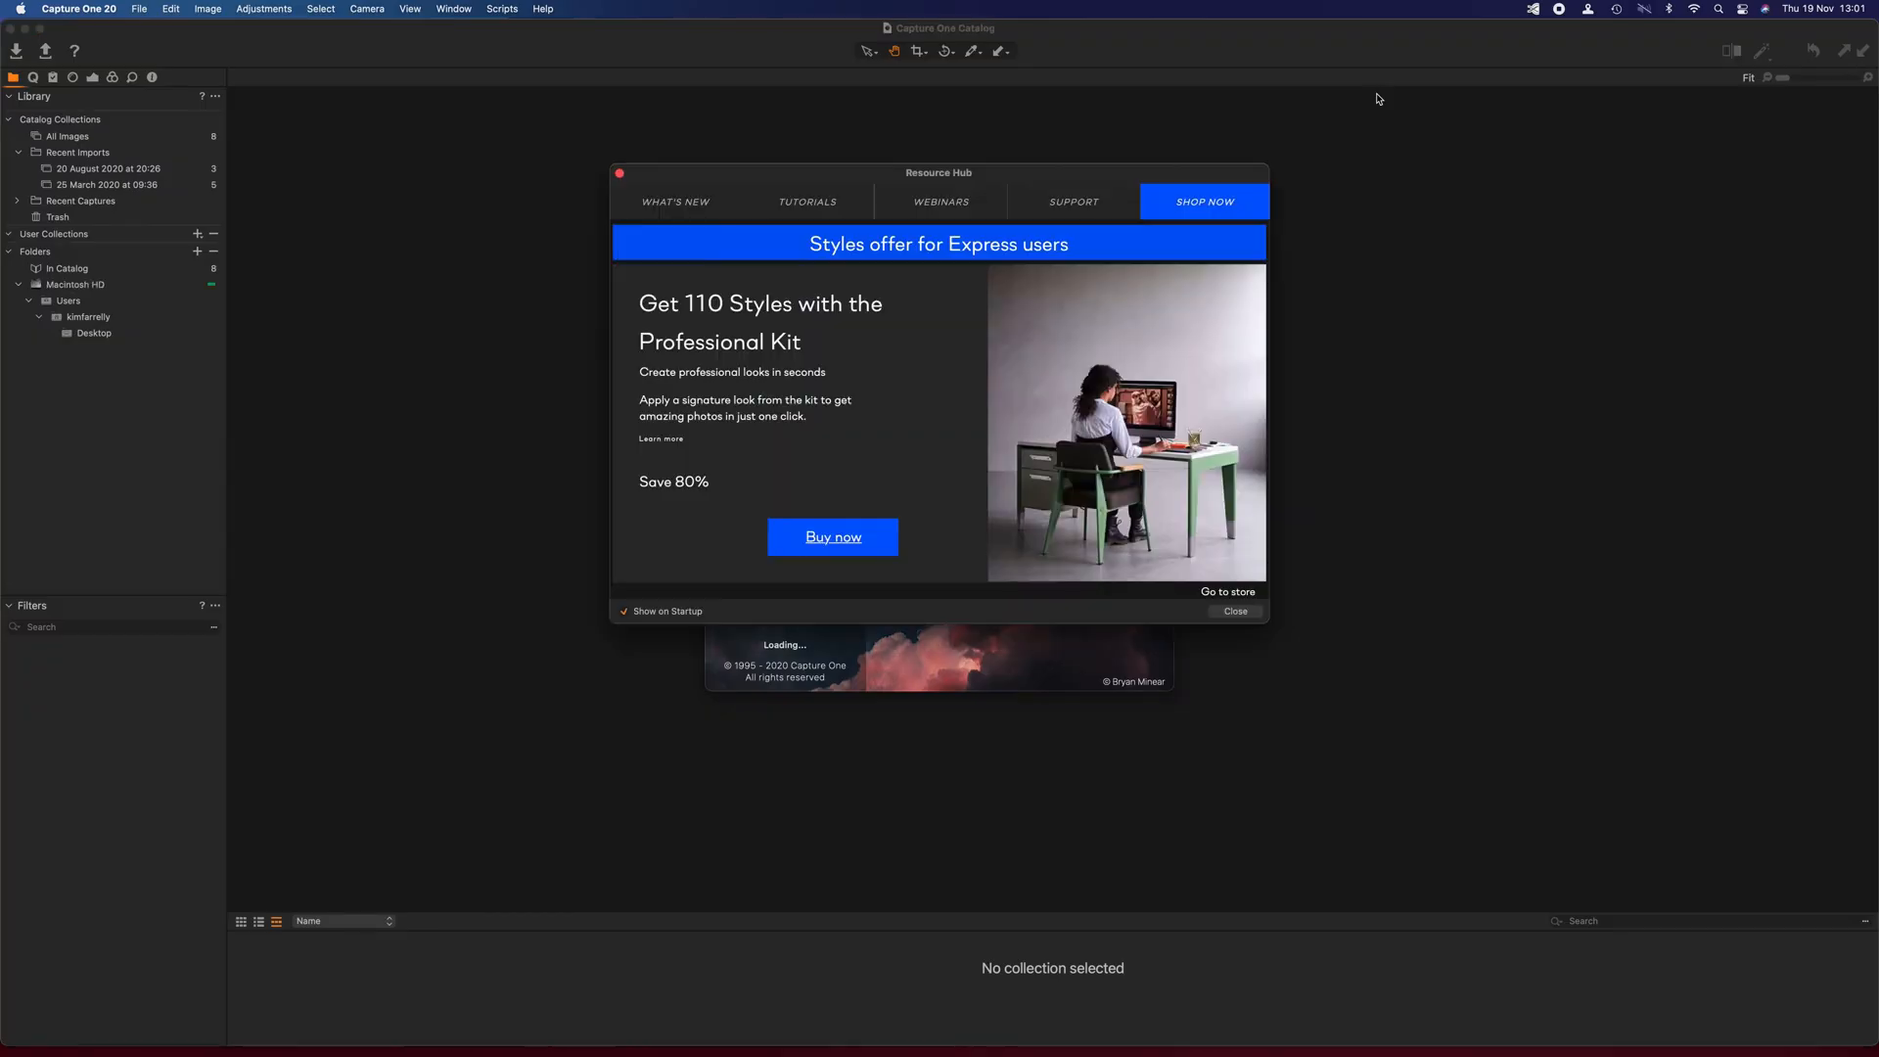
- Close the Resource Hub and set X Acquire's destination folder to Tethering testing
click(1234, 611)
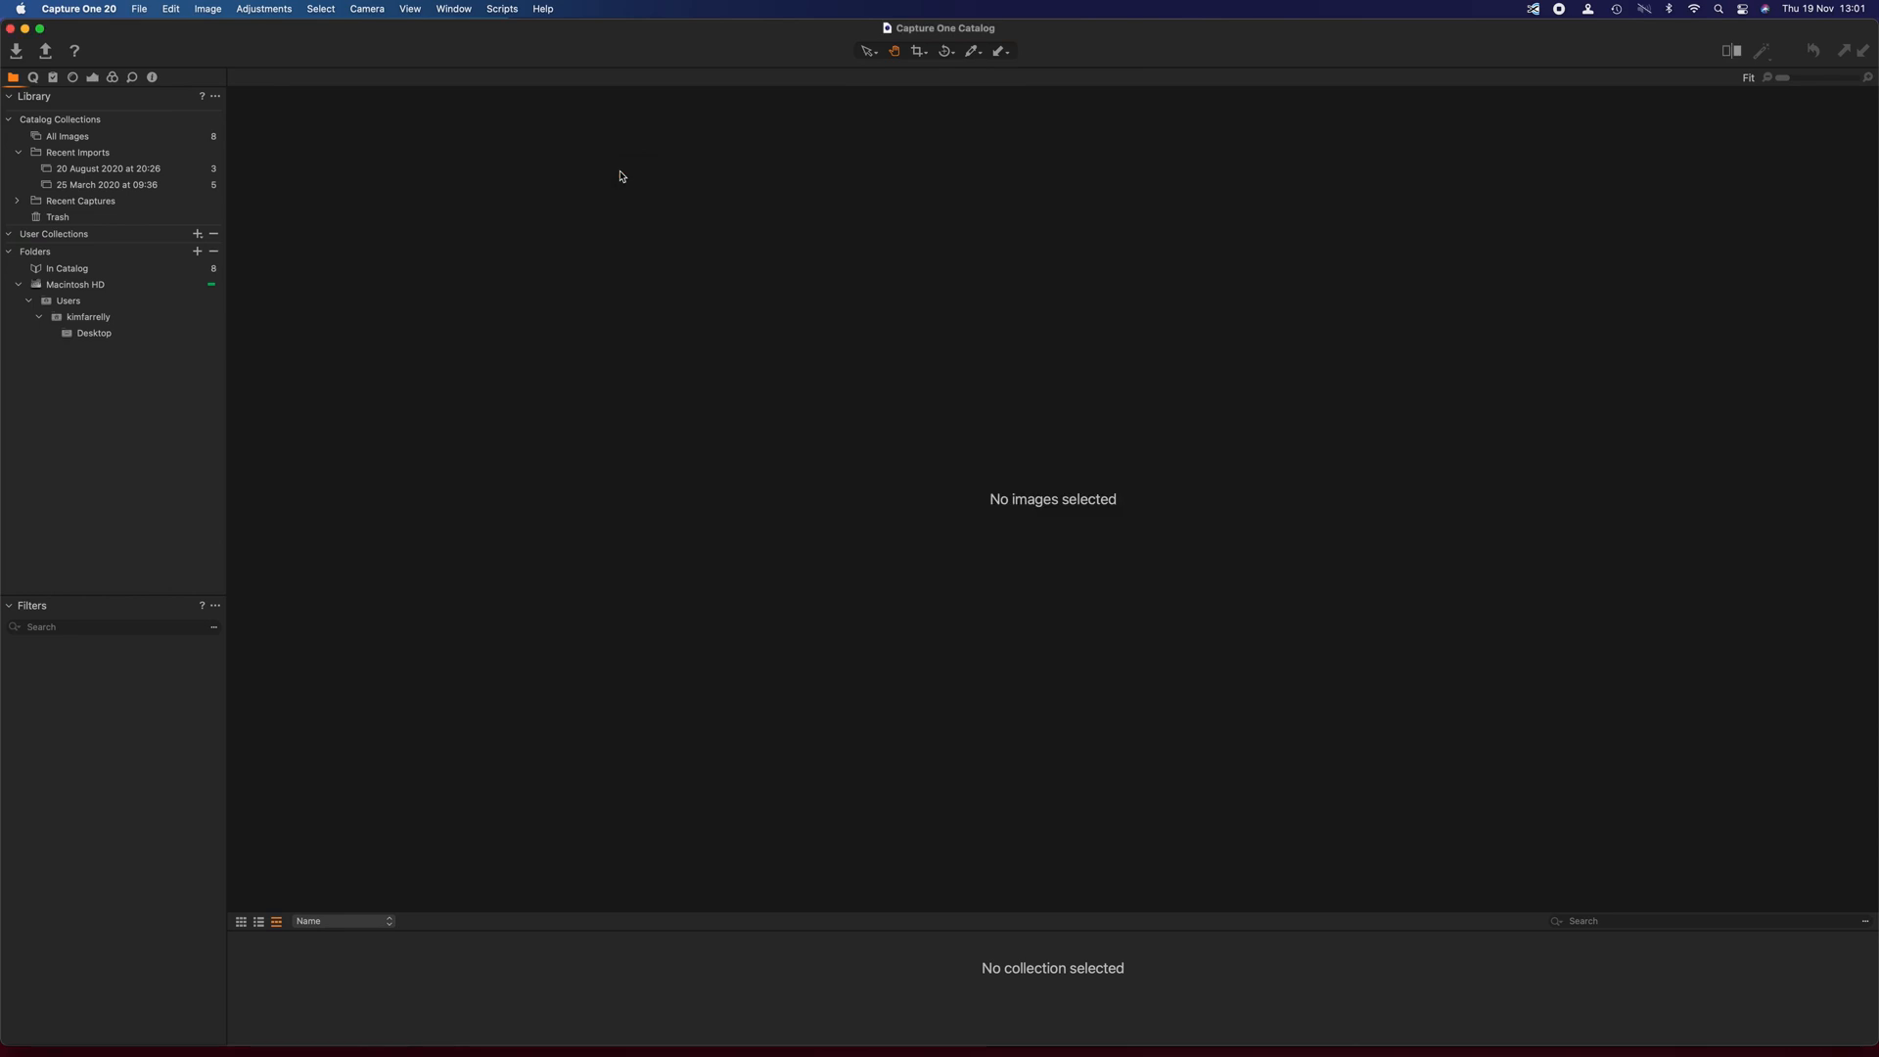
mouse_move(1531, 32)
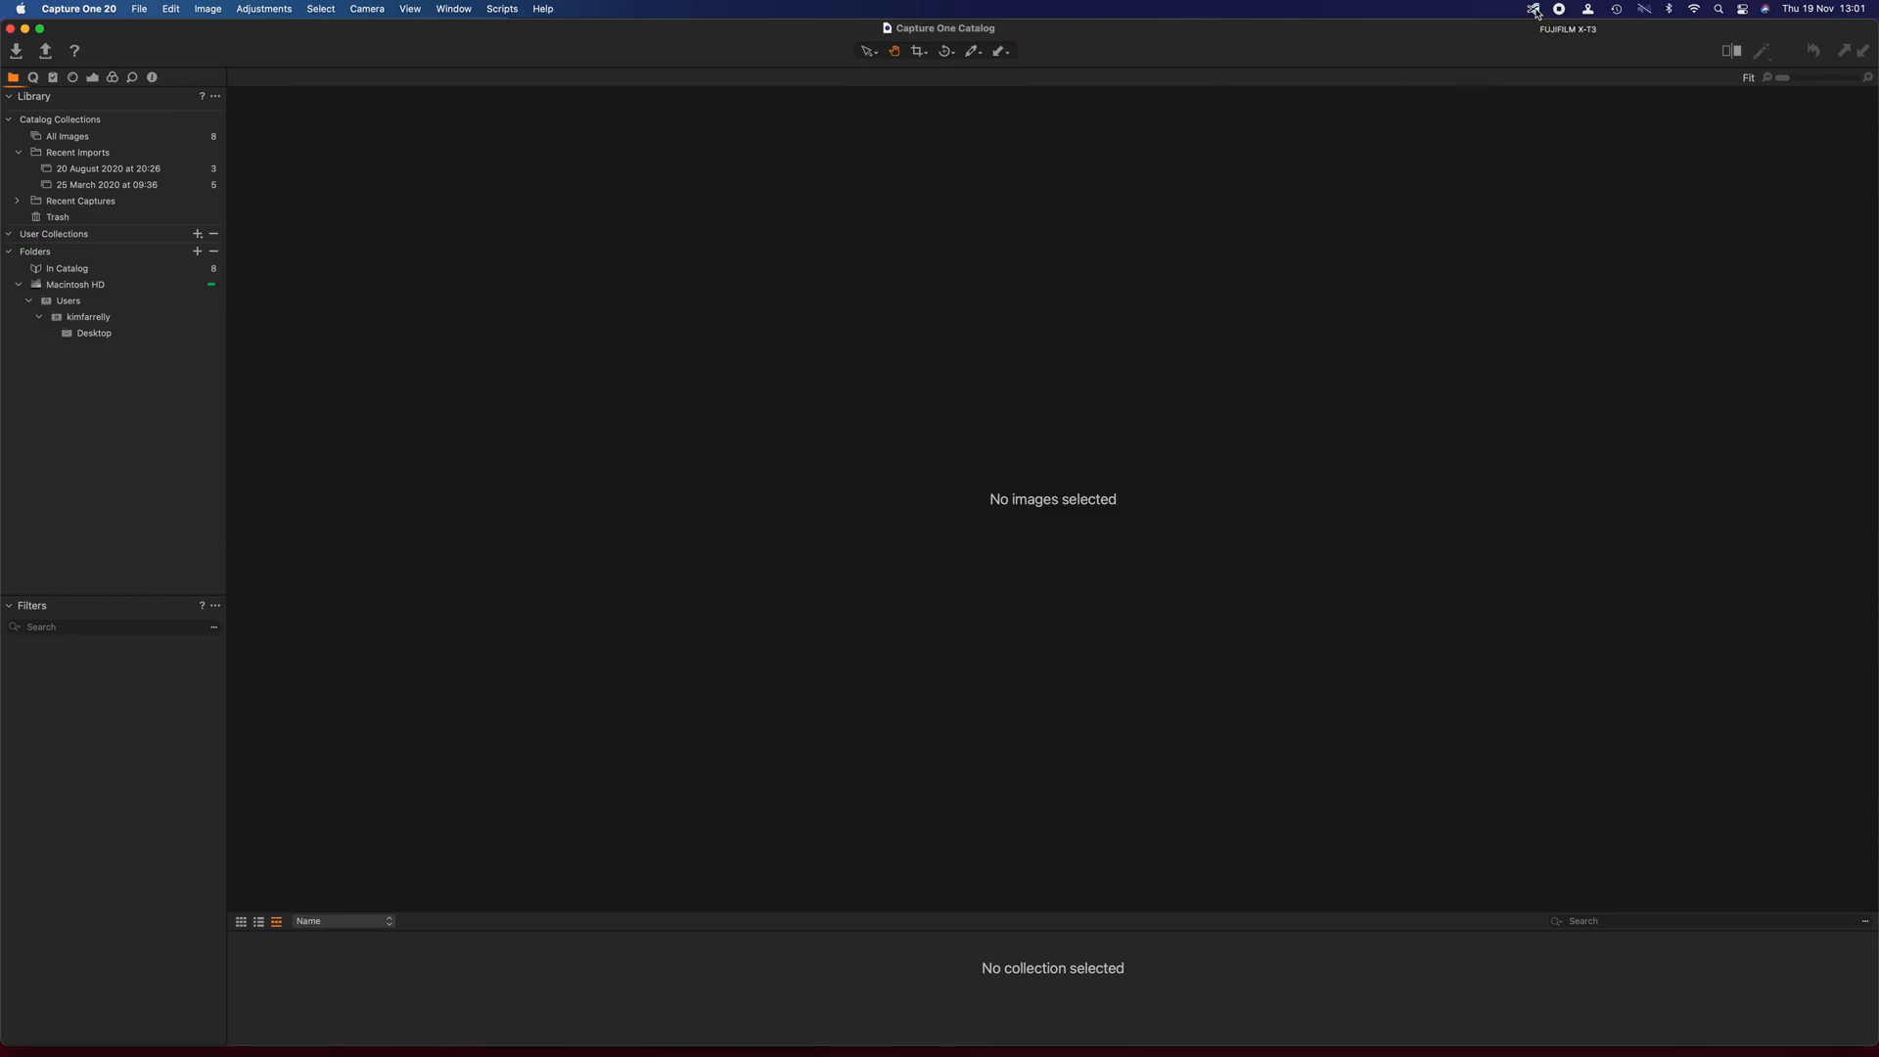
click(1532, 9)
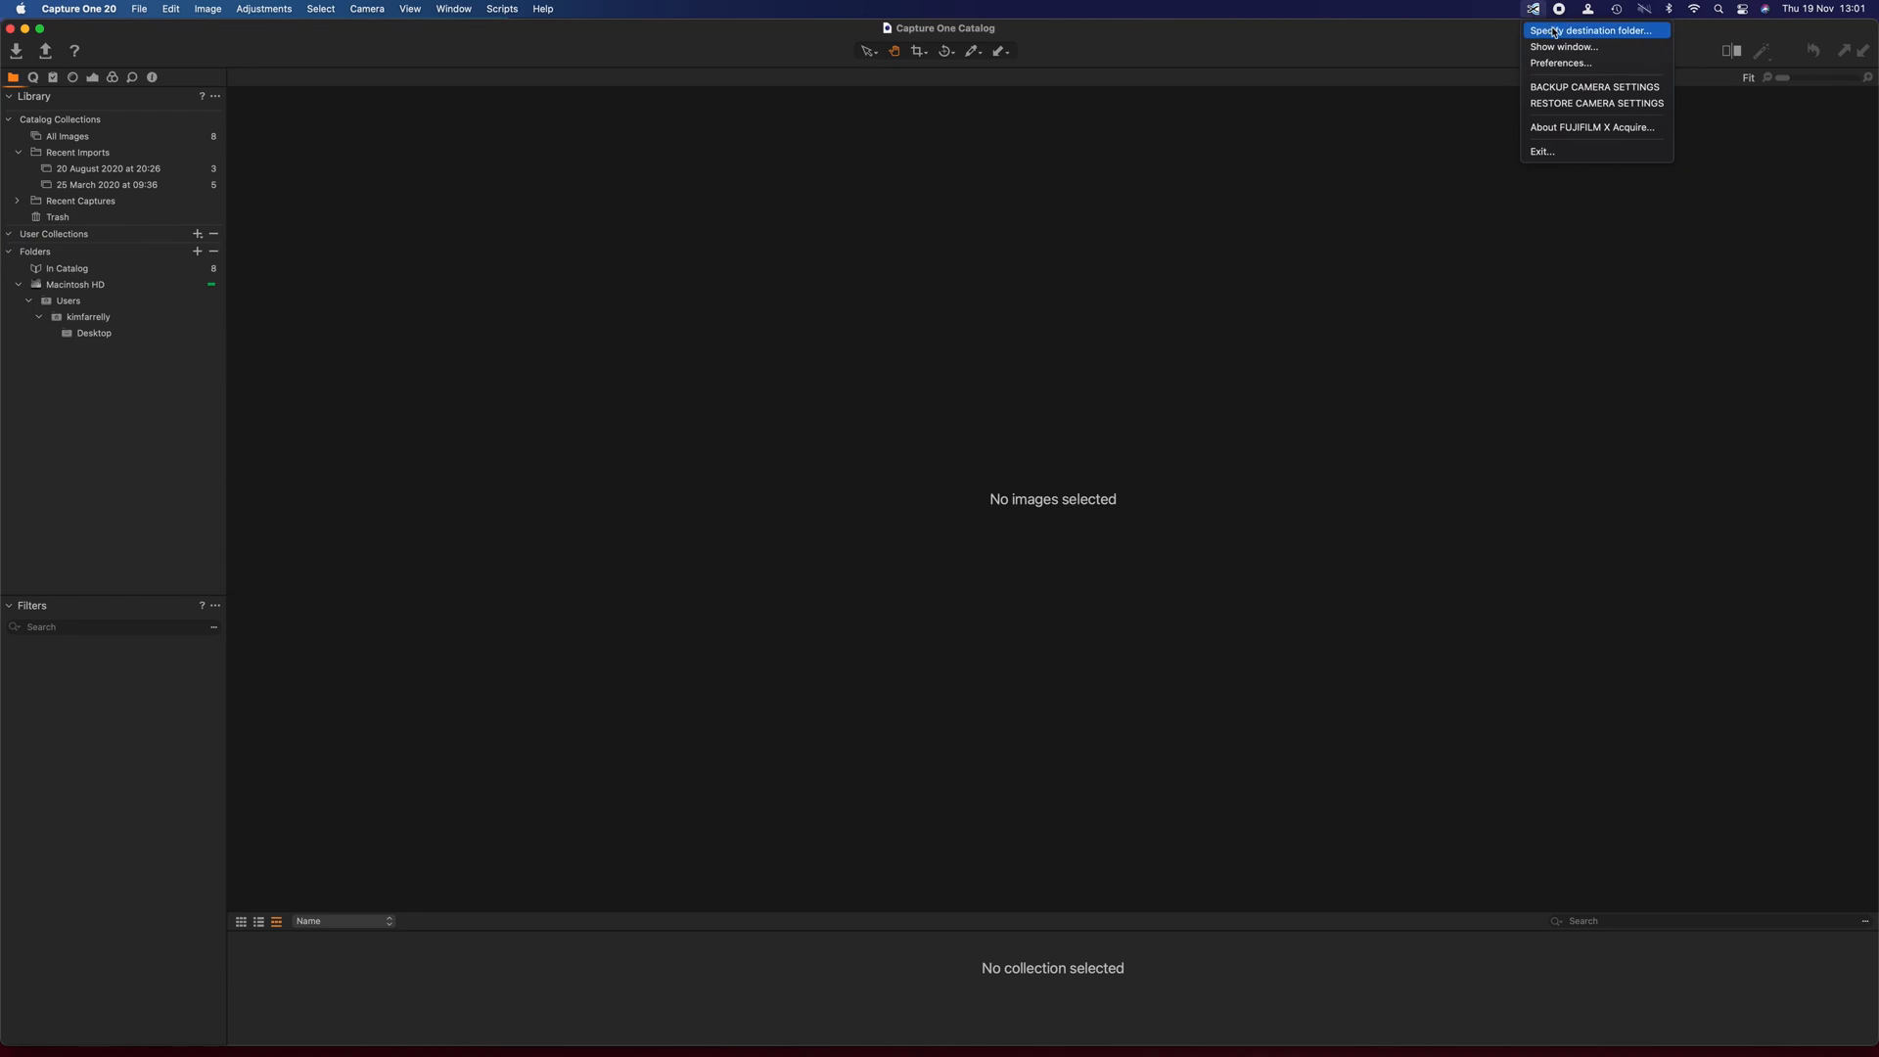
click(1591, 30)
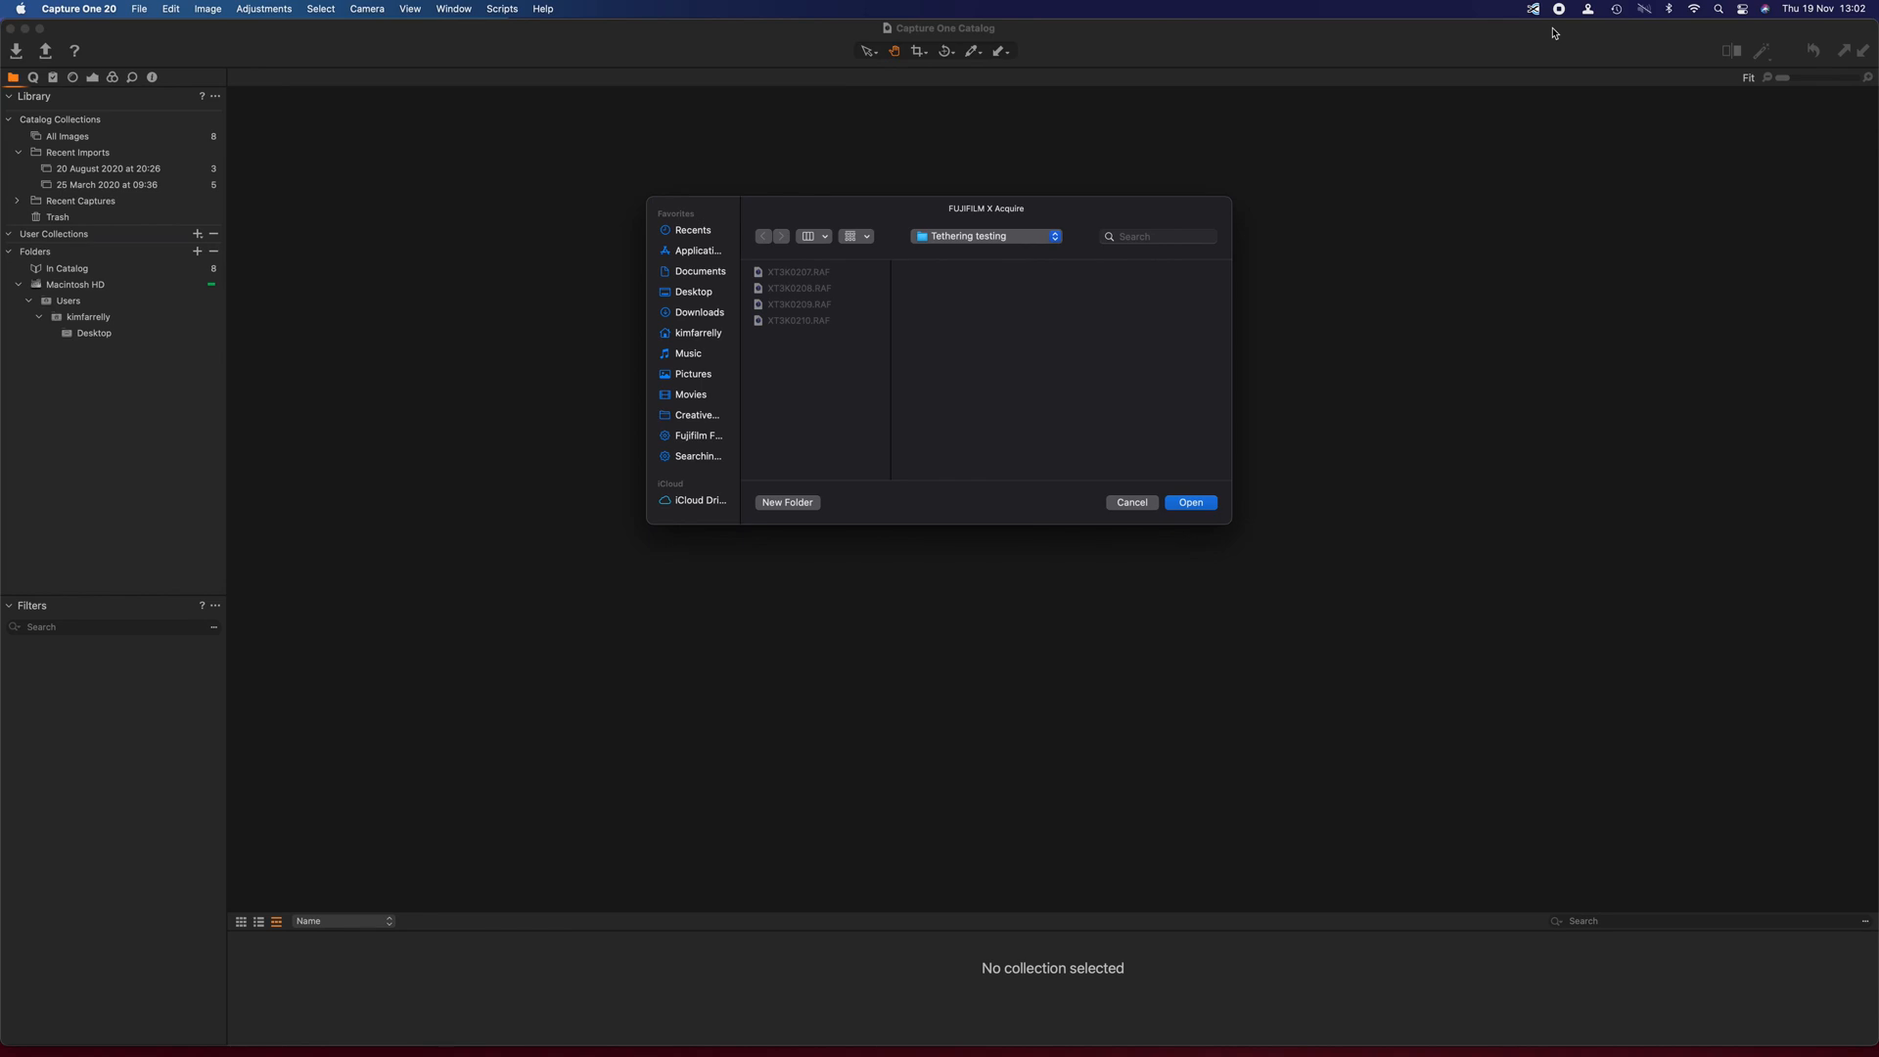
mouse_move(672, 368)
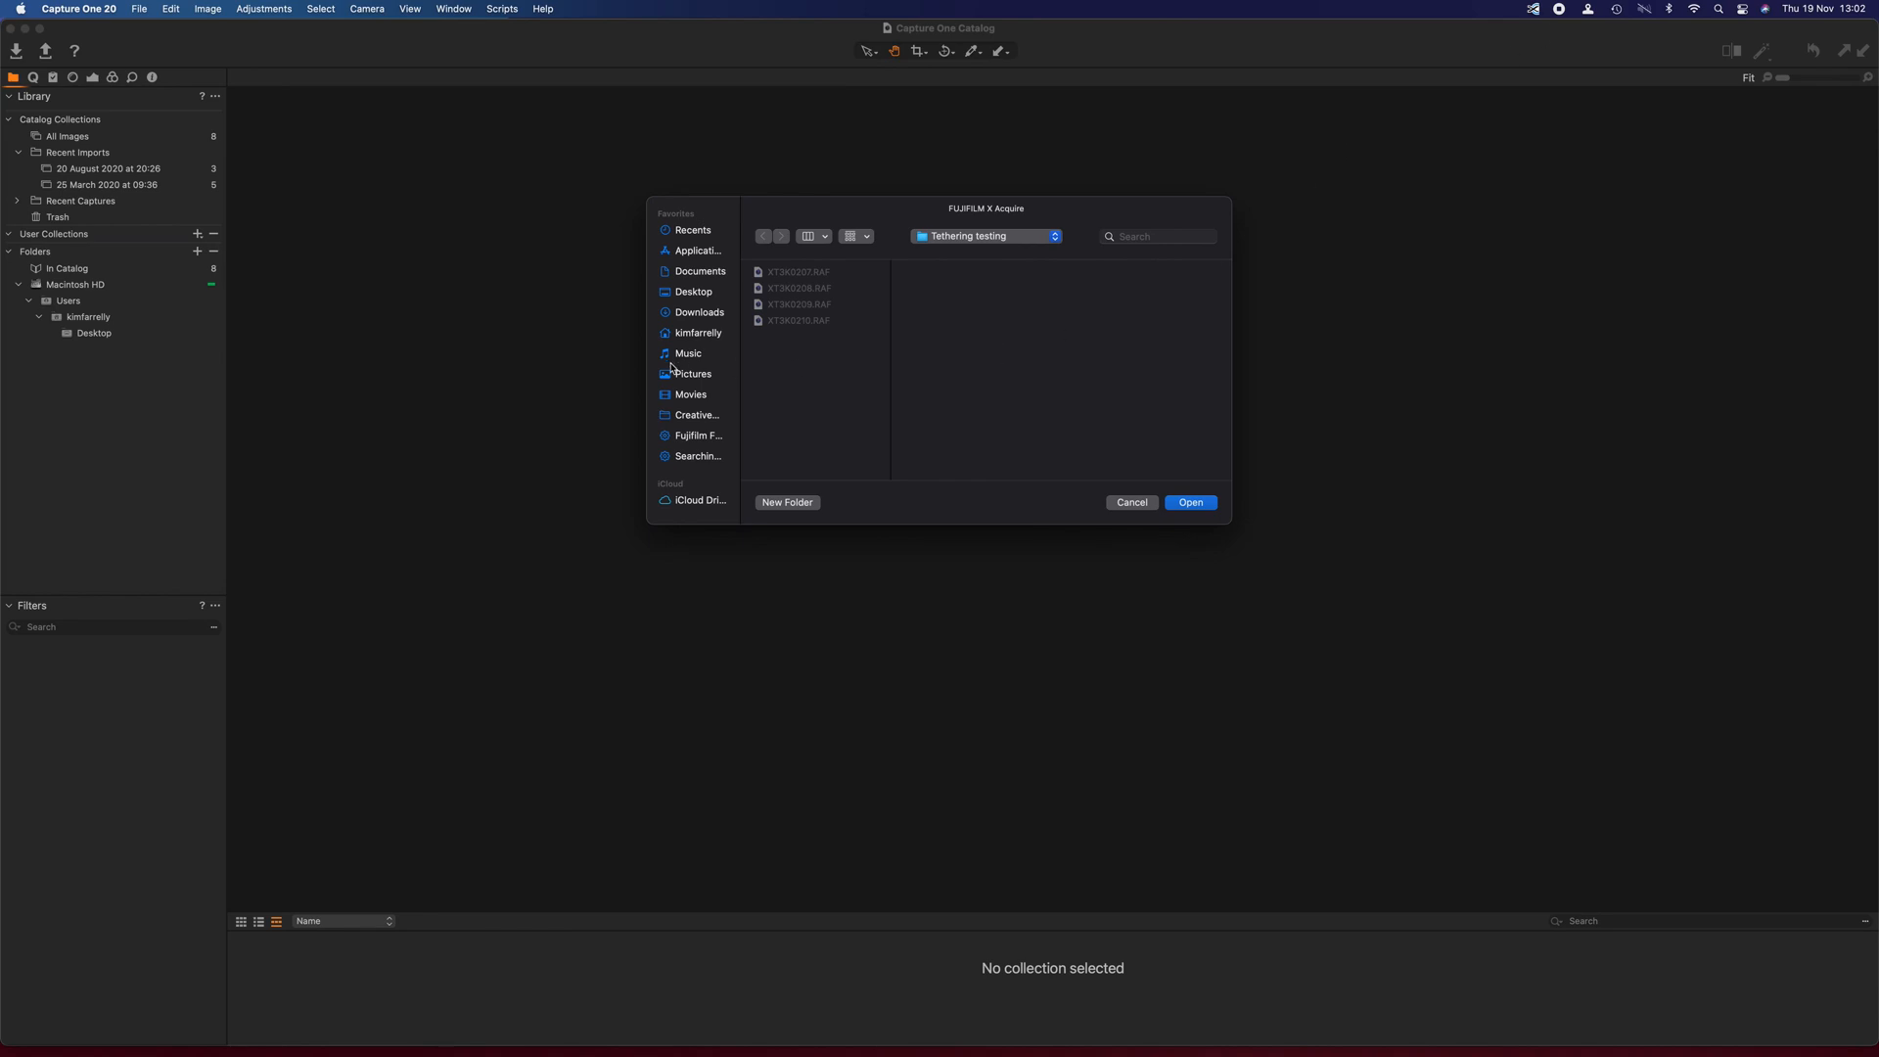
click(692, 373)
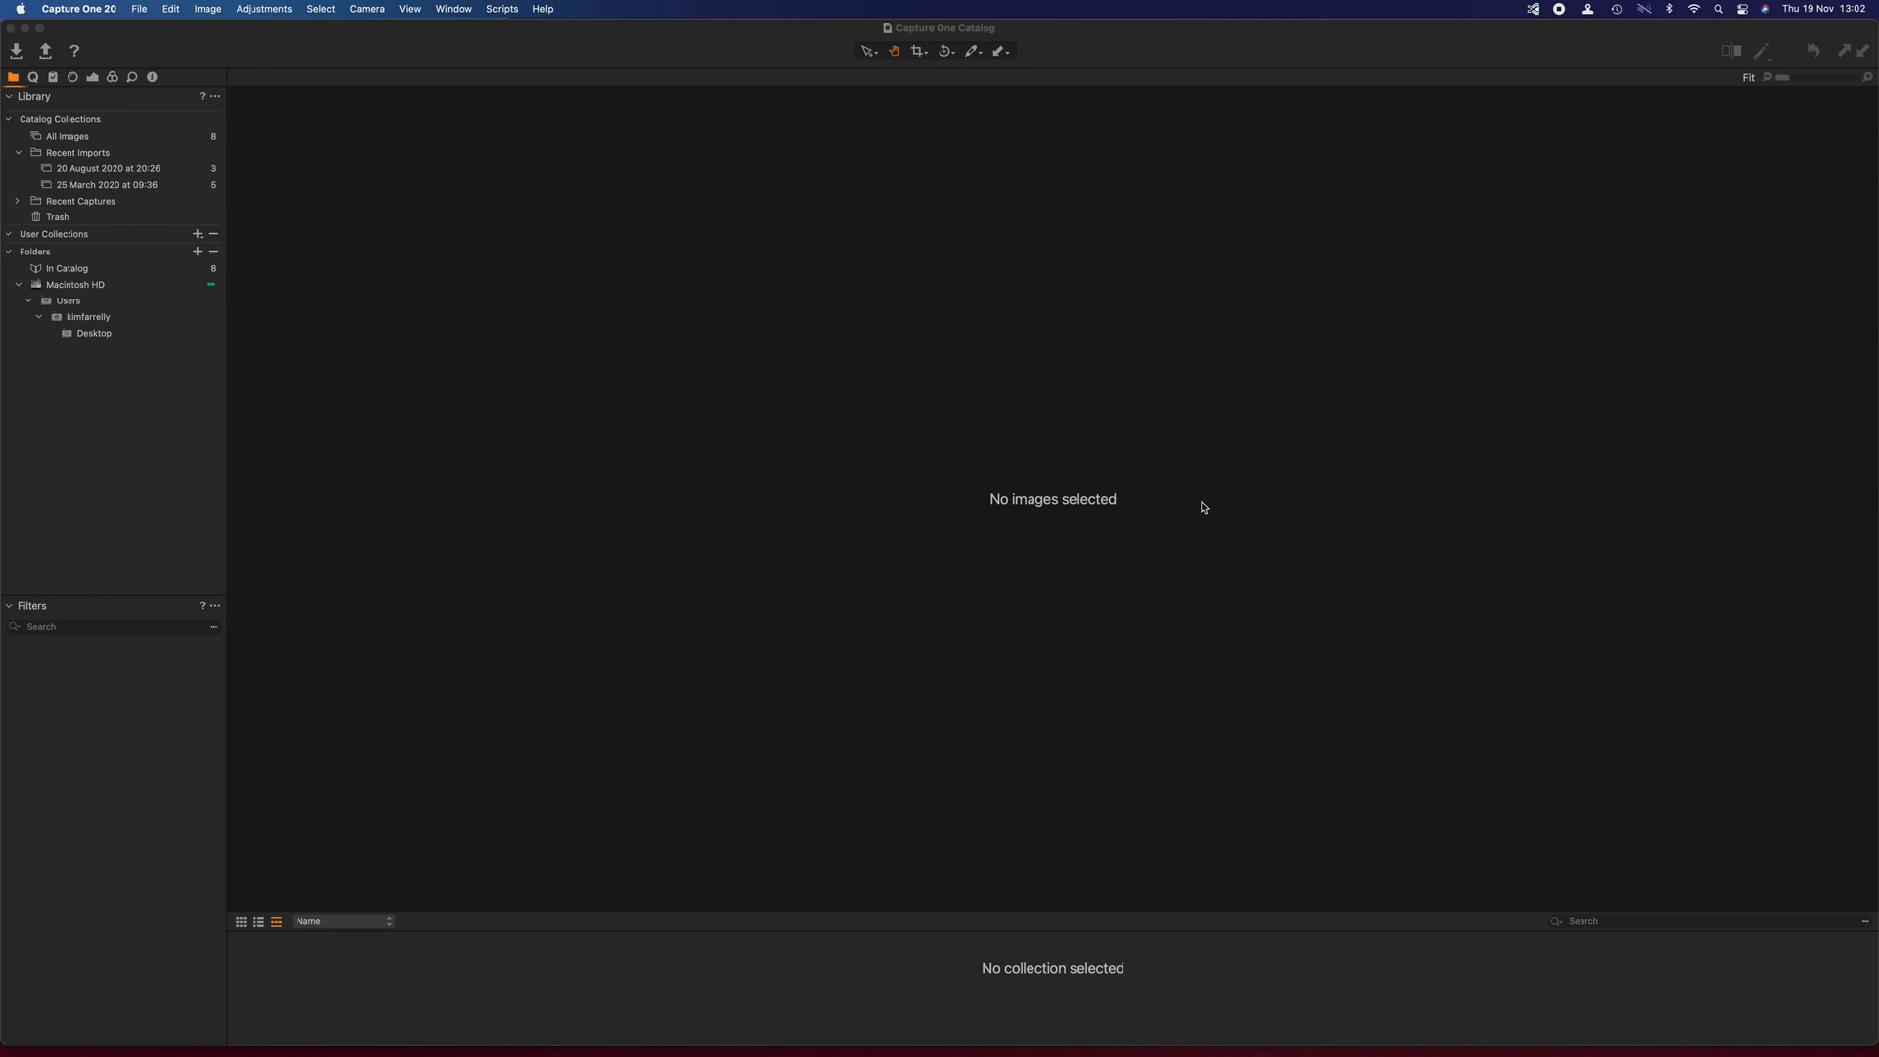
mouse_move(342, 38)
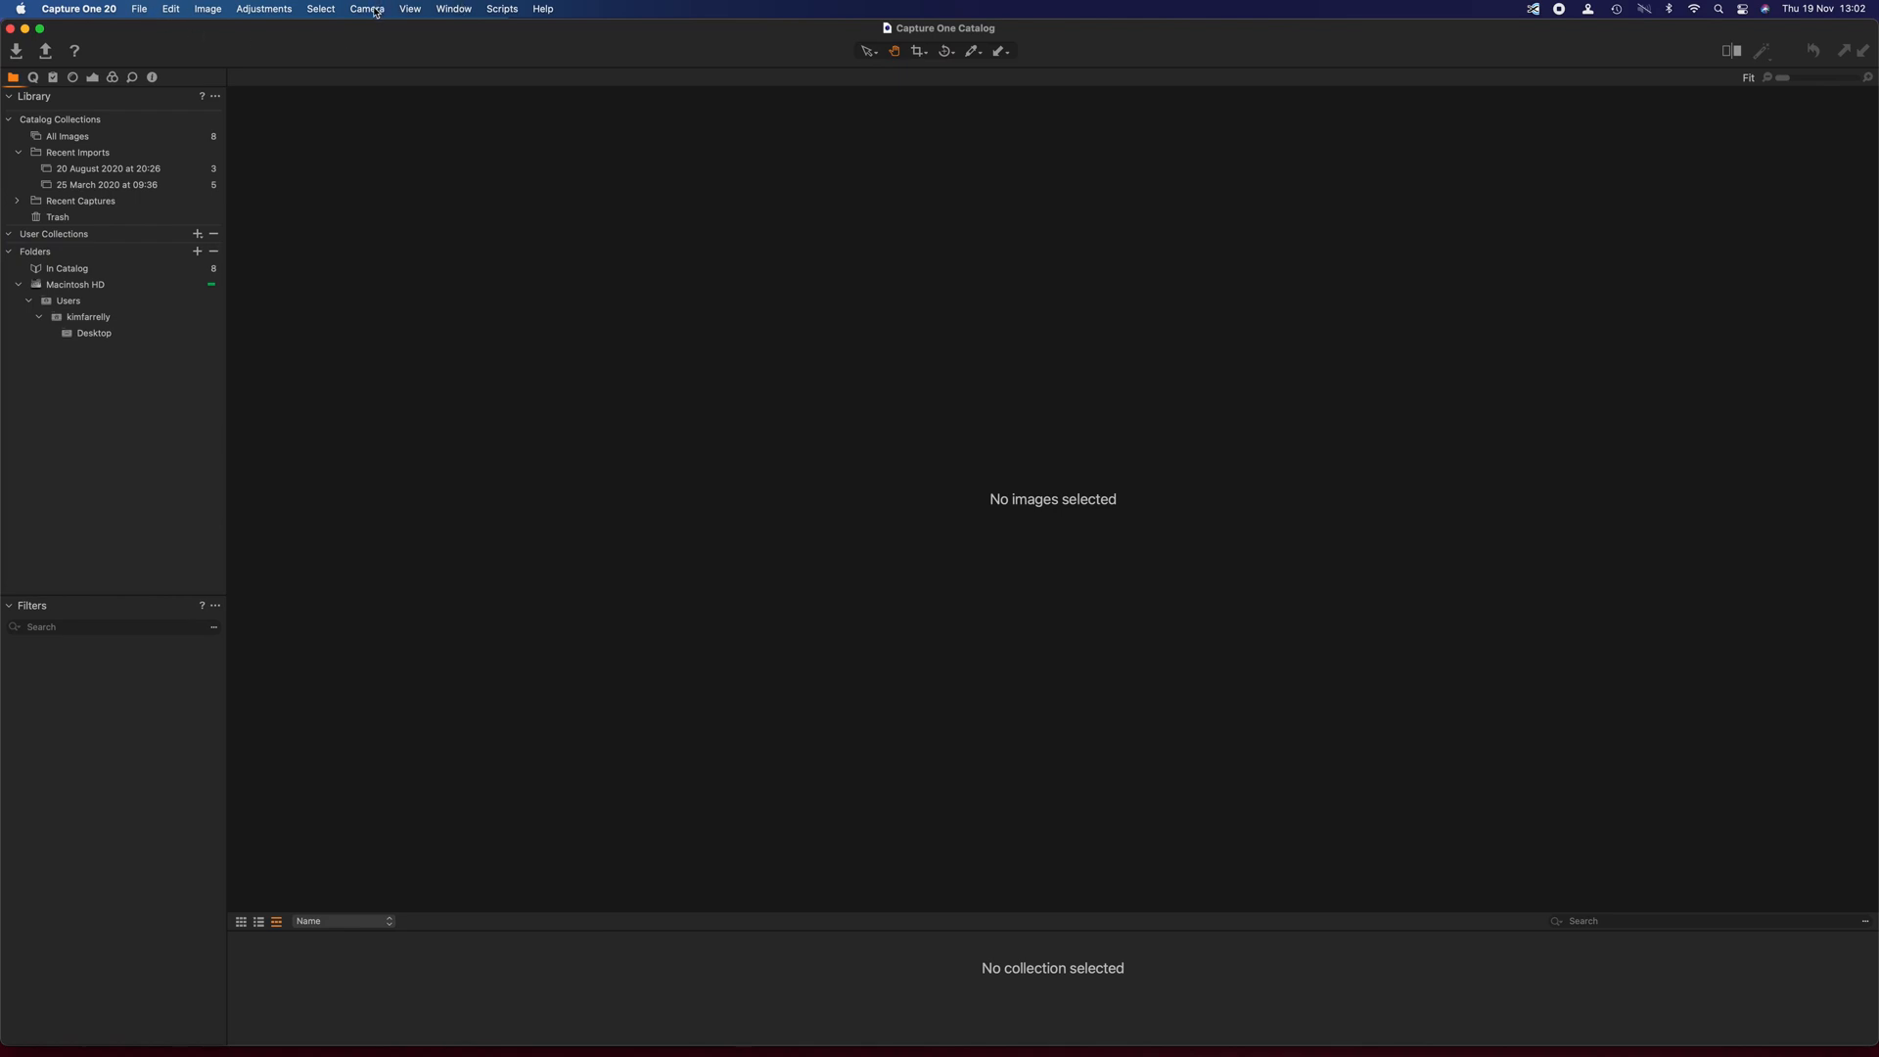
- Enable Hot Folder in the Camera menu and select Pictures > Tethering testing as the hot folder
click(367, 9)
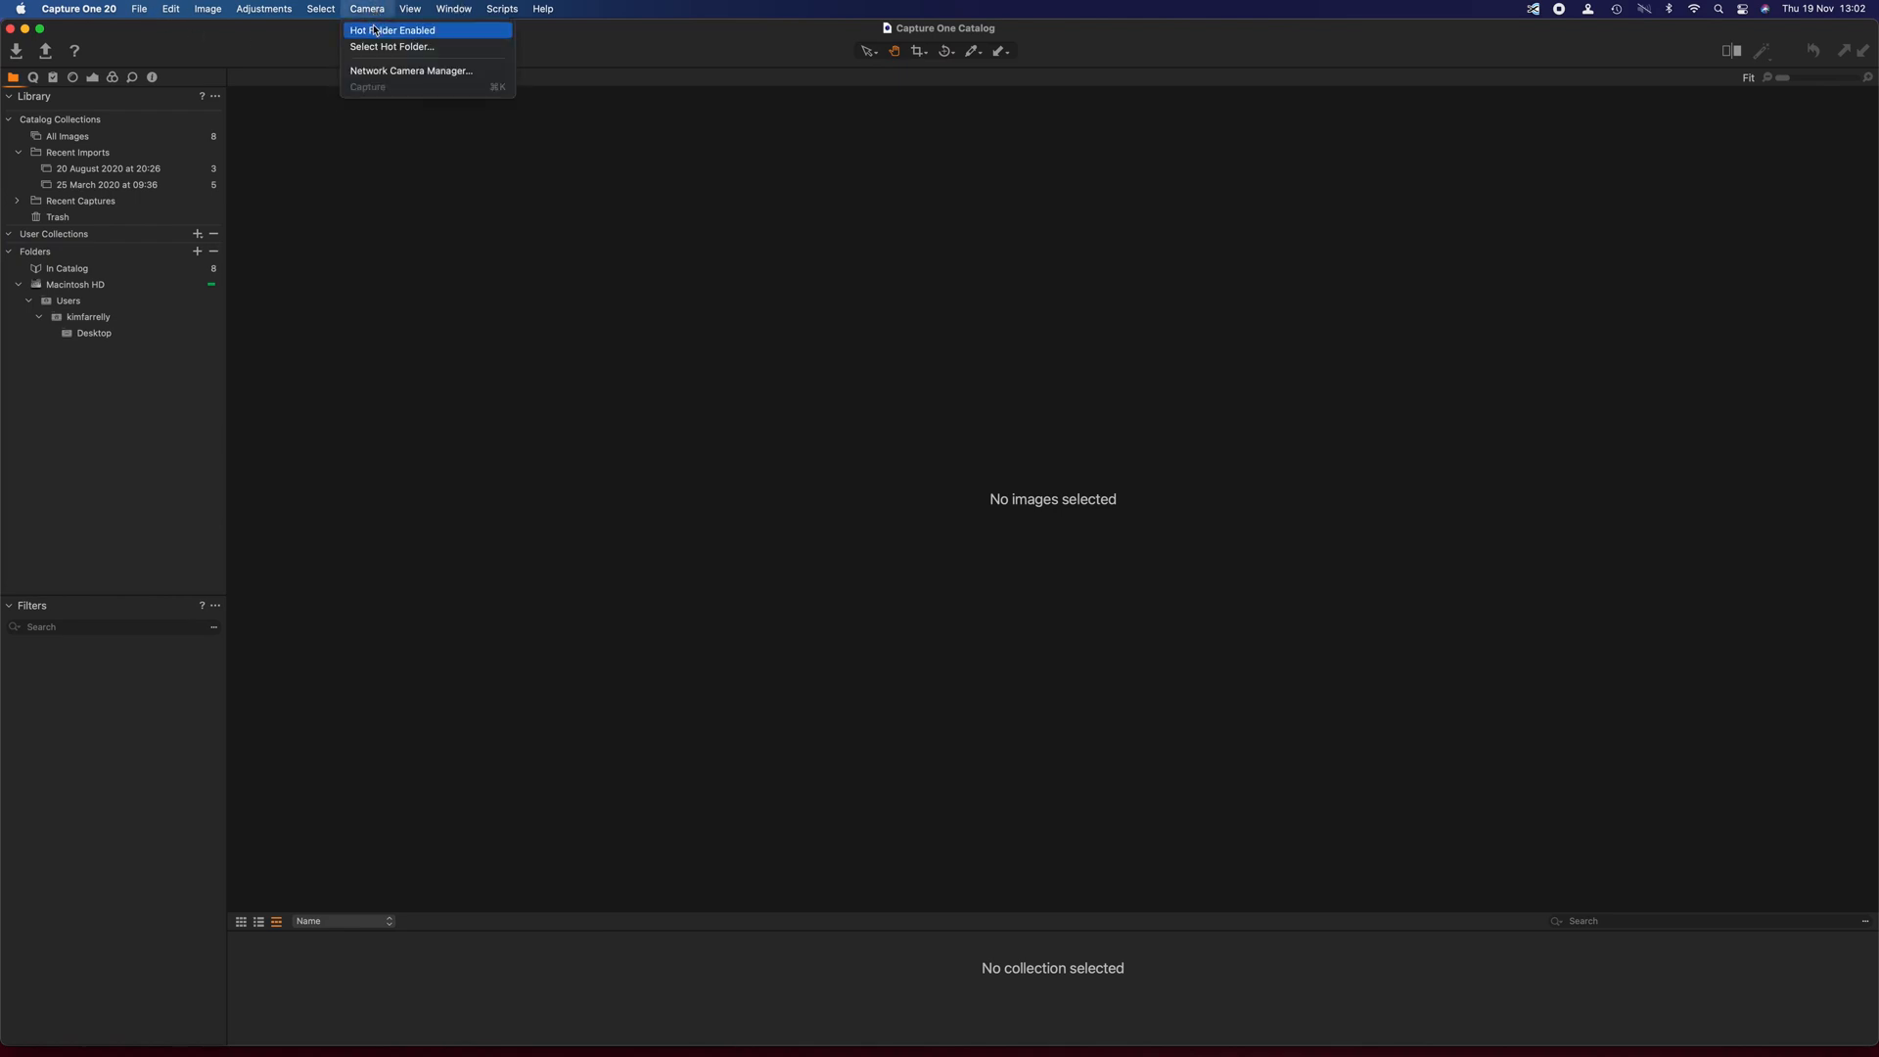
mouse_move(455, 31)
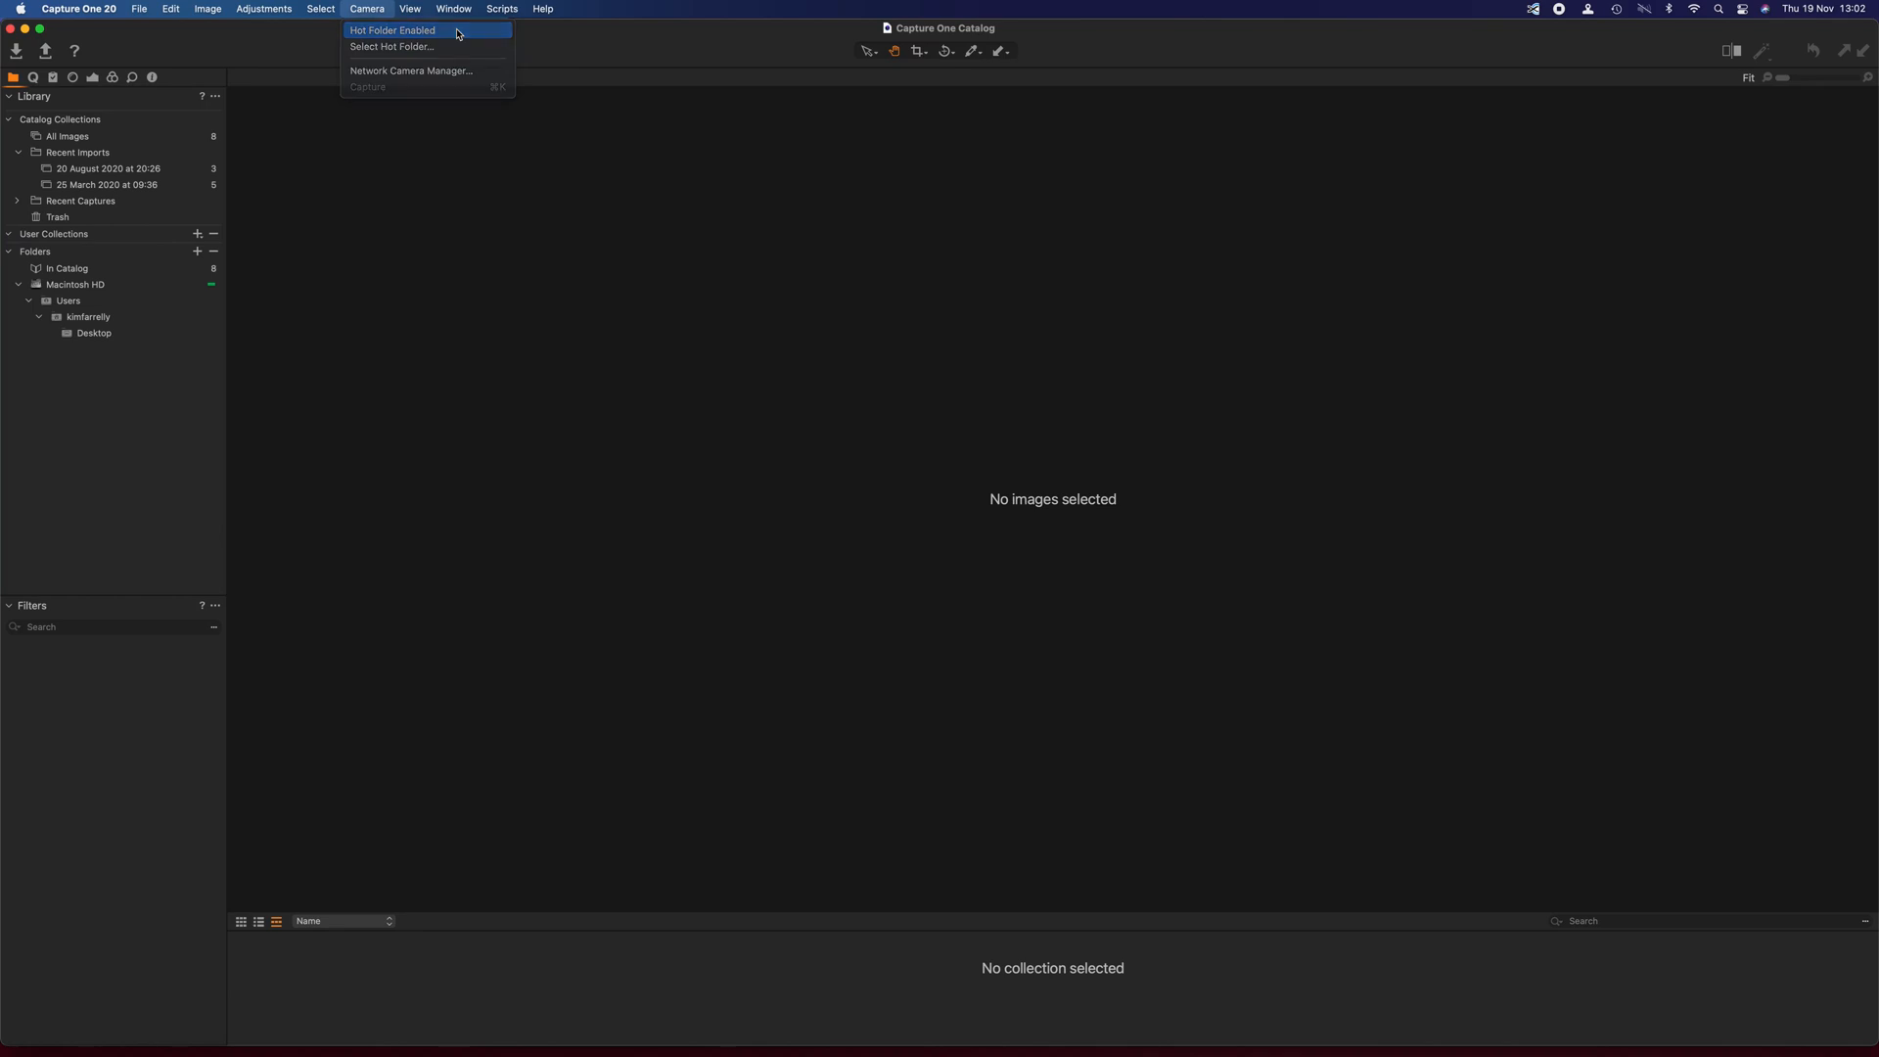
click(394, 31)
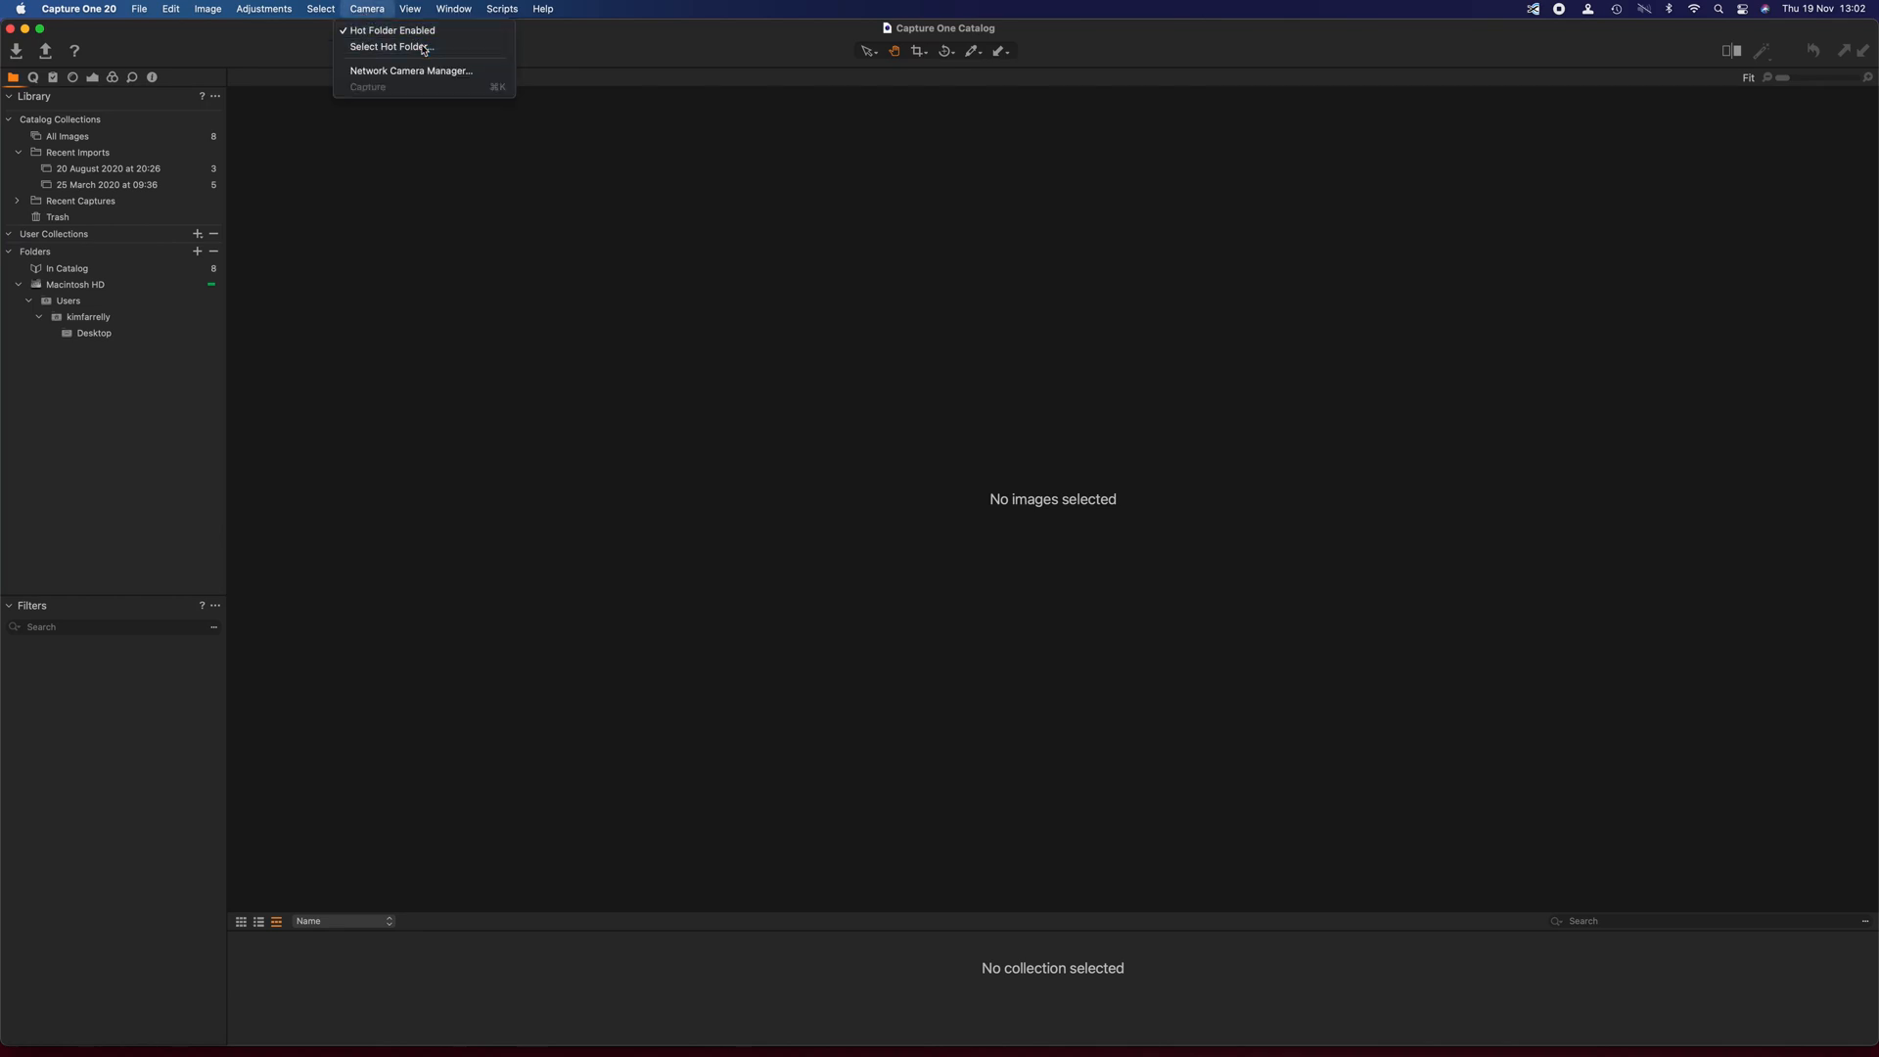
click(390, 47)
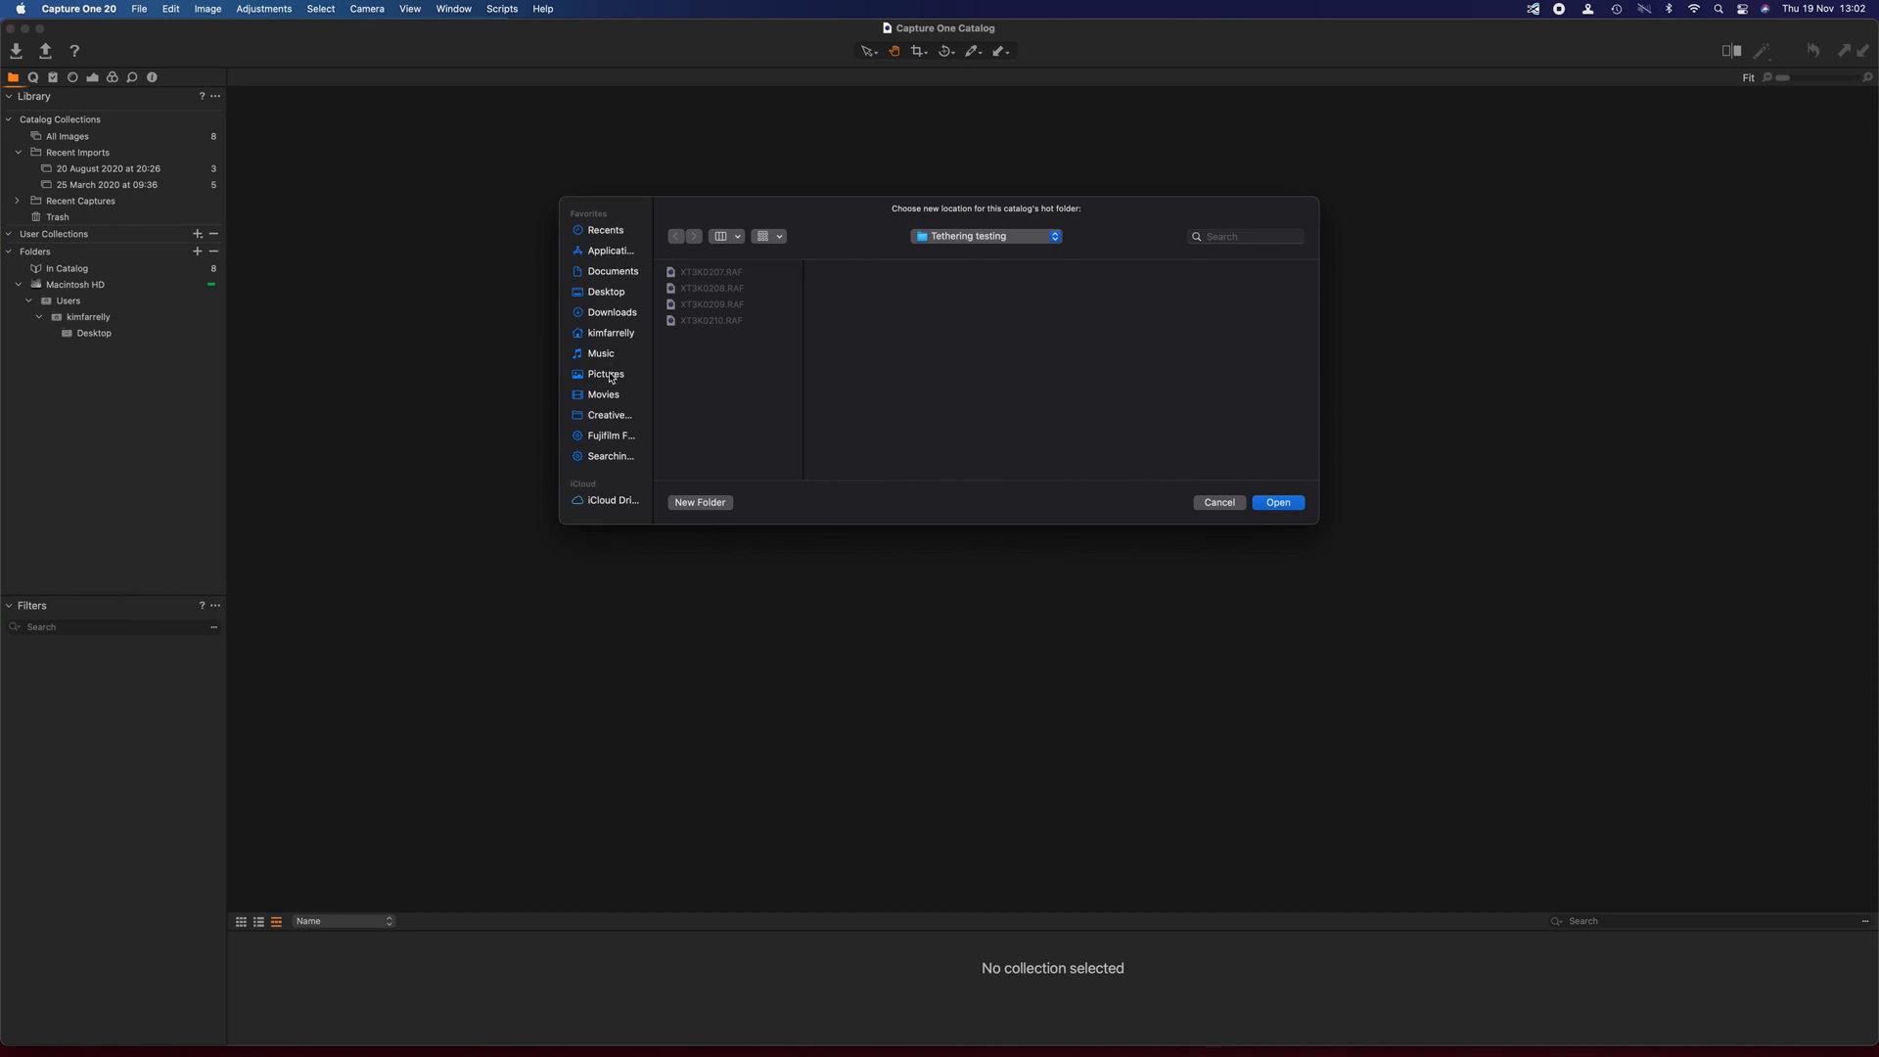
click(605, 372)
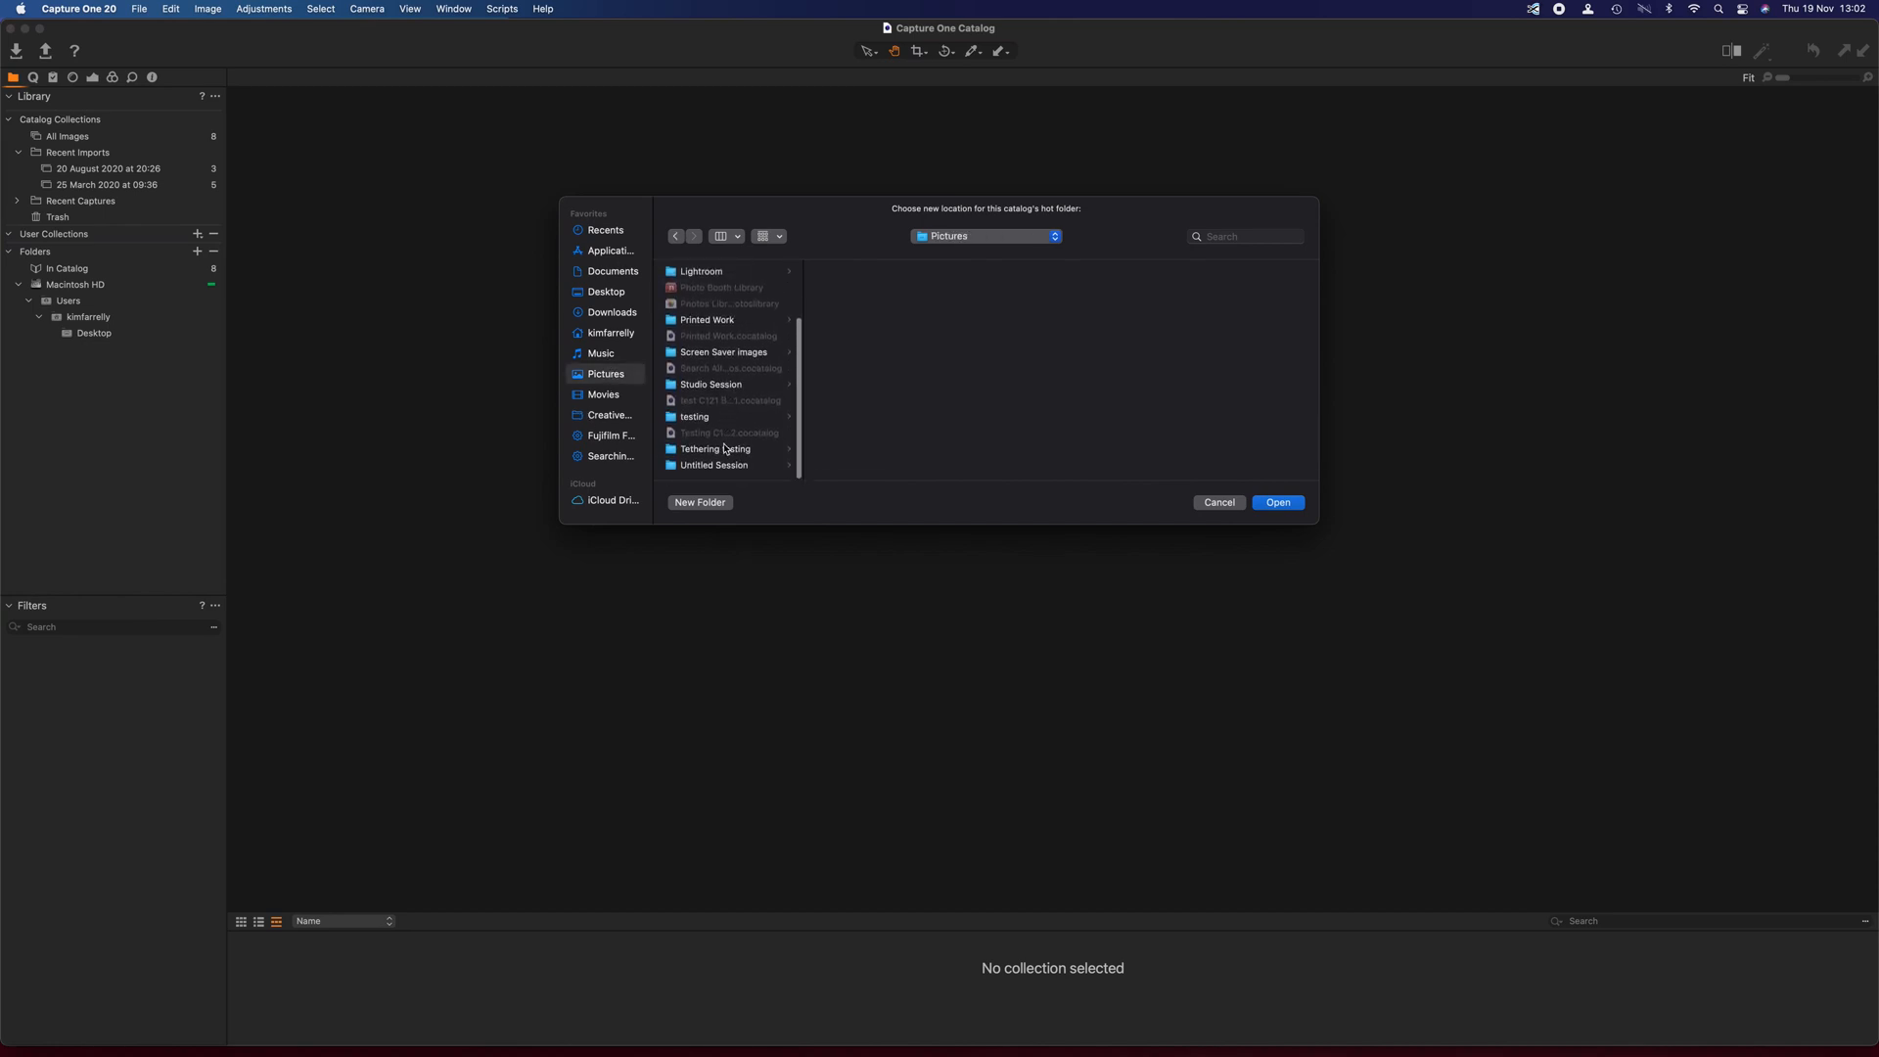
click(715, 448)
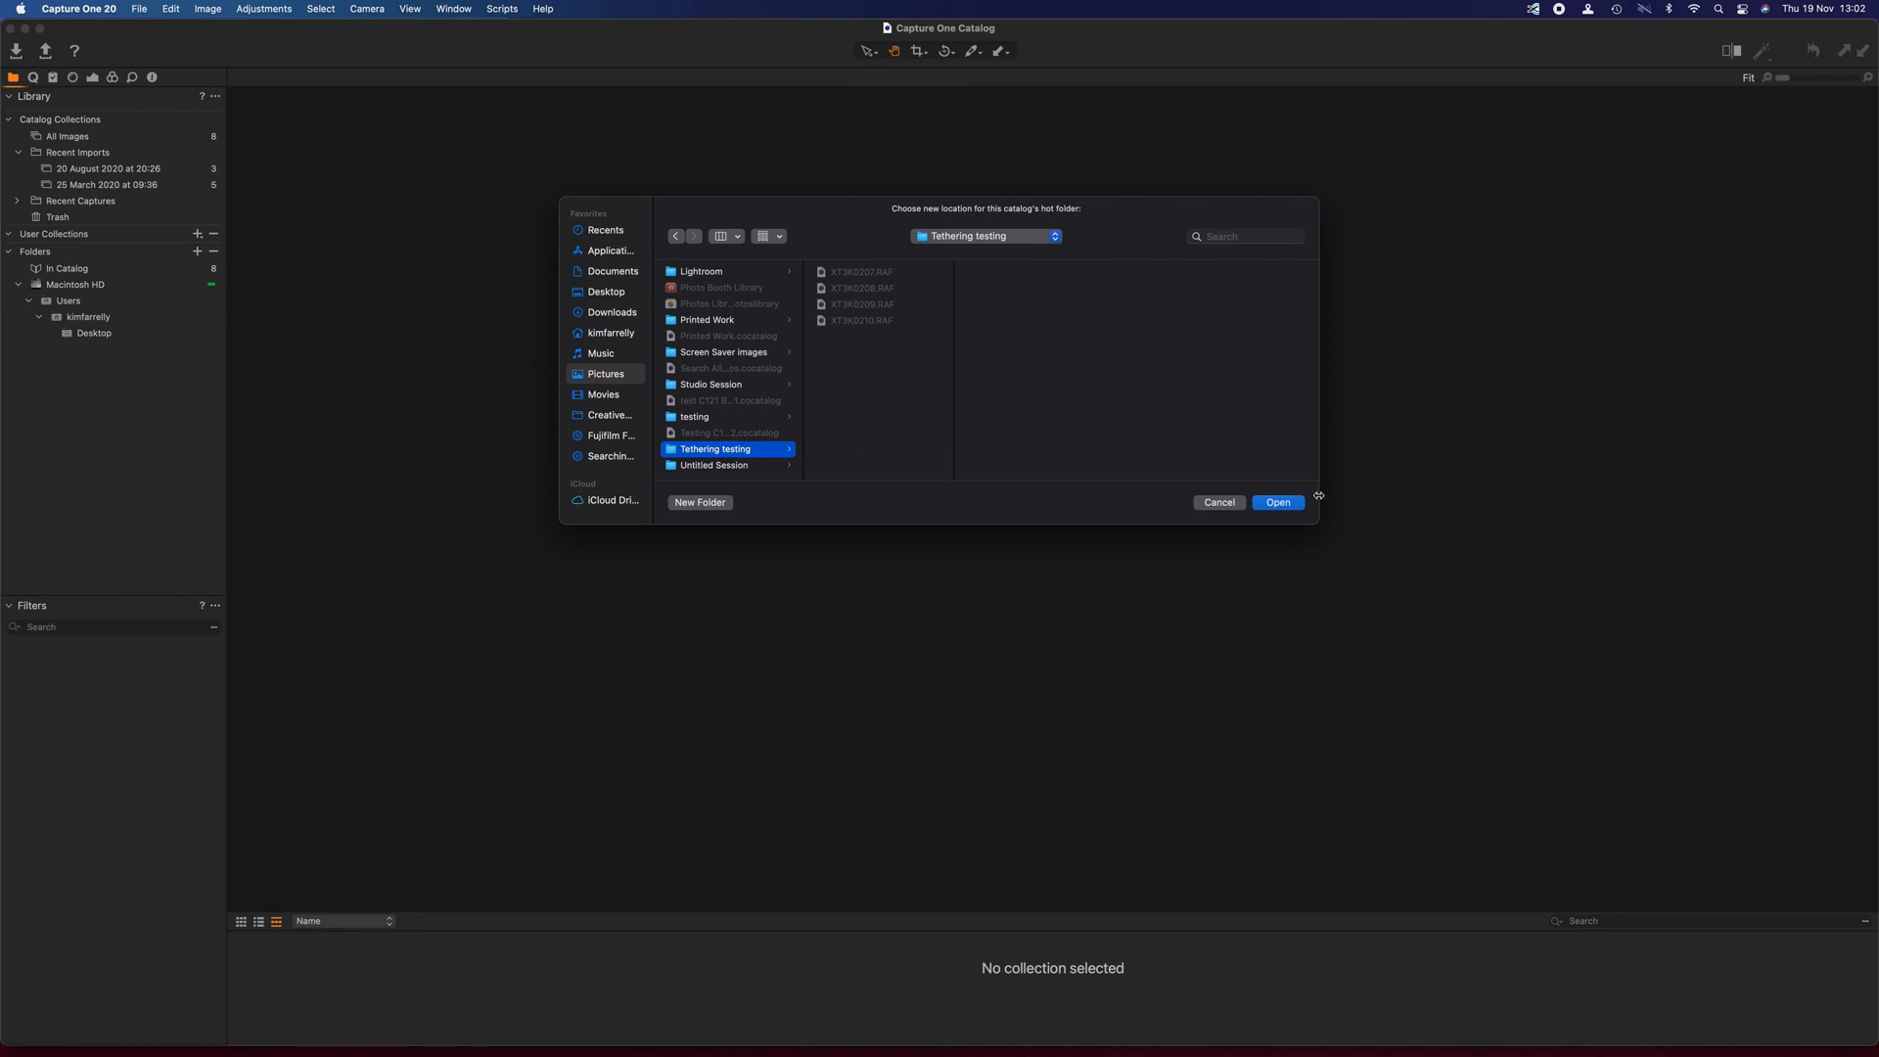
click(1275, 502)
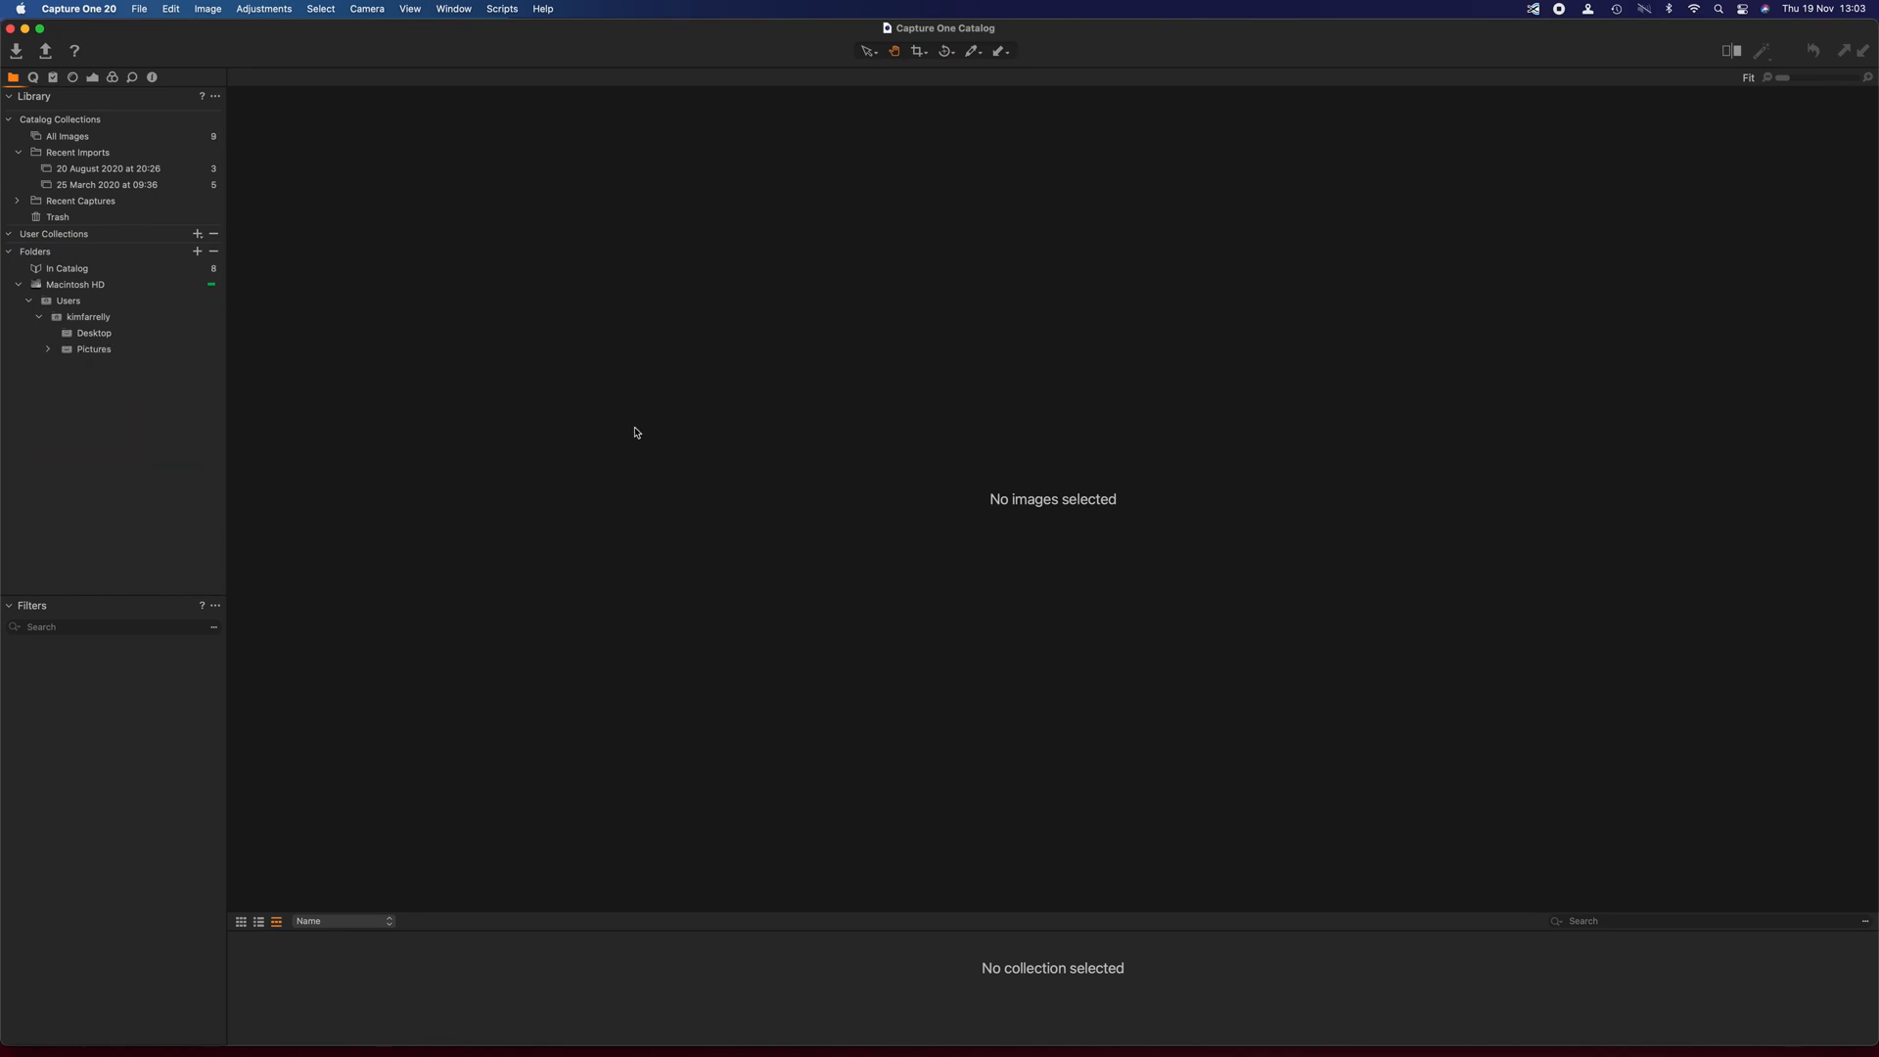
- Browse to Pictures > Tethering testing and display the XT3K0211.RAF lens shot in the viewer
click(47, 348)
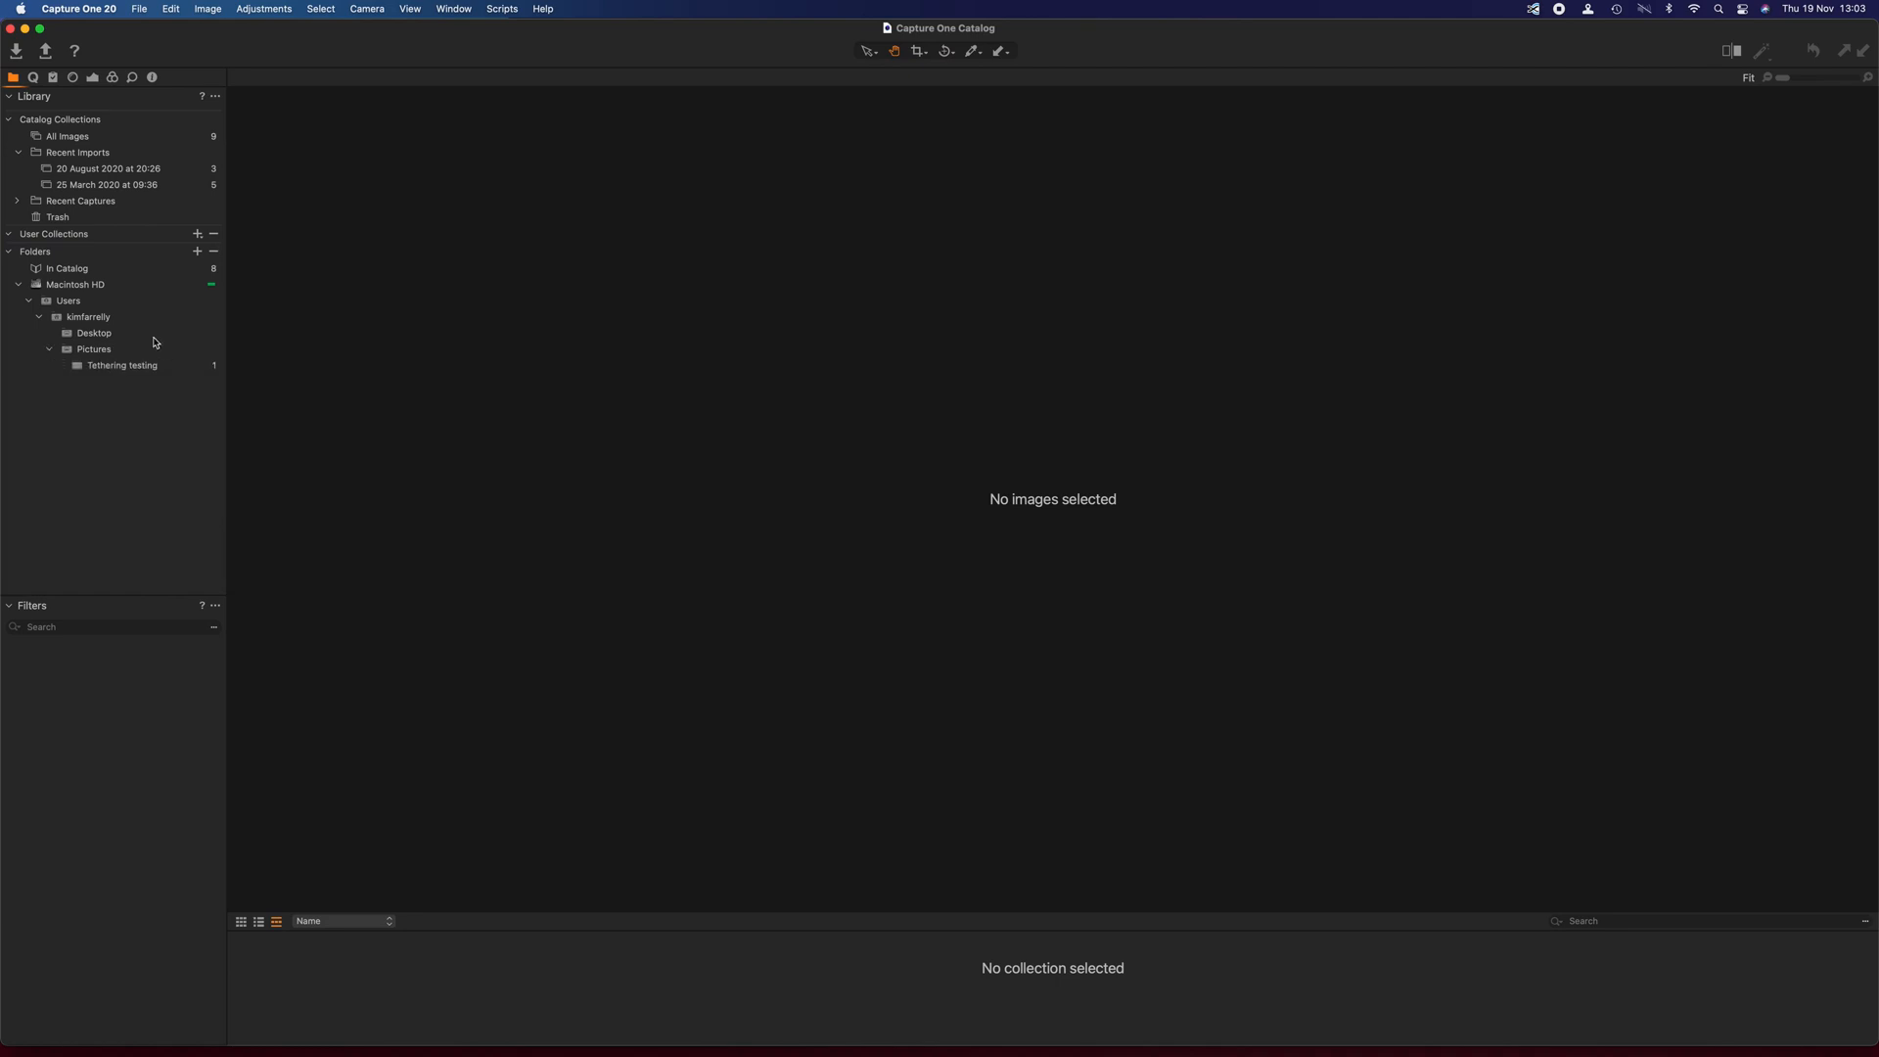
mouse_move(178, 367)
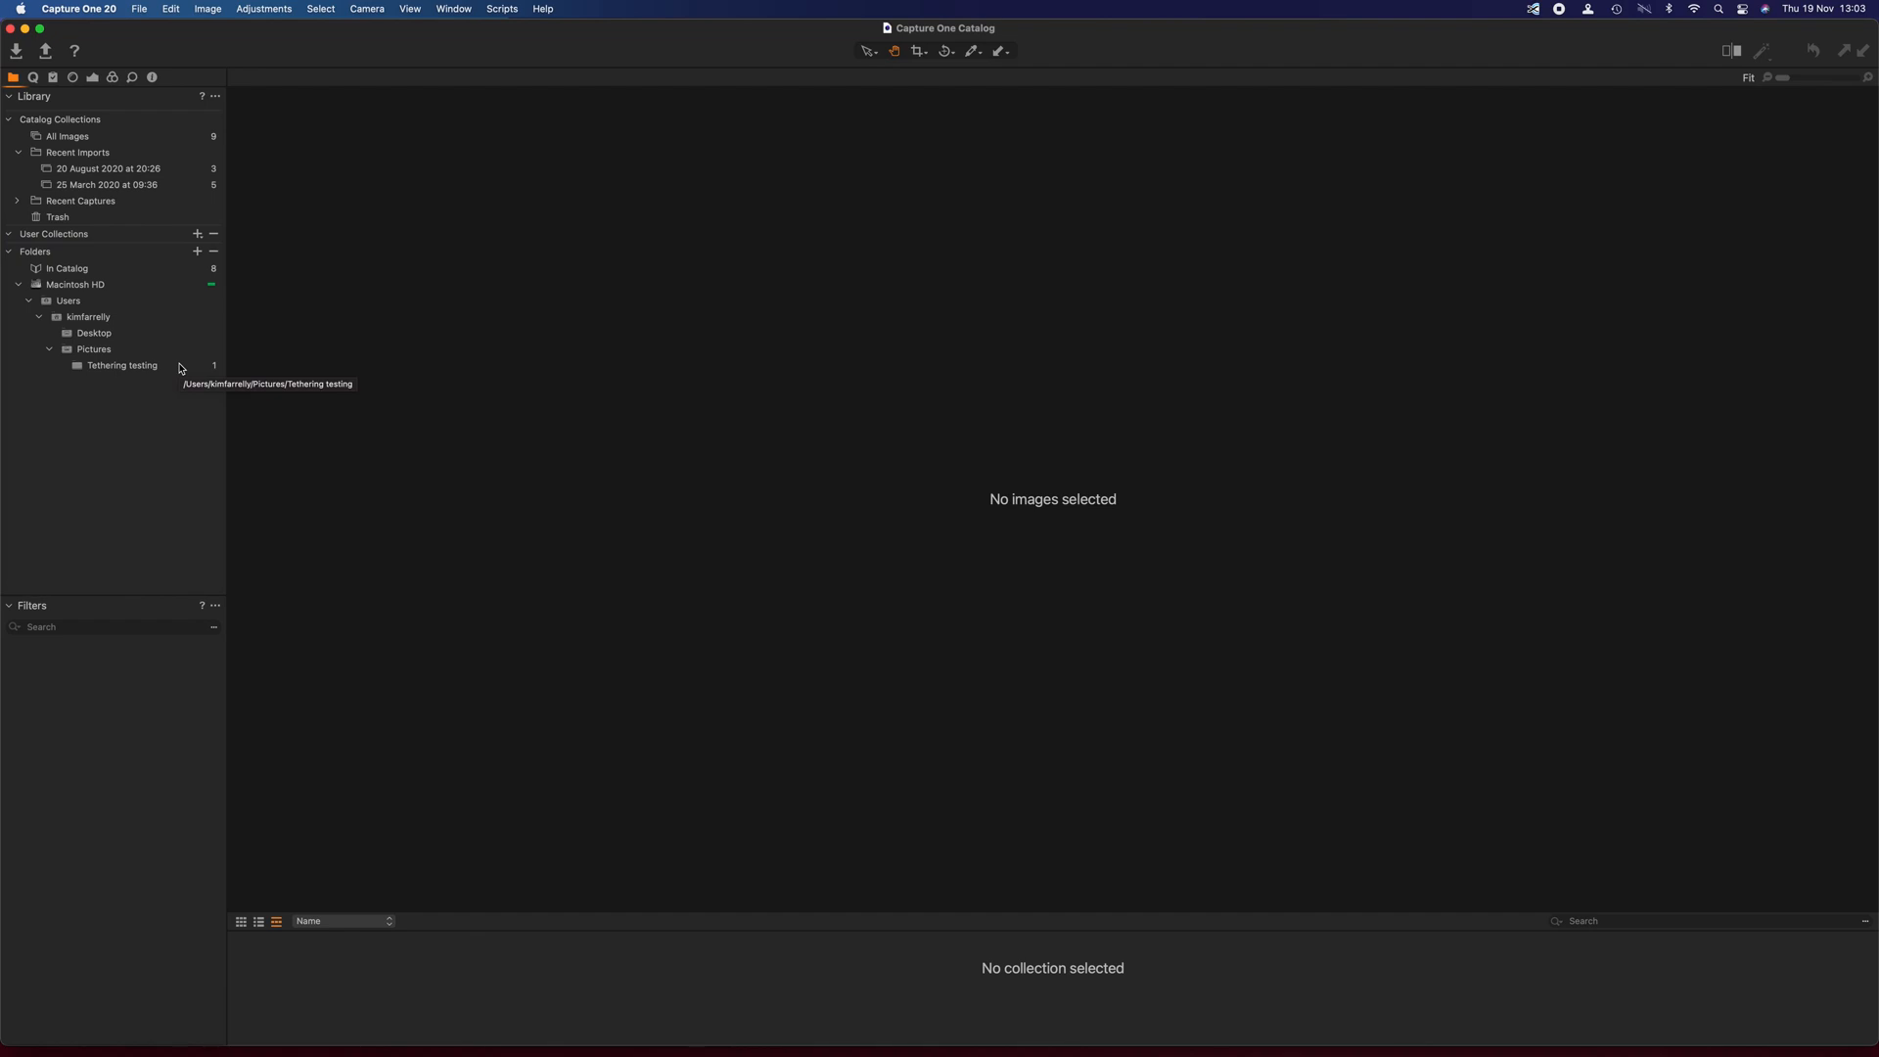
mouse_move(122, 333)
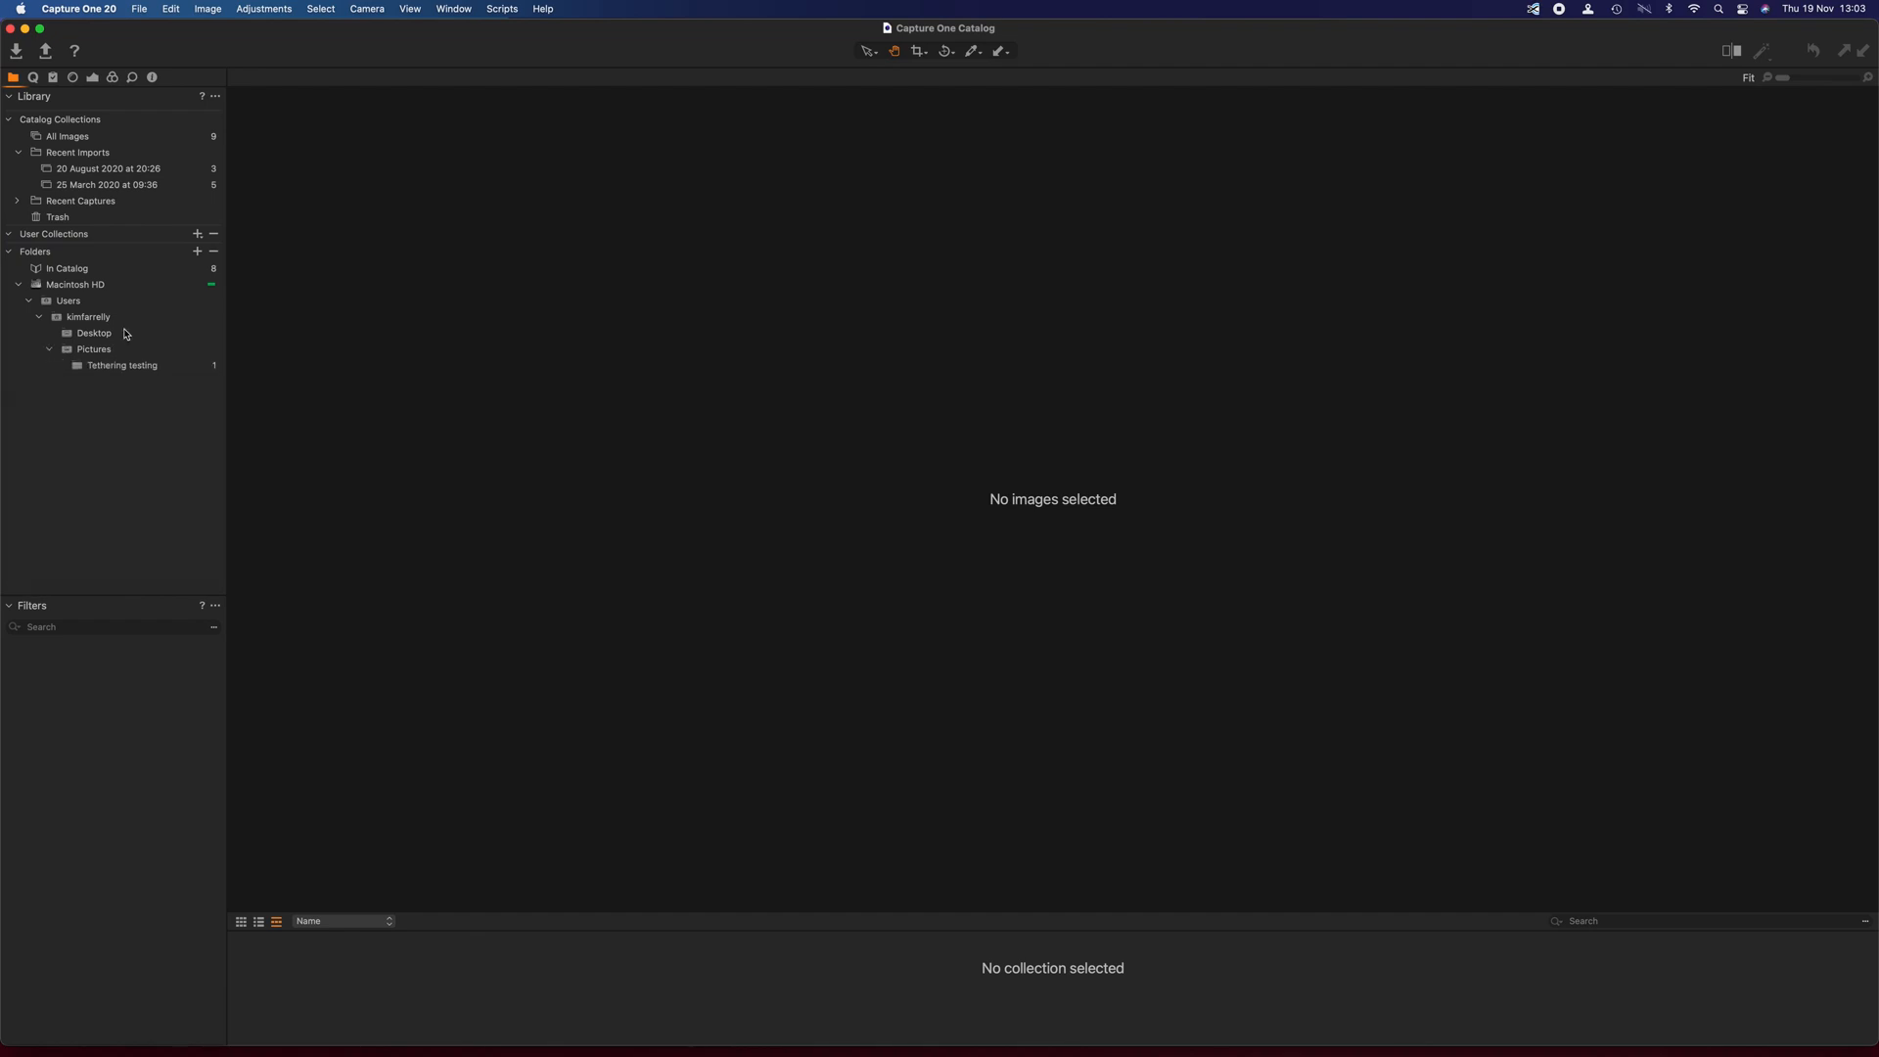
mouse_move(134, 369)
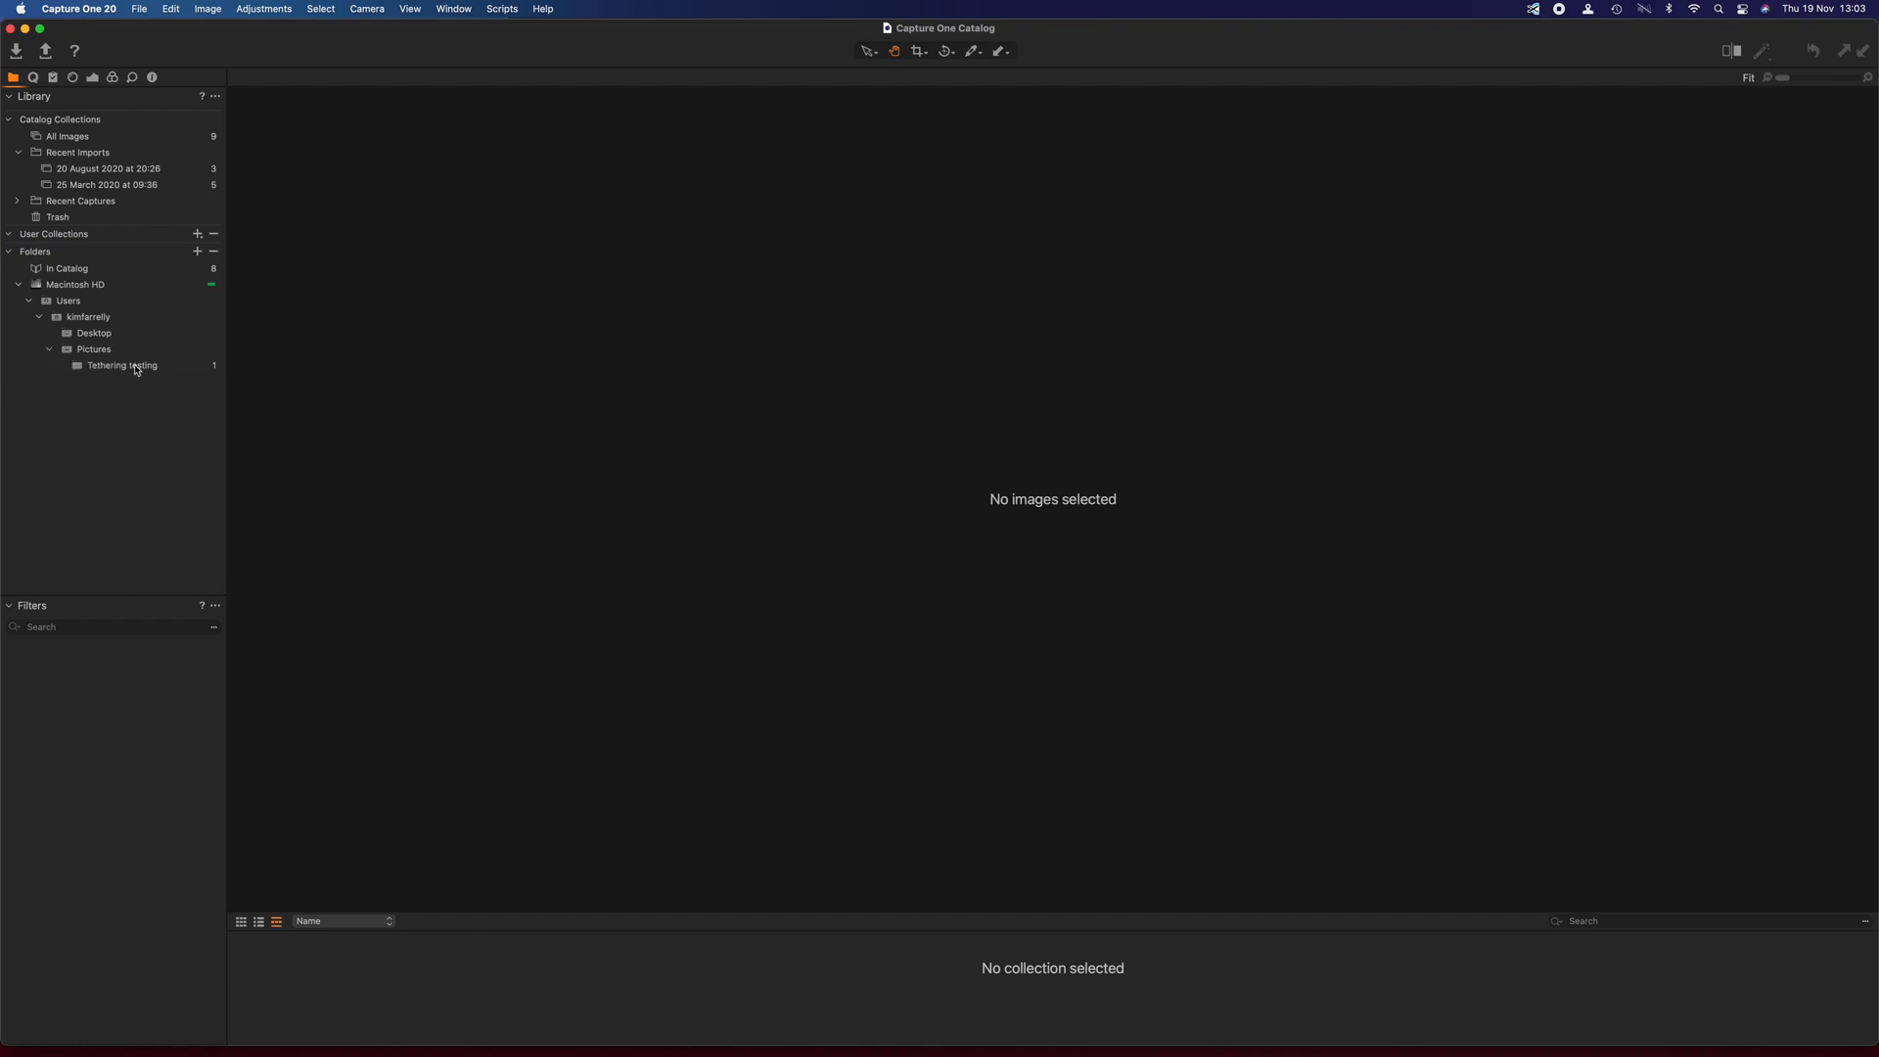
click(121, 365)
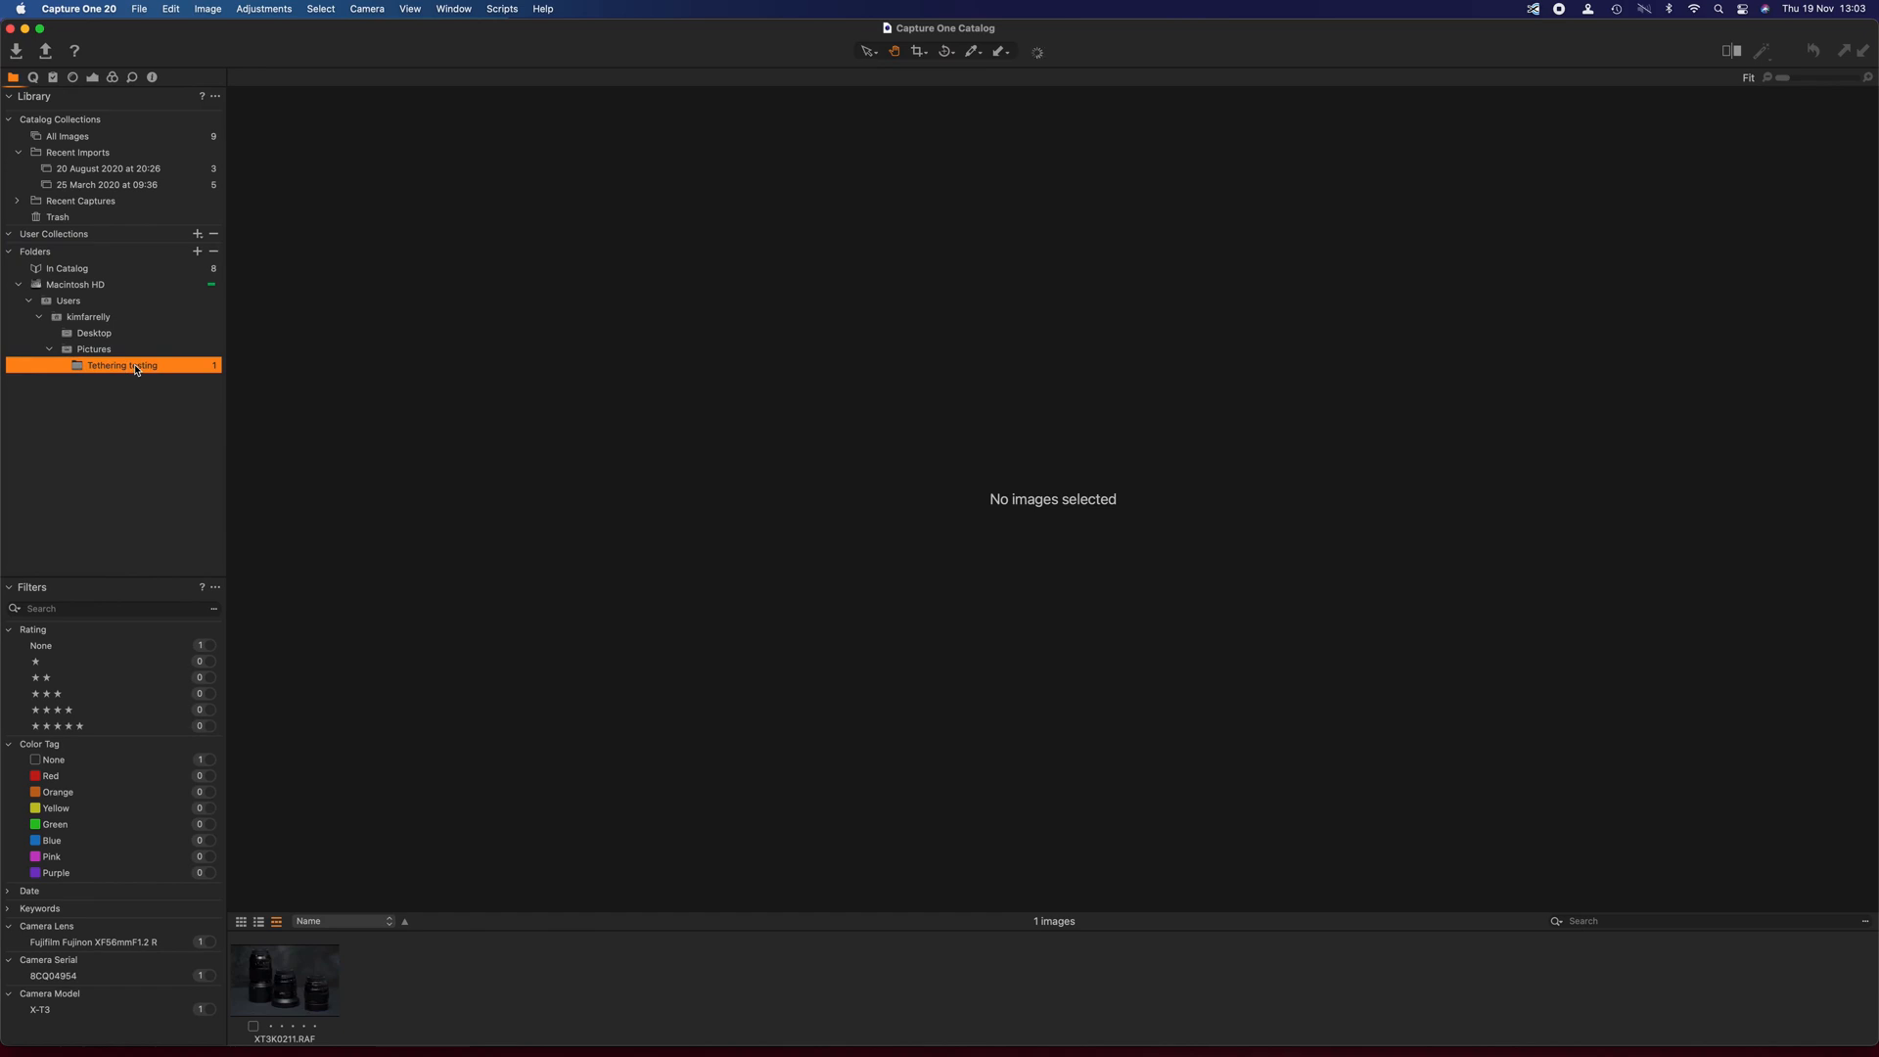
click(283, 978)
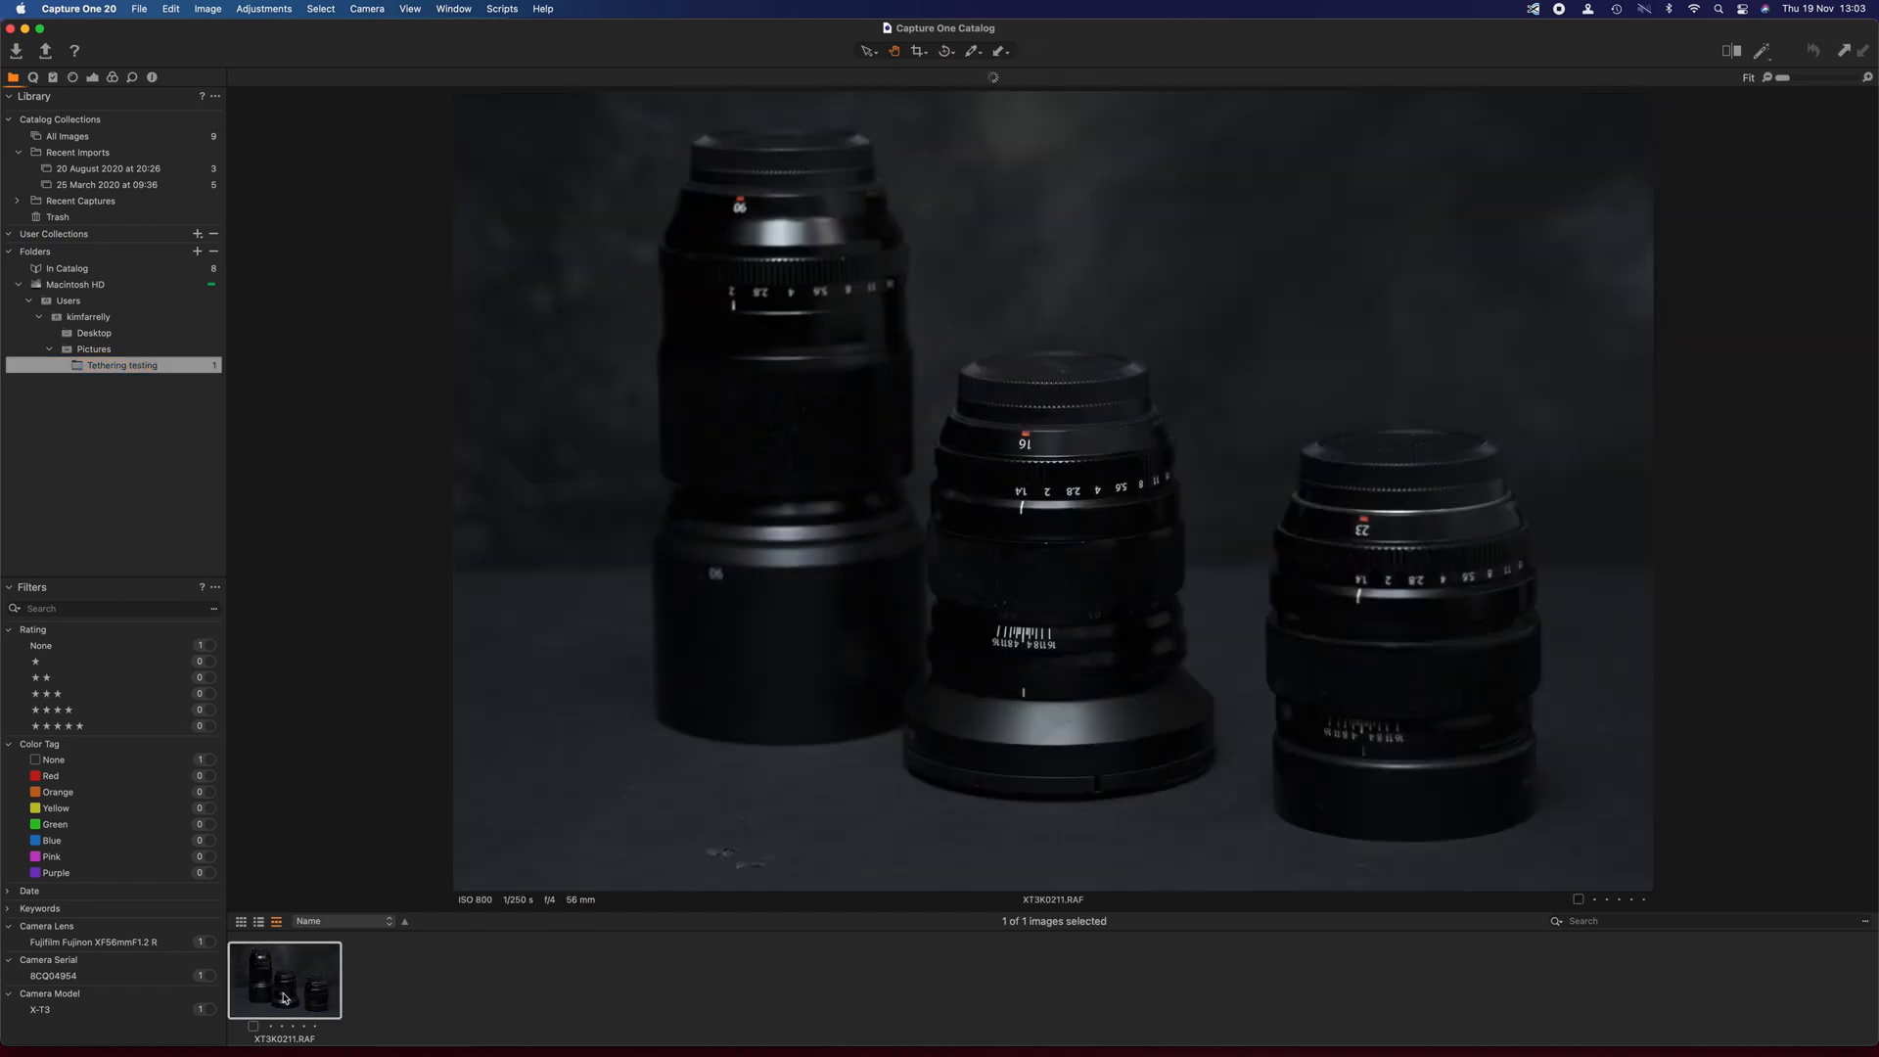